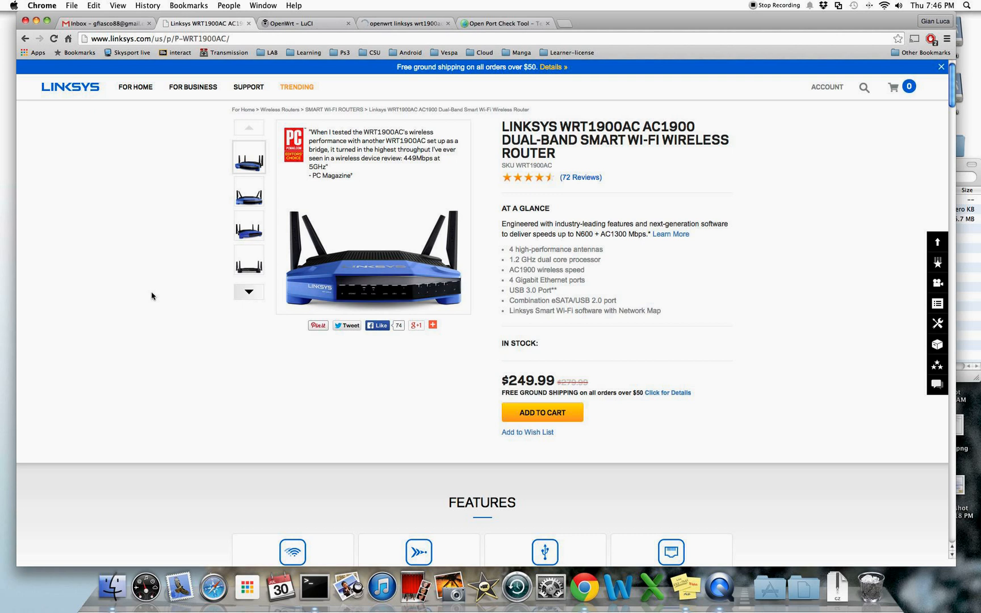
{"action": "mouse_move", "coordinate": [511, 132]}
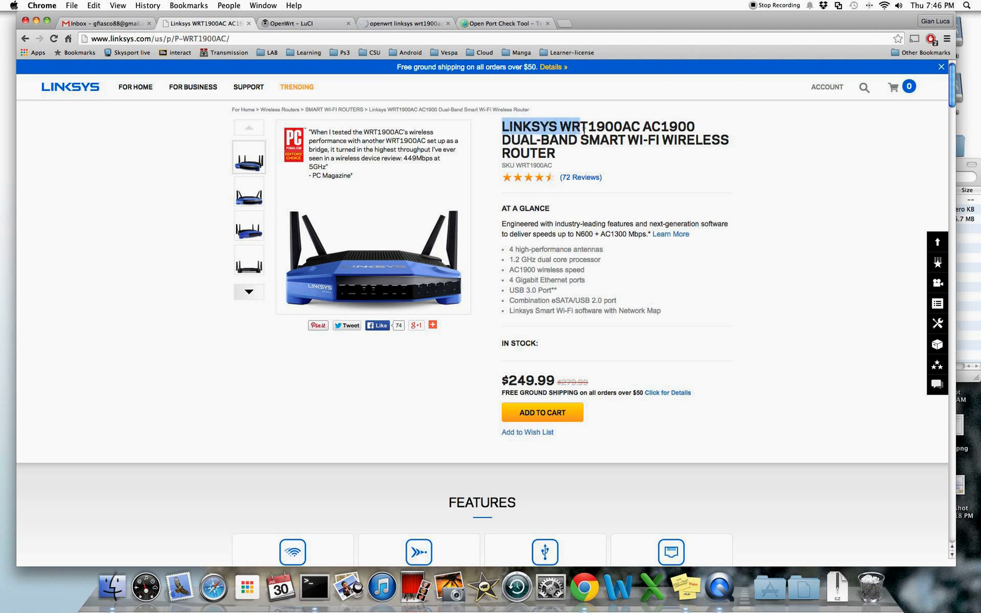
{"action": "mouse_move", "coordinate": [616, 198]}
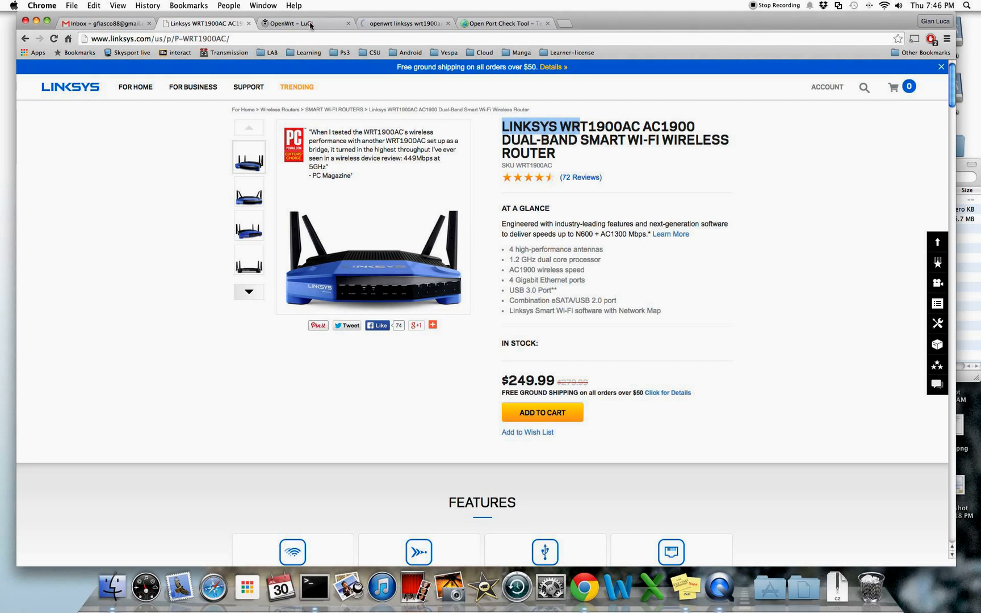
Glance at the OpenWrt WRT1900AC Google results and return to the LuCI login page.
{"action": "left_click", "coordinate": [303, 23]}
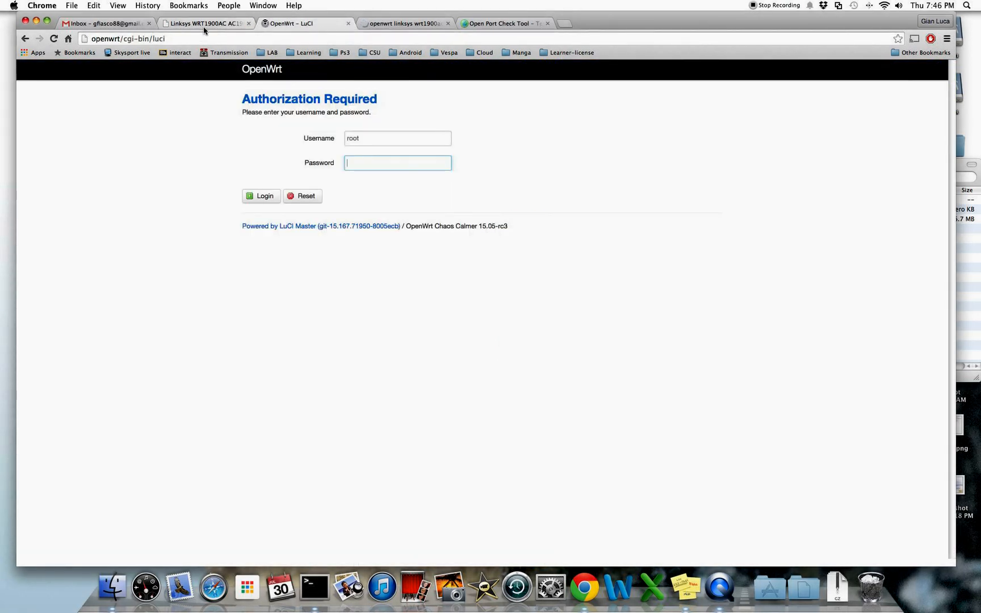
{"action": "left_click", "coordinate": [403, 23]}
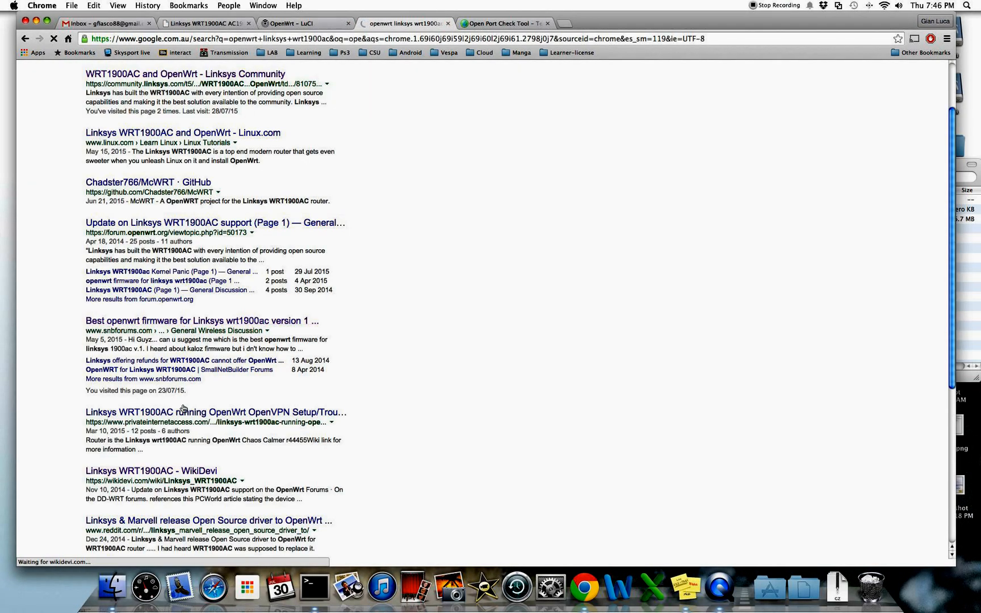
{"action": "scroll", "scroll_direction": "down", "scroll_amount": 3}
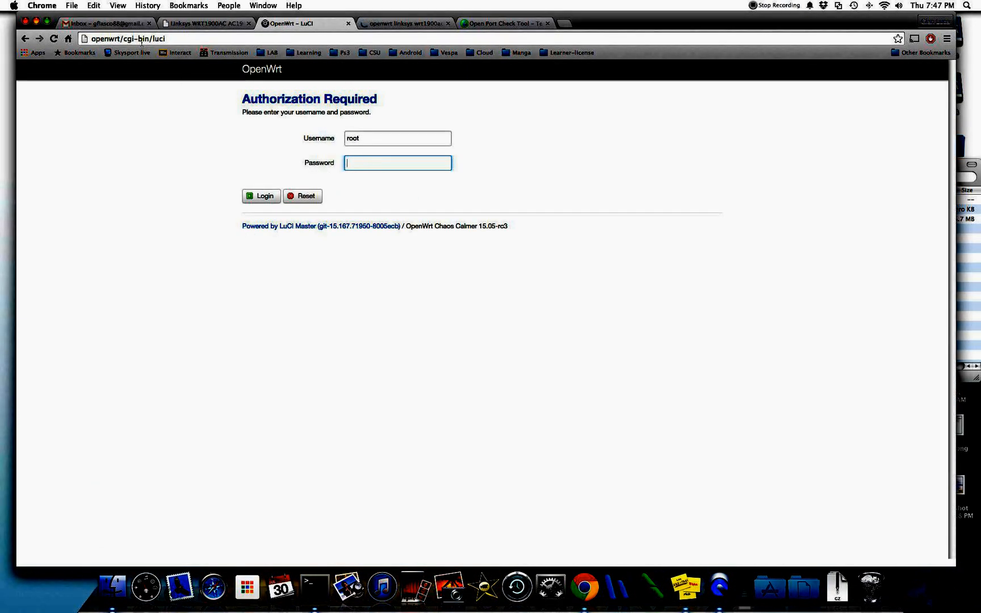
Enter the router address and log in to LuCI as root, landing on Status overview.
{"action": "type", "text": "192.168.0.1"}
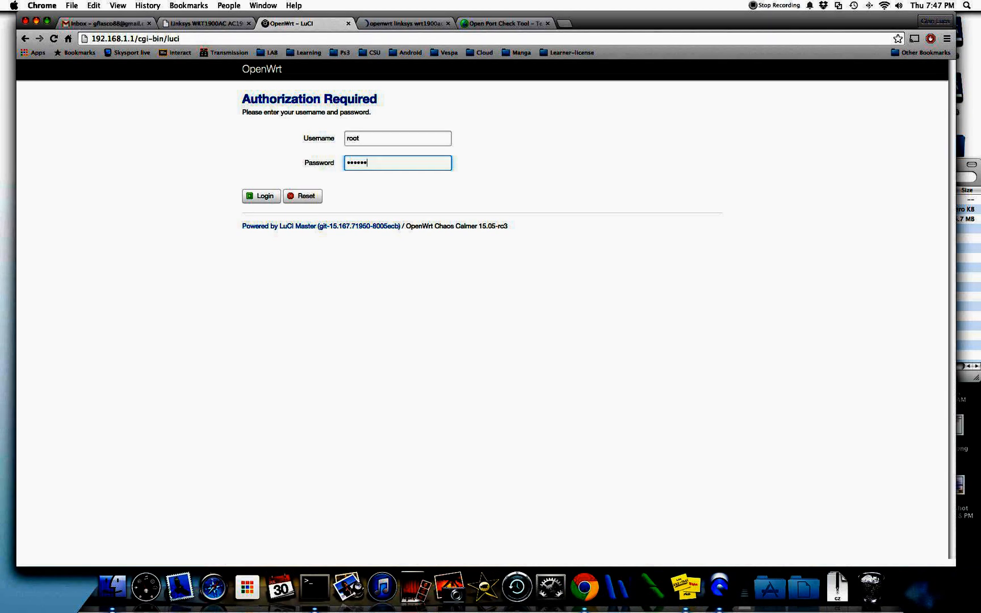
{"action": "left_click", "coordinate": [261, 196]}
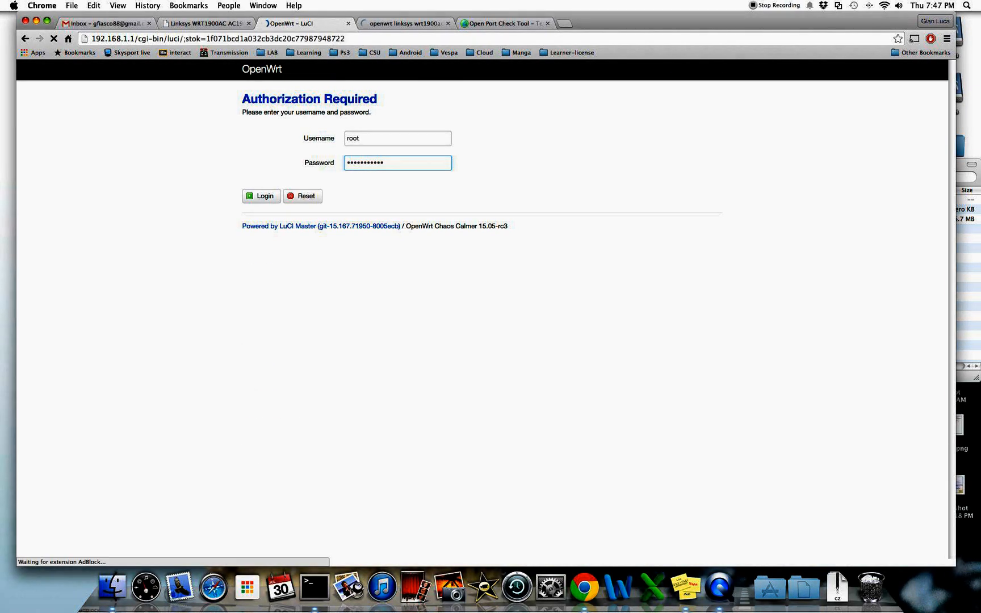
{"action": "left_click", "coordinate": [260, 196]}
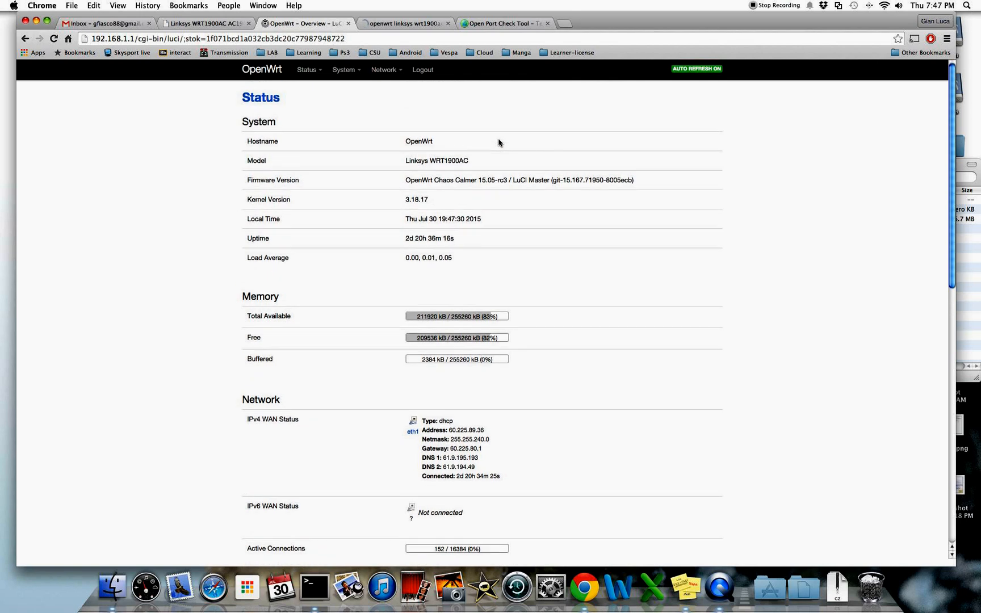
{"action": "scroll", "scroll_direction": "down", "scroll_amount": 3}
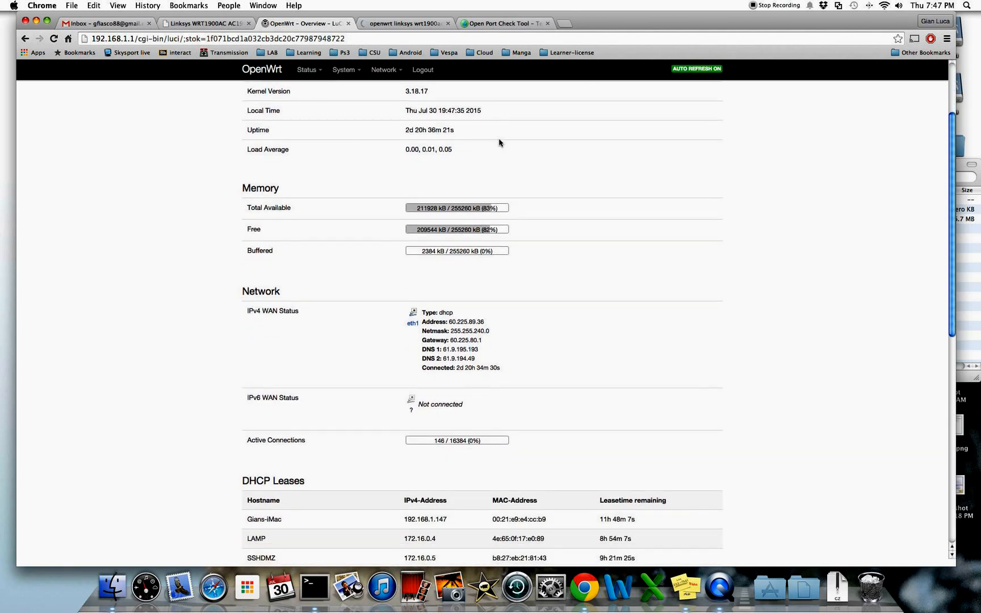
{"action": "scroll", "scroll_direction": "down", "scroll_amount": 3}
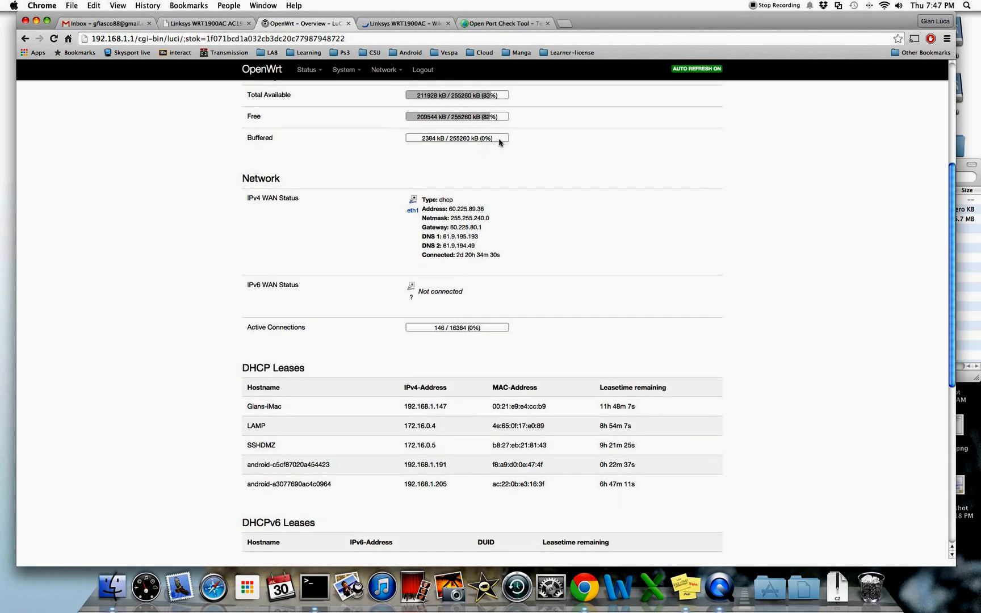
{"action": "scroll", "scroll_direction": "down", "scroll_amount": 3}
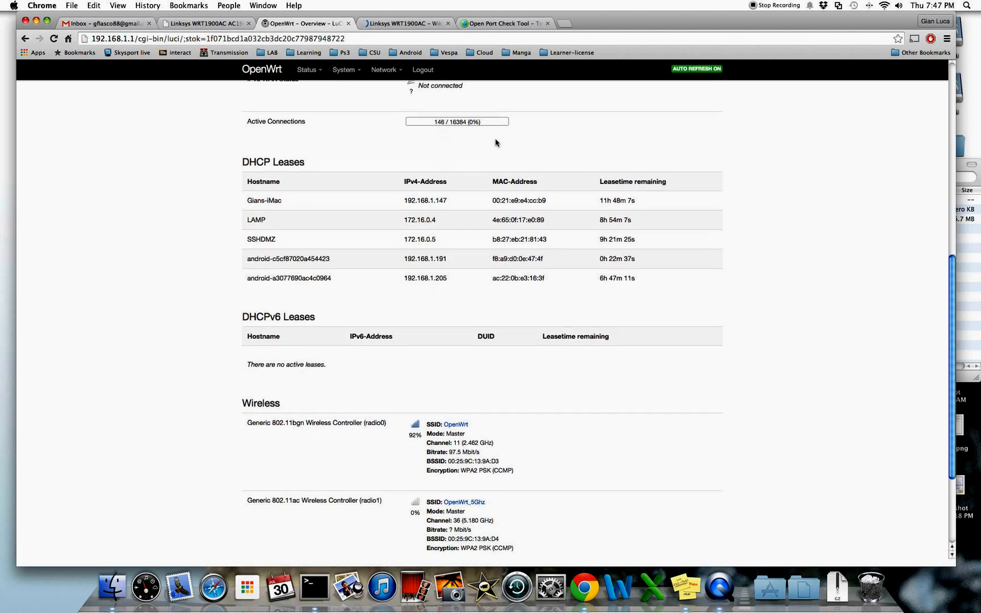
{"action": "scroll", "scroll_direction": "down", "scroll_amount": 3}
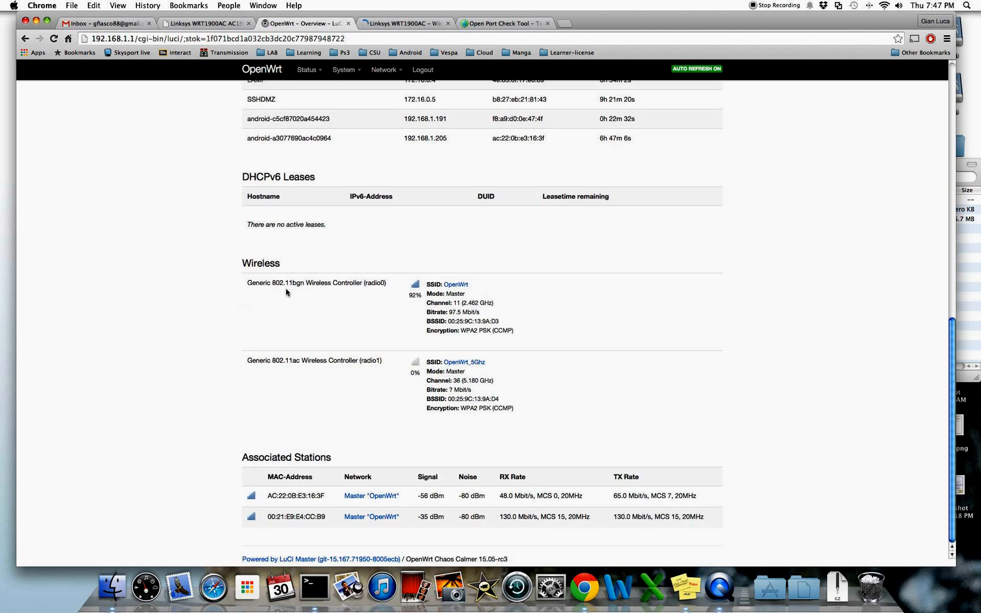
{"action": "mouse_move", "coordinate": [395, 372]}
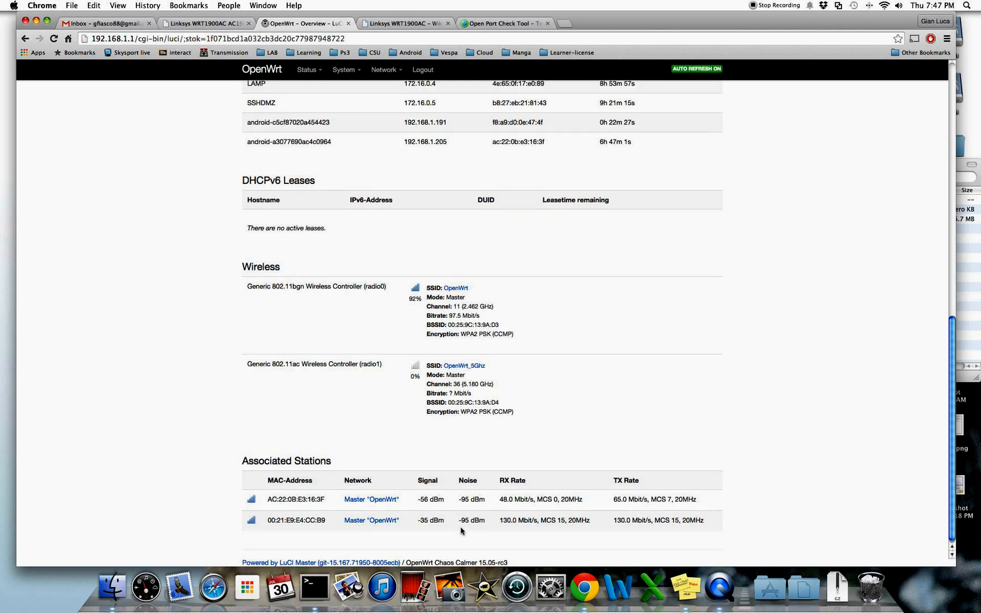
{"action": "left_click", "coordinate": [306, 69]}
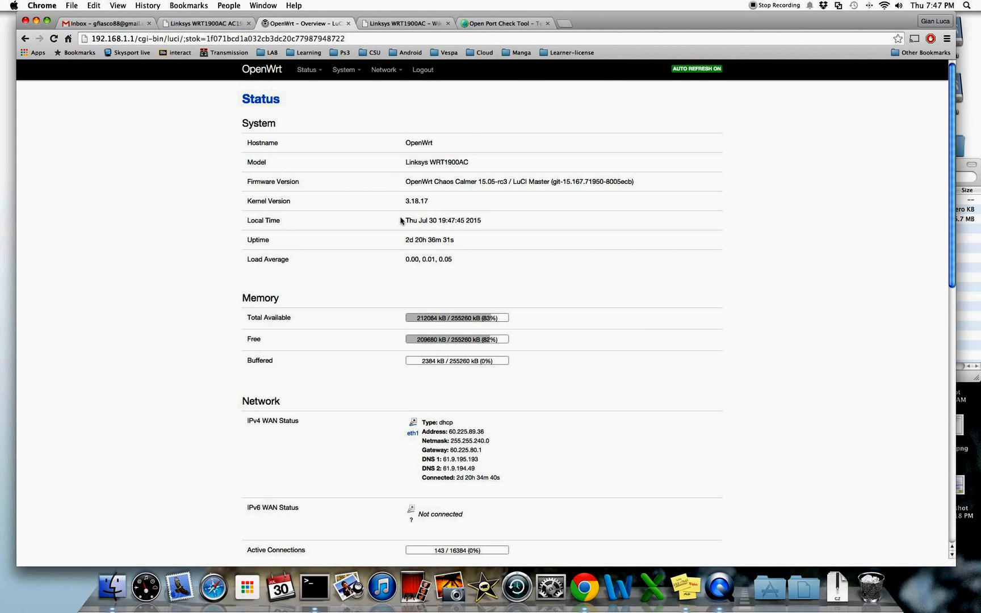
{"action": "left_click_drag", "start_coordinate": [405, 181], "coordinate": [486, 181]}
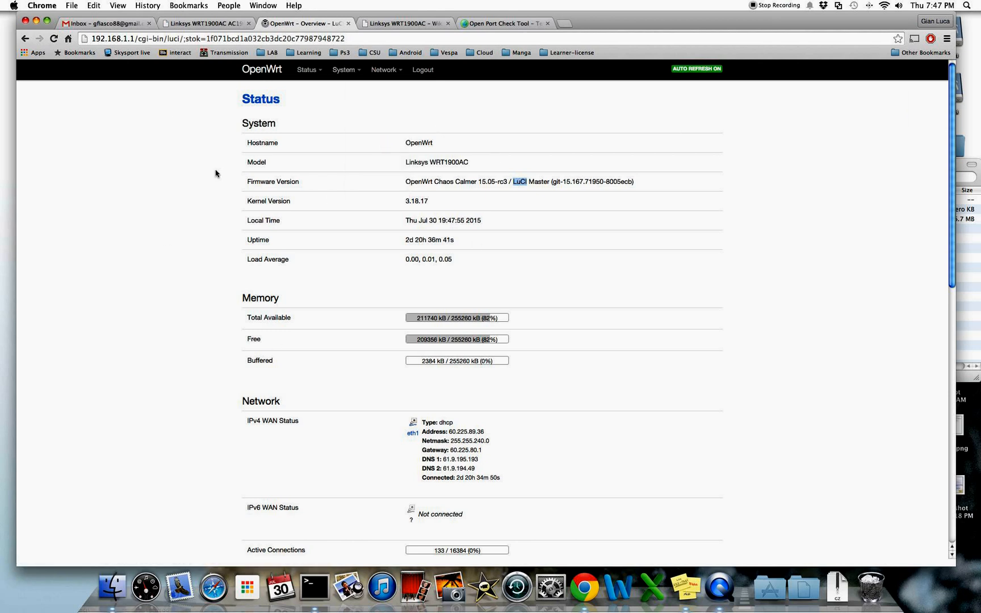
{"action": "mouse_move", "coordinate": [20, 343]}
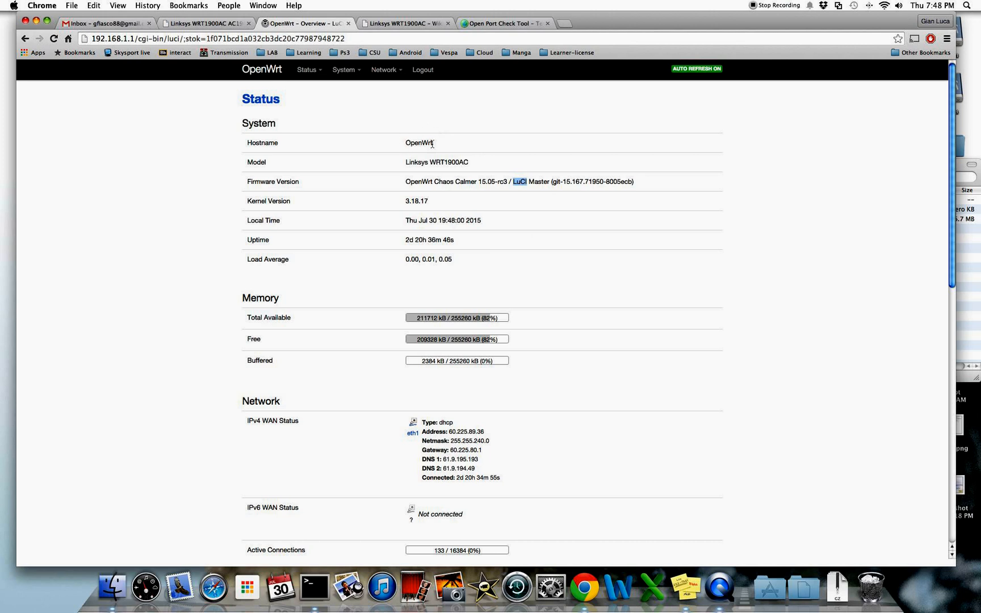
{"action": "double_click", "coordinate": [418, 142]}
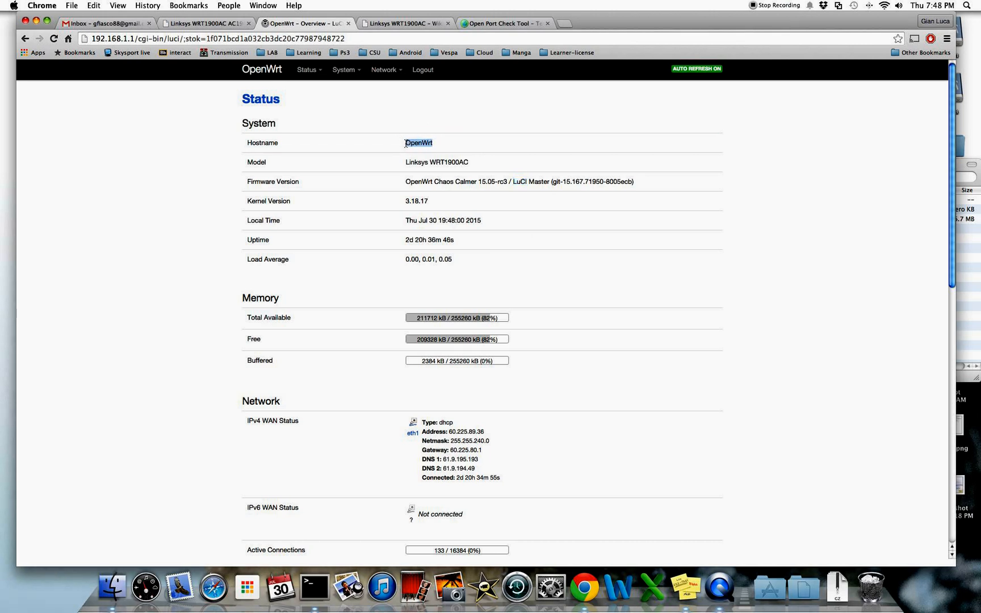
Go to Status > Routes and review the ARP table and active IPv4 routes.
{"action": "left_click", "coordinate": [307, 69]}
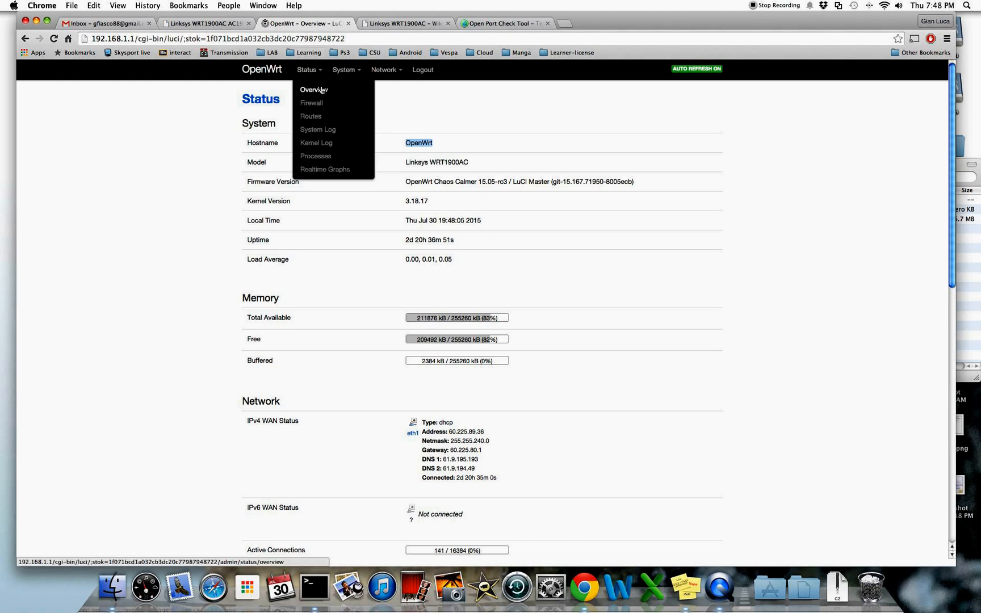
{"action": "left_click", "coordinate": [343, 69]}
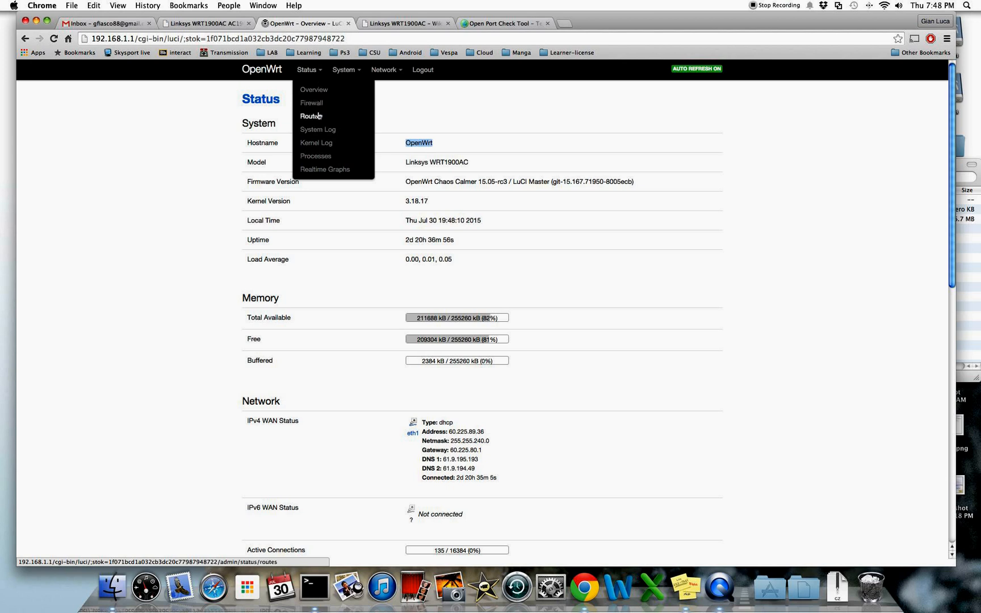
{"action": "mouse_move", "coordinate": [311, 103]}
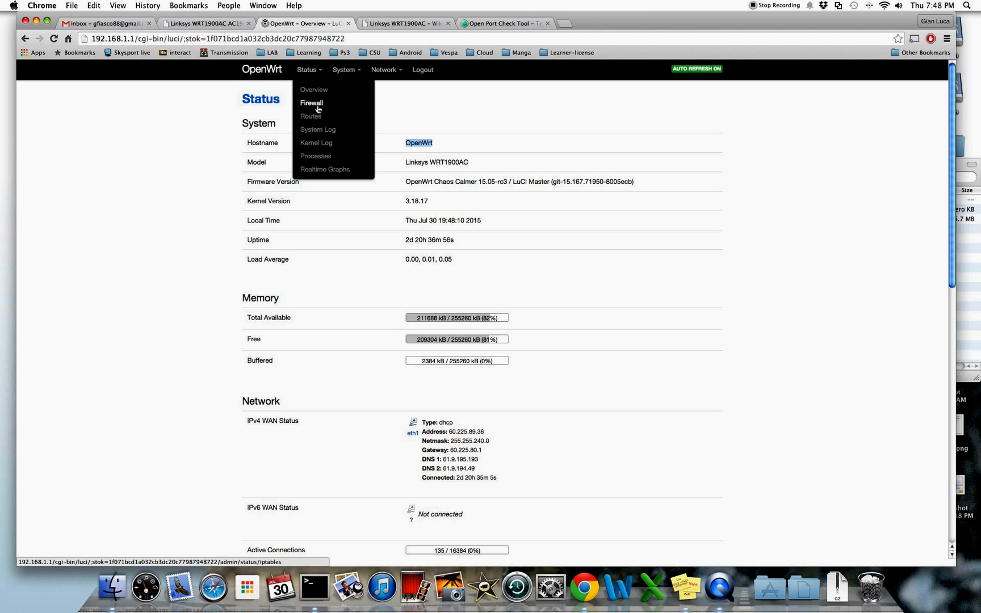
{"action": "mouse_move", "coordinate": [311, 116]}
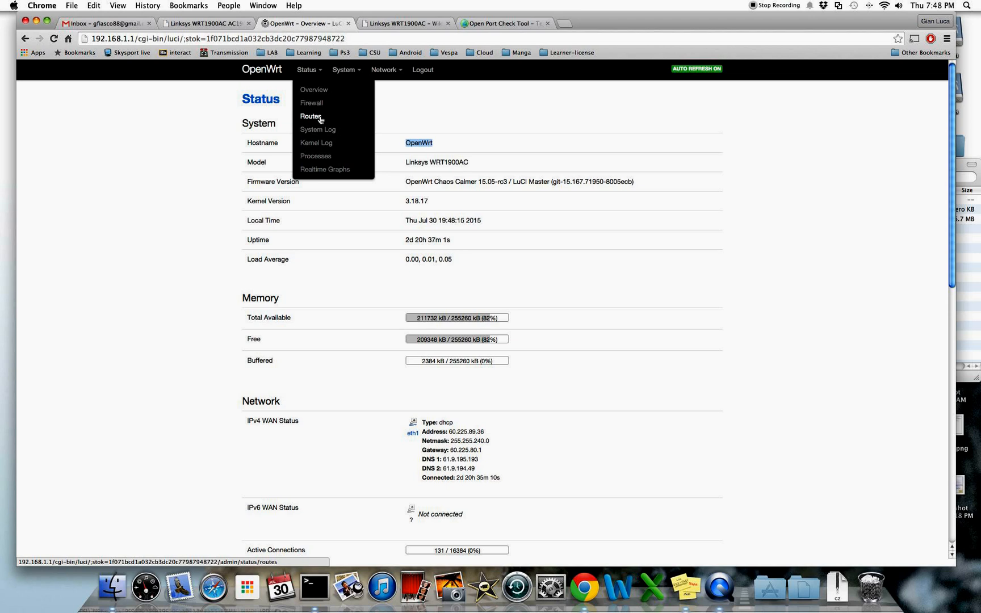
{"action": "left_click", "coordinate": [311, 116]}
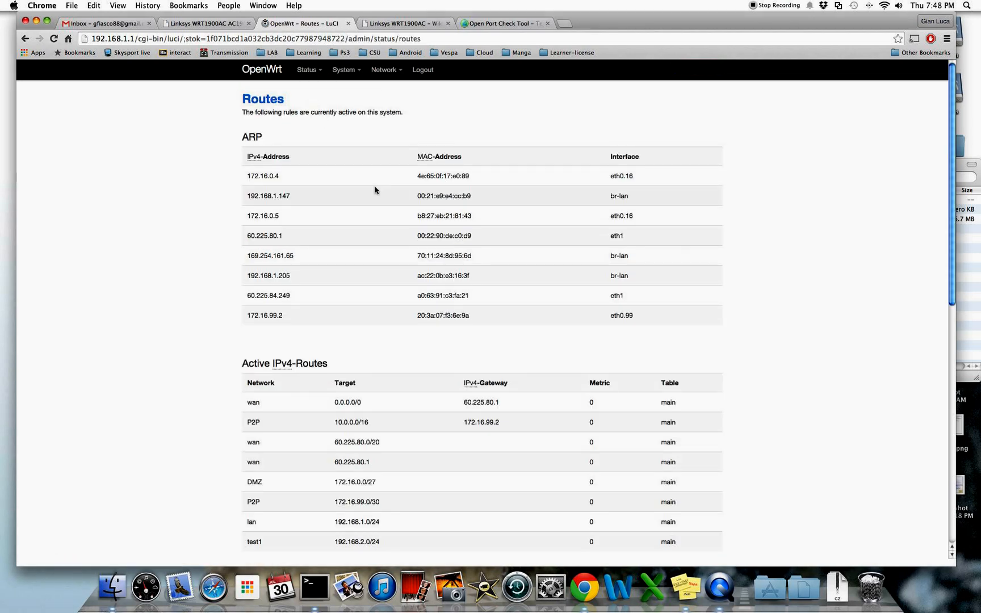
{"action": "scroll", "scroll_direction": "down", "scroll_amount": 3}
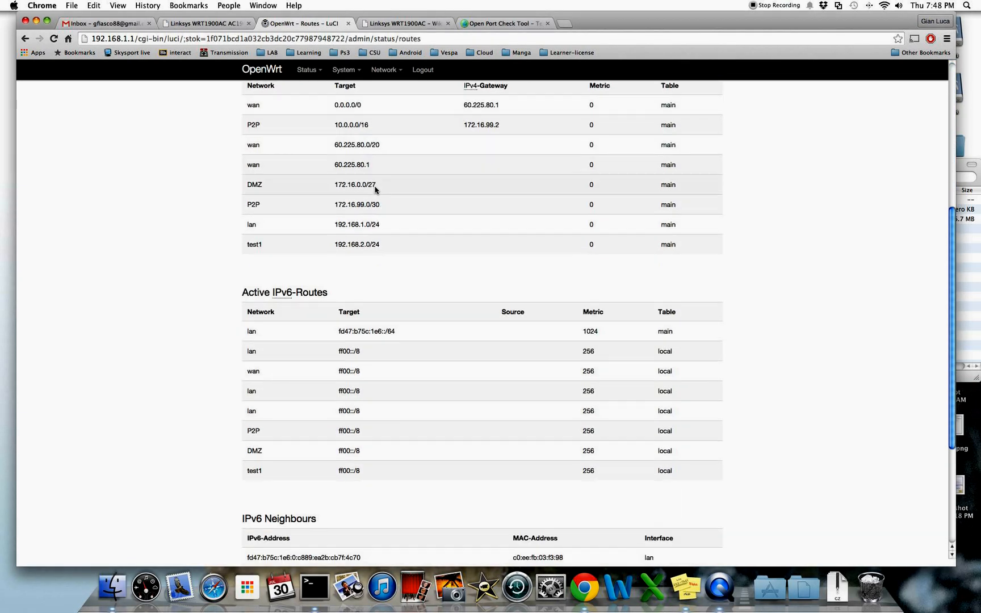
{"action": "scroll", "scroll_direction": "down", "scroll_amount": 3}
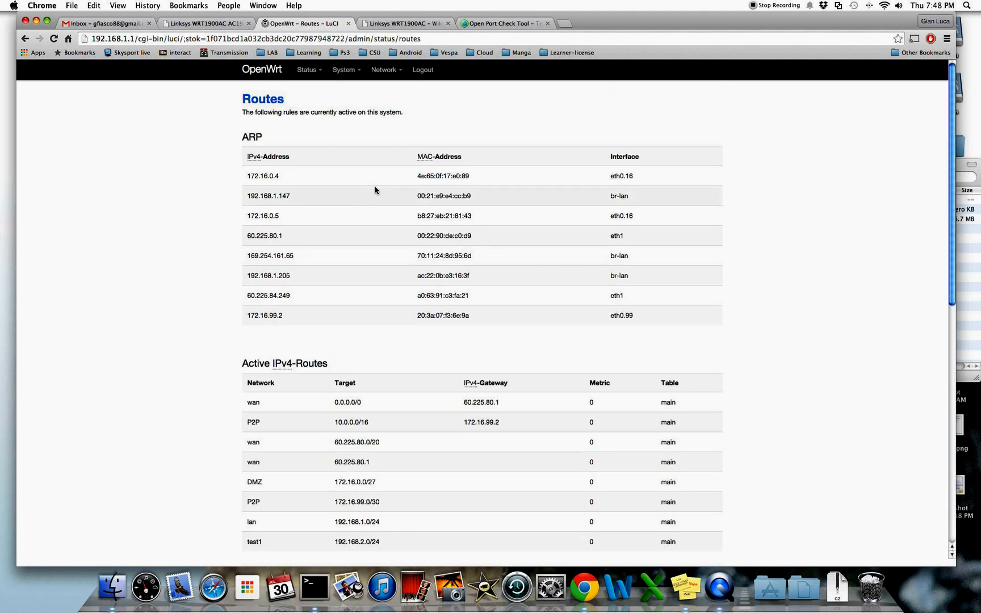
{"action": "mouse_move", "coordinate": [290, 207]}
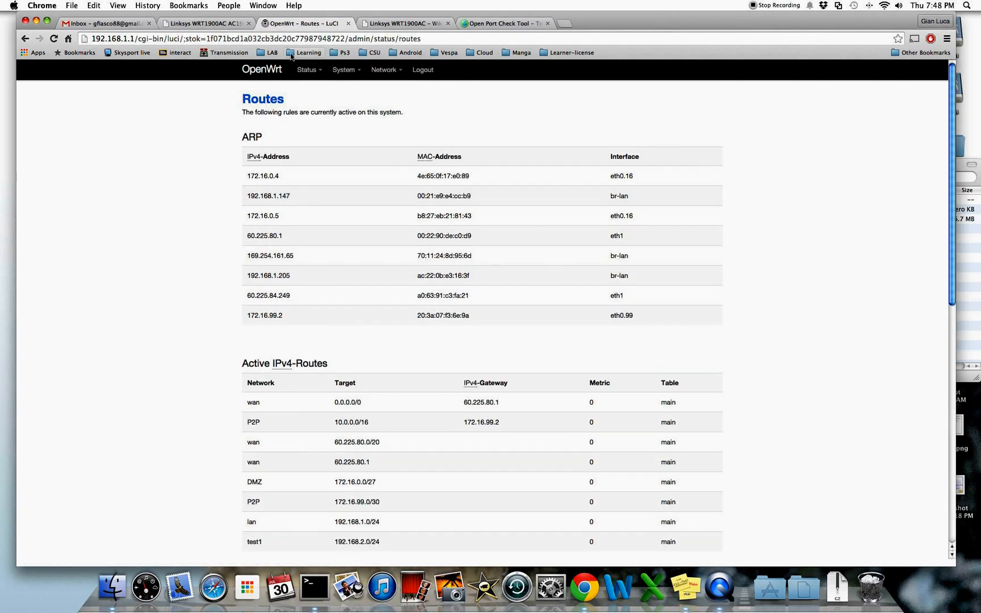
Scroll on through the IPv6 routes and neighbours, then reach for the System menu.
{"action": "left_click", "coordinate": [307, 69]}
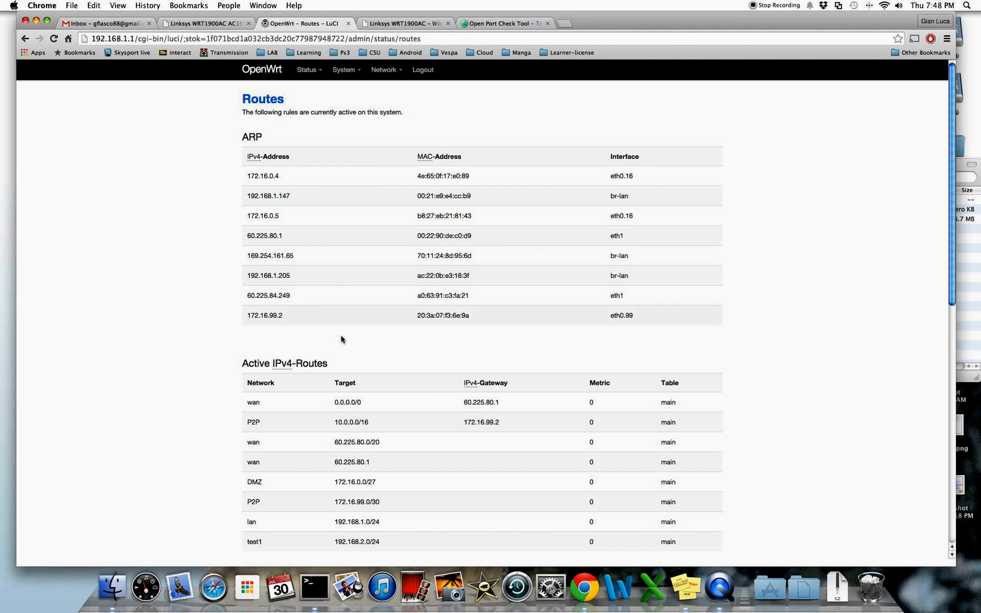
{"action": "left_click", "coordinate": [307, 69]}
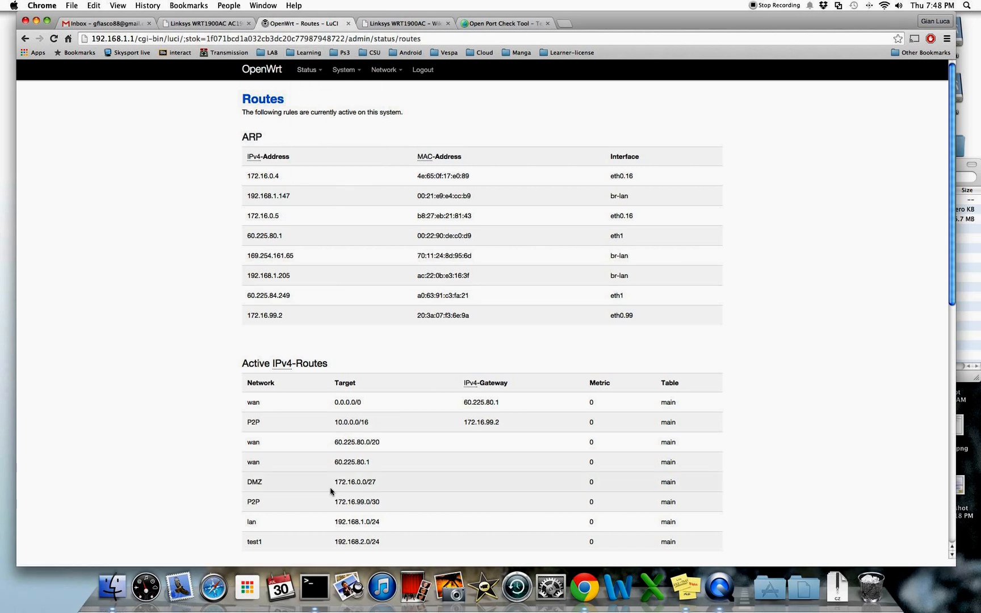
{"action": "scroll", "scroll_direction": "down", "scroll_amount": 3}
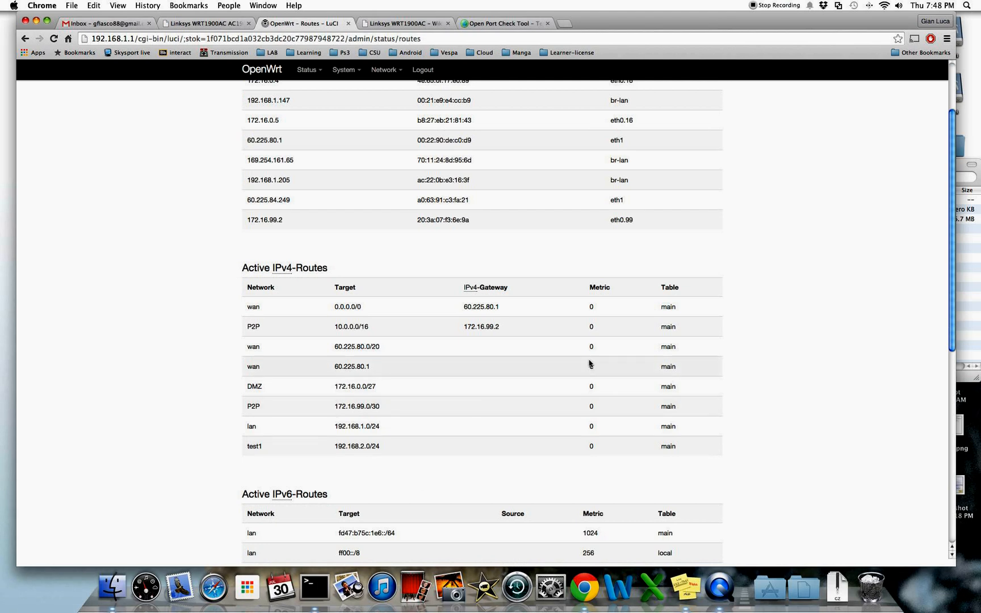
{"action": "mouse_move", "coordinate": [386, 320]}
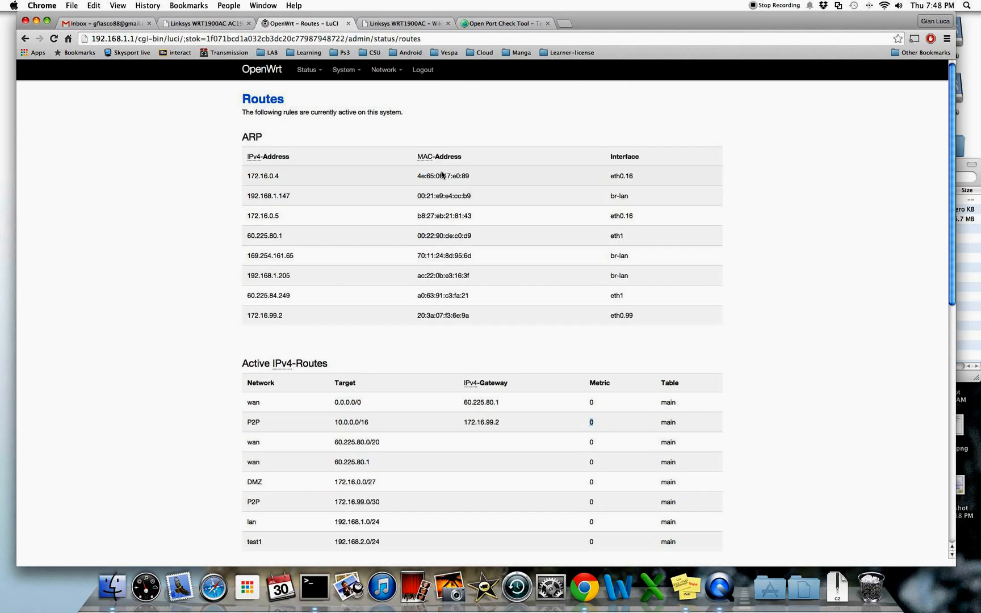
{"action": "left_click", "coordinate": [343, 69]}
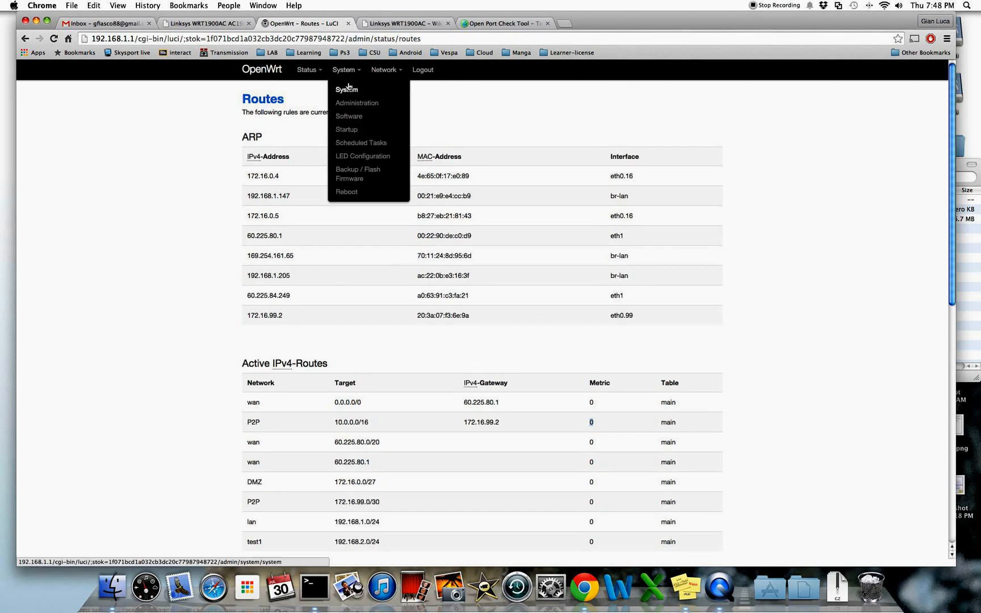
Show the System Properties page with hostname, timezone and NTP settings.
{"action": "left_click", "coordinate": [347, 88]}
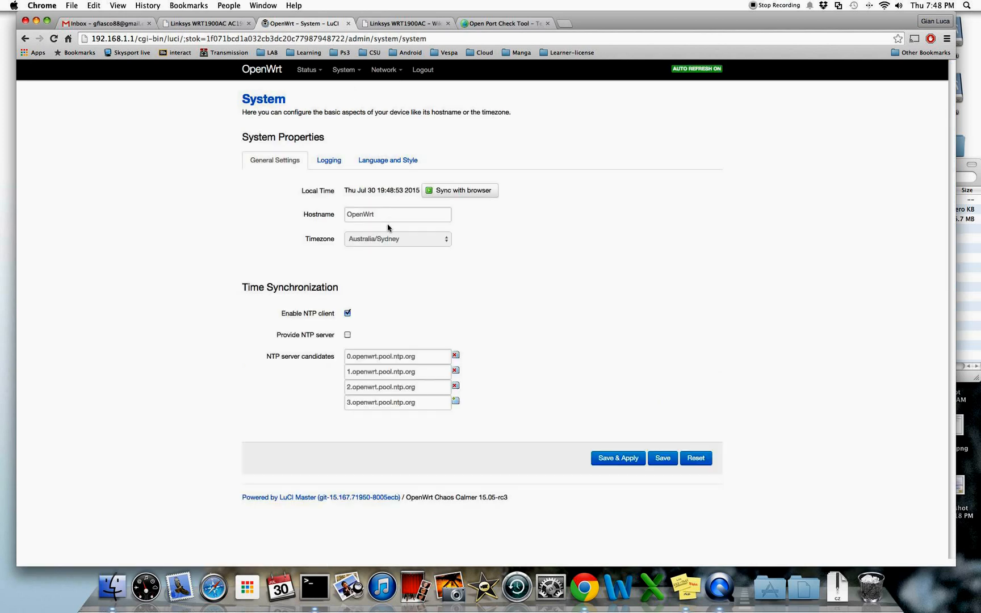
{"action": "mouse_move", "coordinate": [405, 357]}
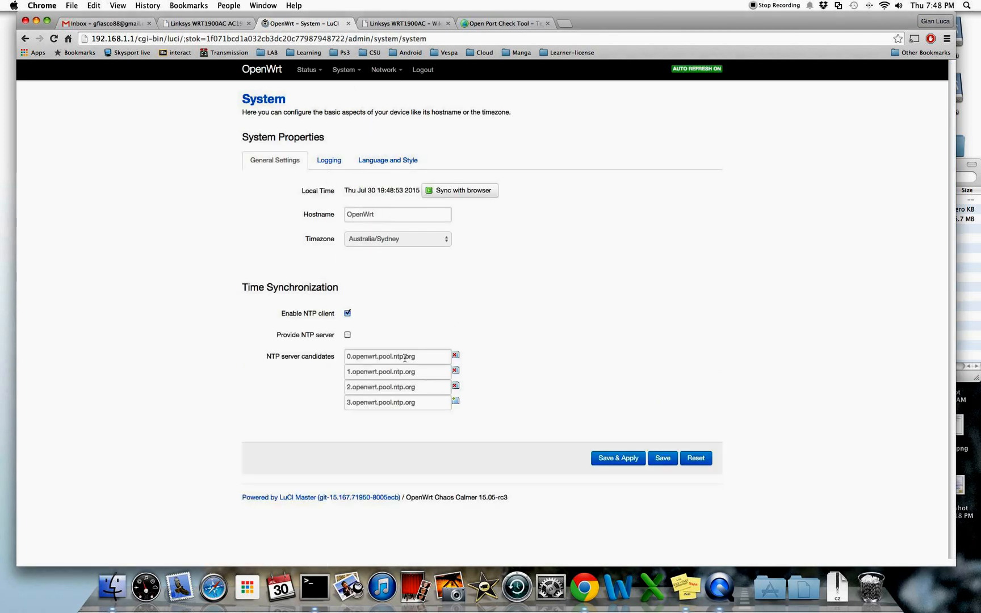
{"action": "left_click", "coordinate": [344, 69]}
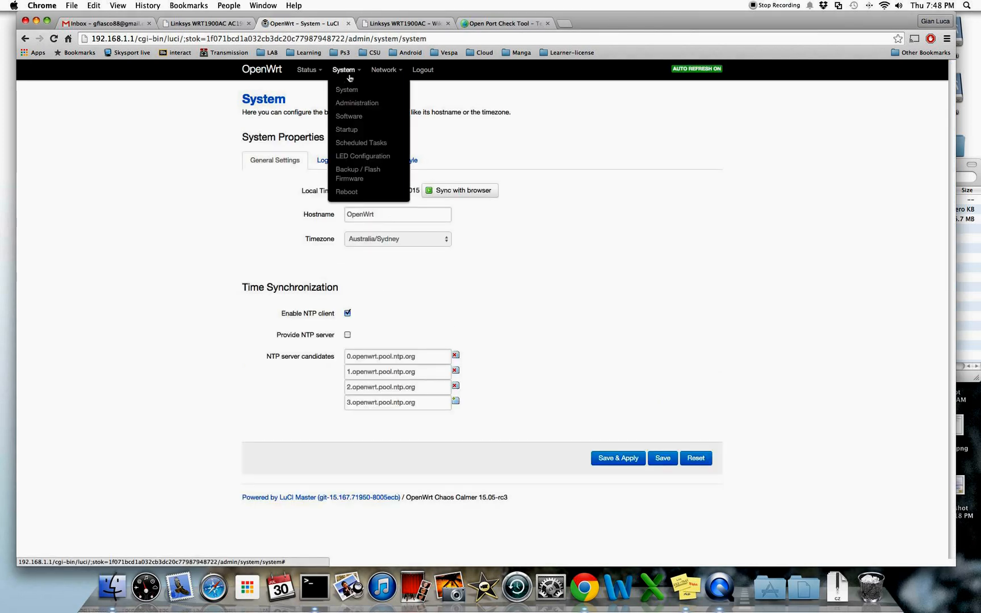
Show System > Administration and review Router Password, SSH Access and SSH-Keys.
{"action": "left_click", "coordinate": [357, 103]}
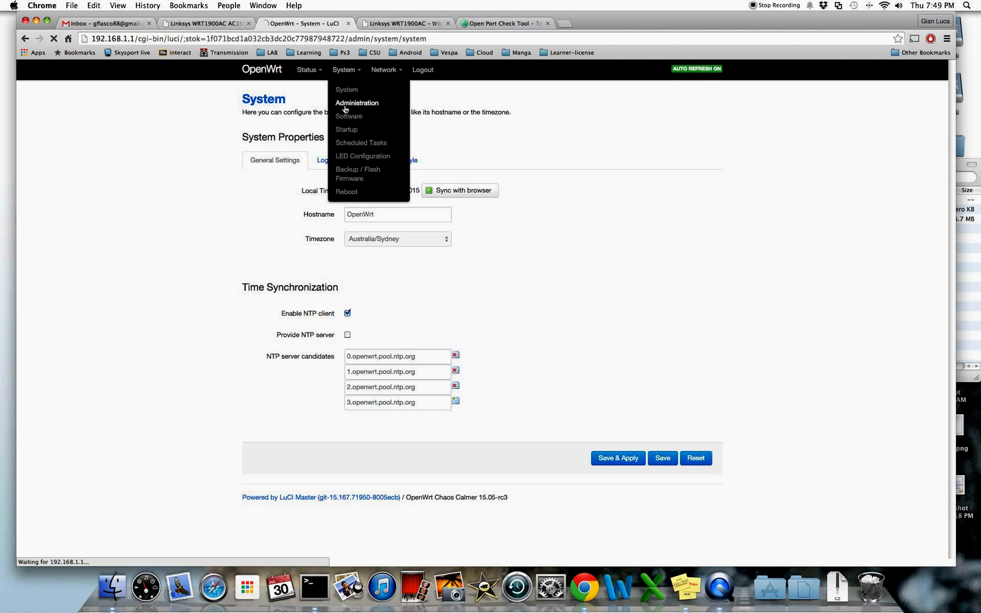
{"action": "left_click", "coordinate": [356, 103]}
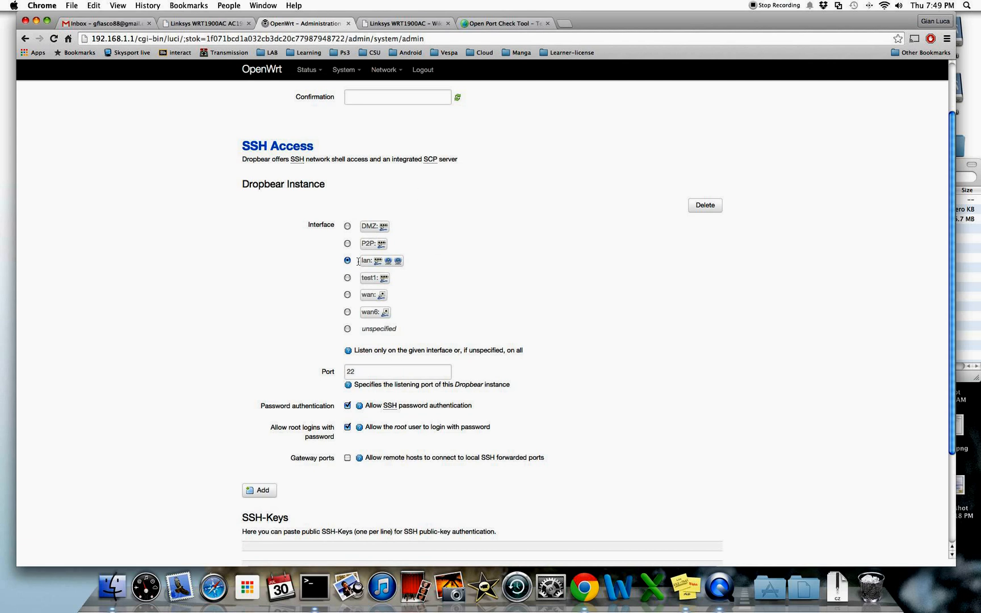
{"action": "mouse_move", "coordinate": [411, 261]}
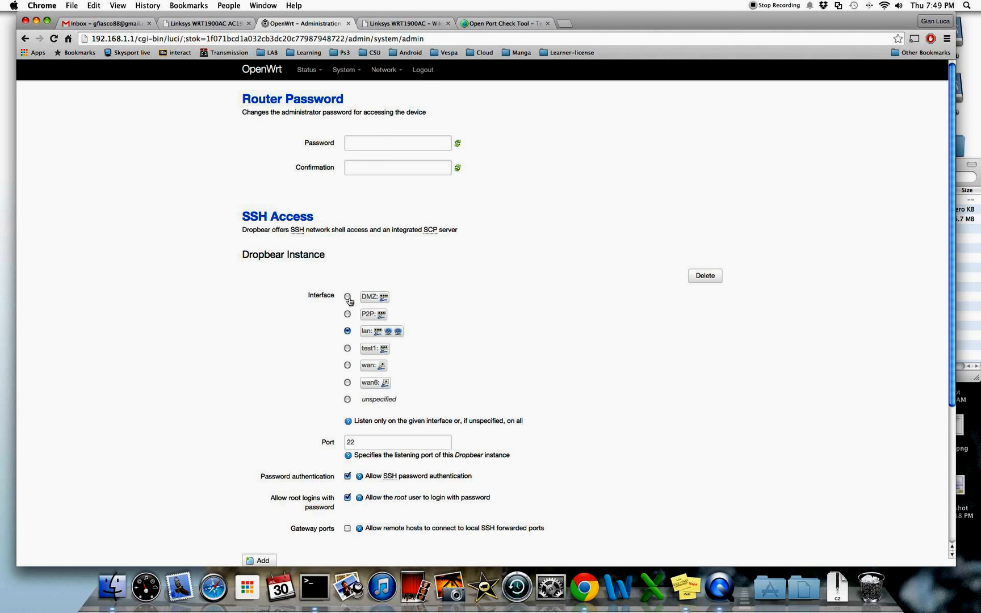
{"action": "scroll", "scroll_direction": "down", "scroll_amount": 3}
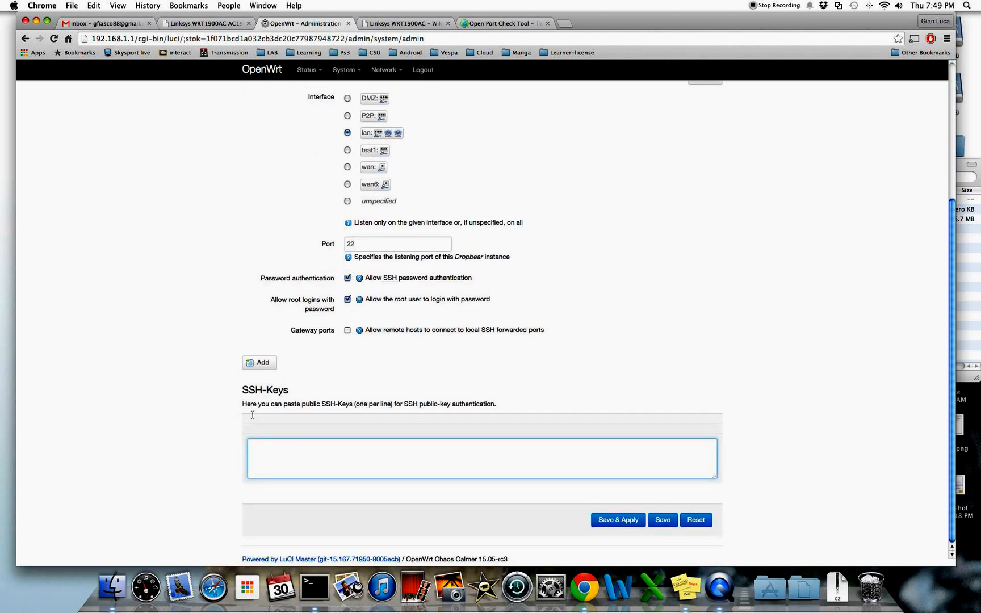
{"action": "double_click", "coordinate": [265, 390]}
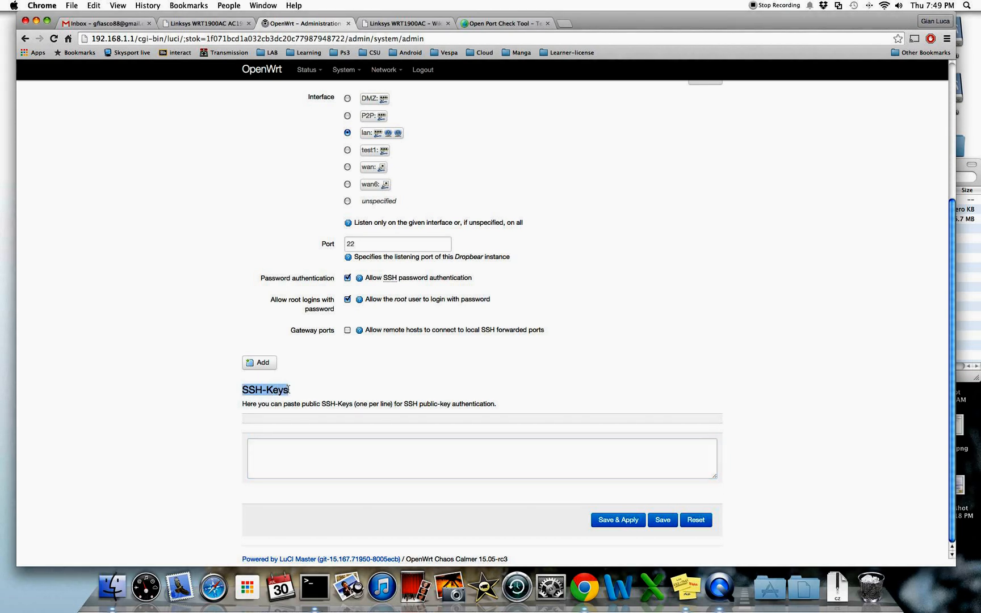
{"action": "left_click", "coordinate": [343, 69]}
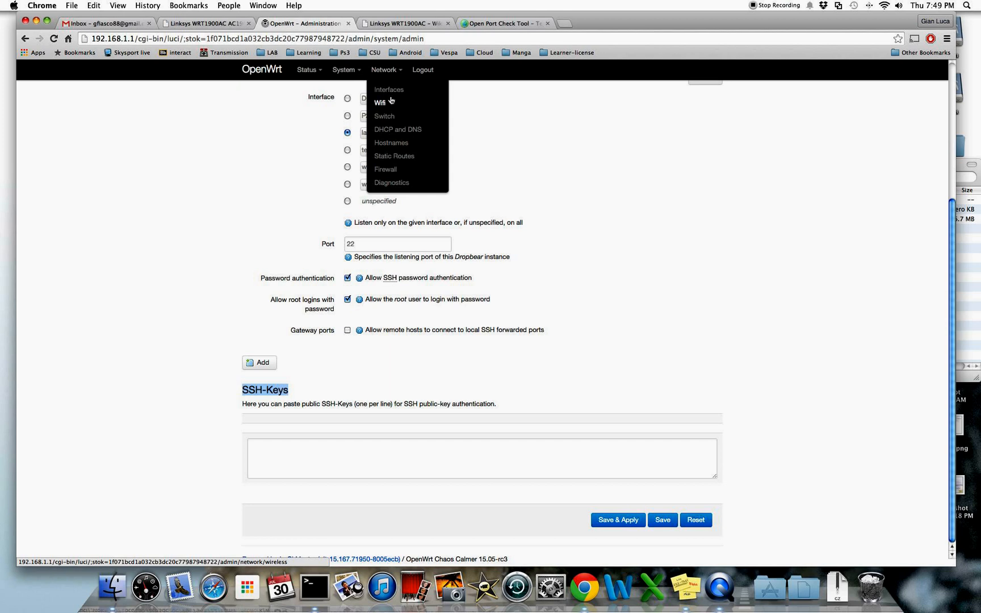
Show Network > Wifi Wireless Overview with both radios, then head to Network > Switch.
{"action": "left_click", "coordinate": [379, 102]}
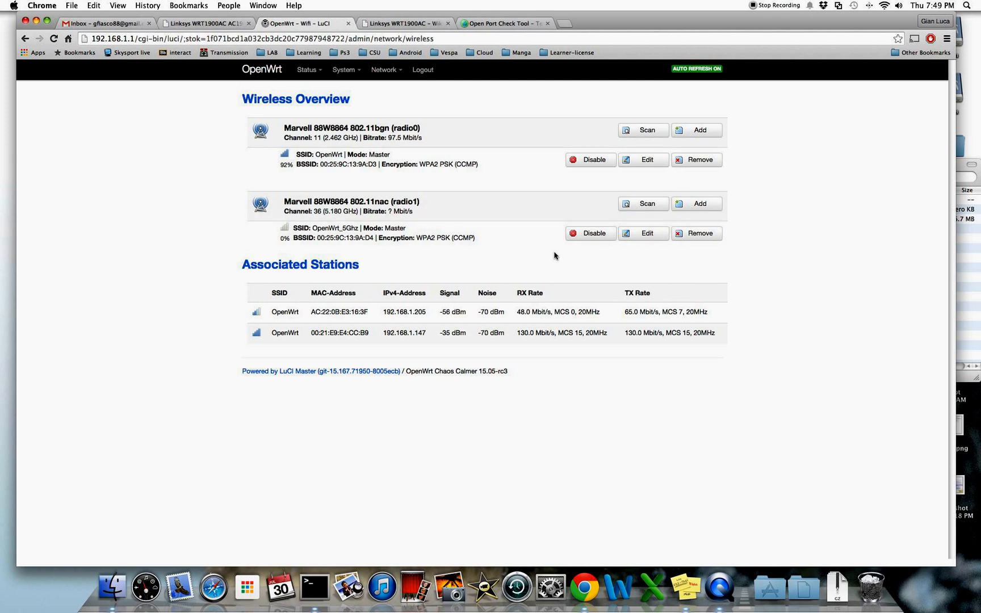
{"action": "mouse_move", "coordinate": [474, 222]}
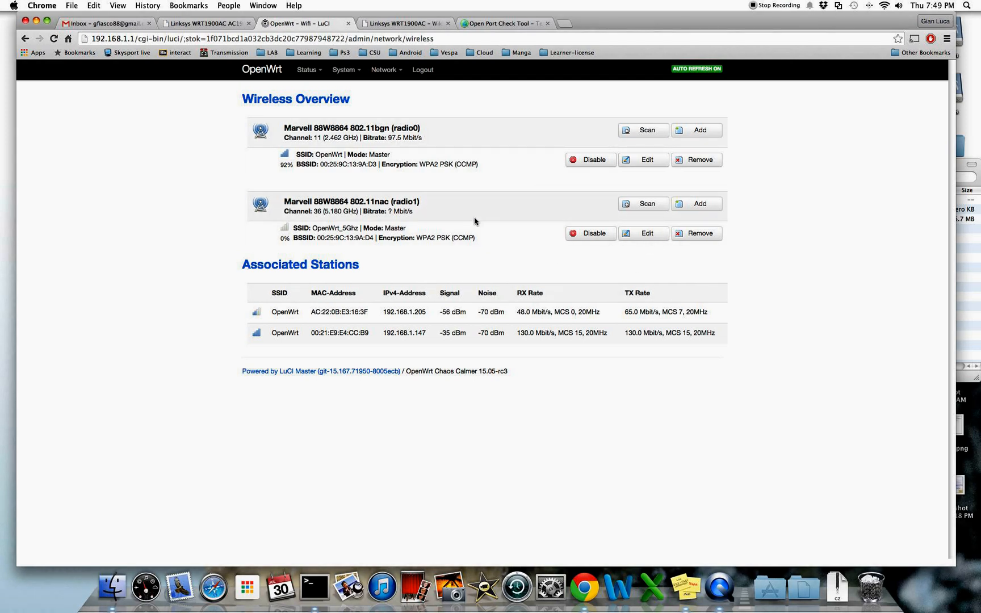
{"action": "left_click", "coordinate": [383, 69]}
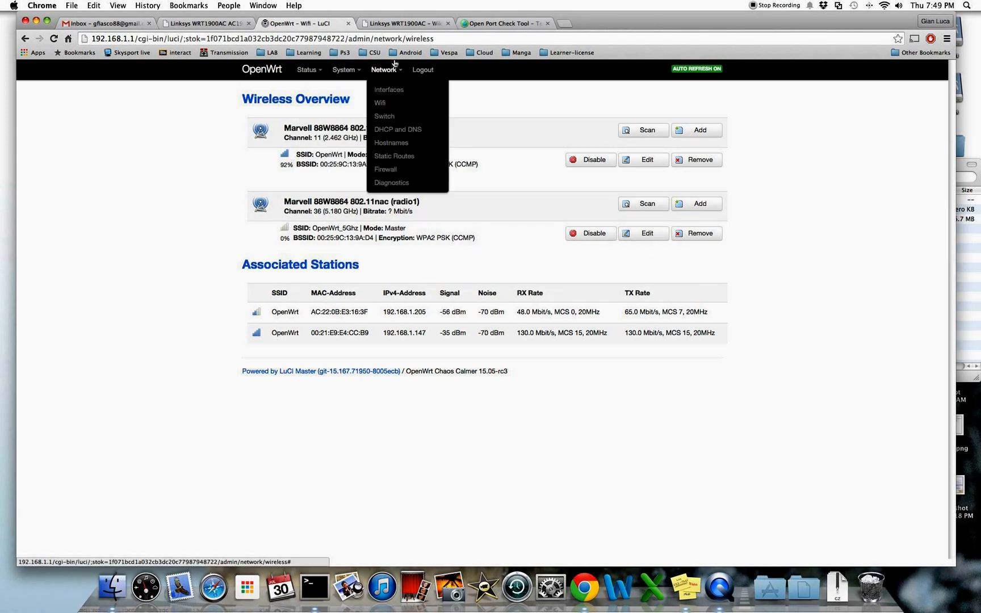
{"action": "mouse_move", "coordinate": [379, 103]}
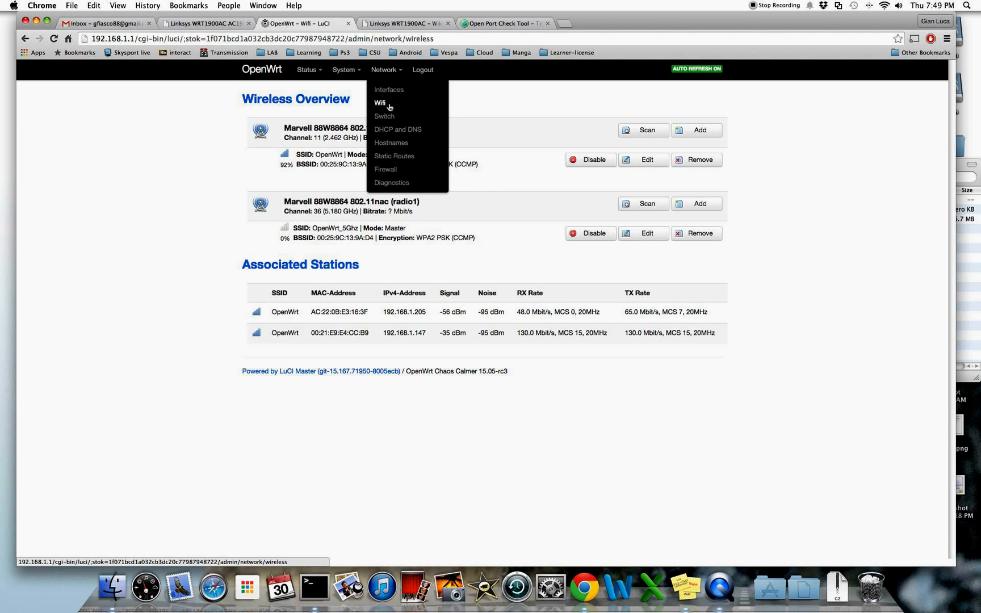
{"action": "mouse_move", "coordinate": [384, 116]}
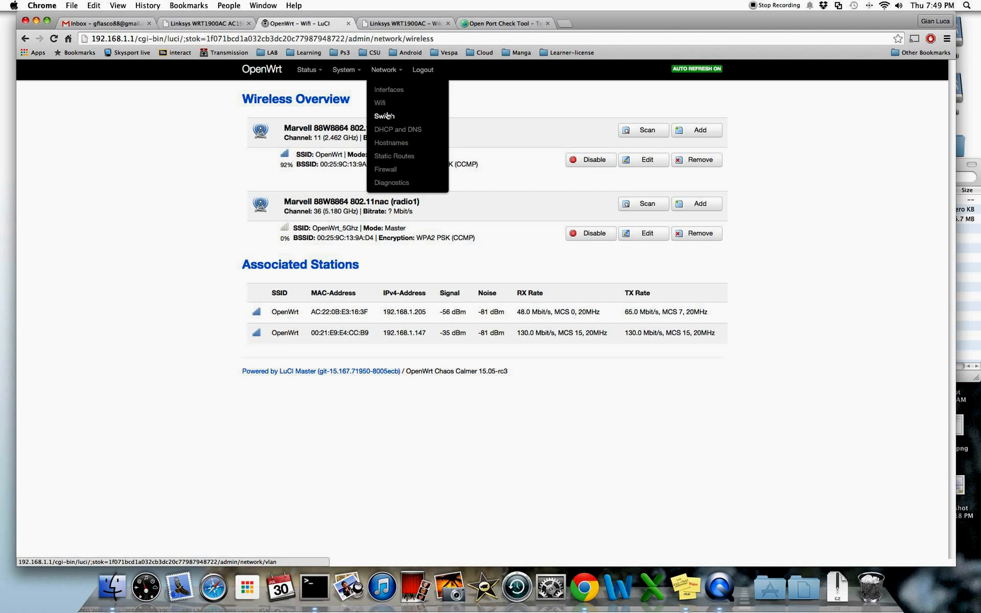
{"action": "left_click", "coordinate": [383, 116]}
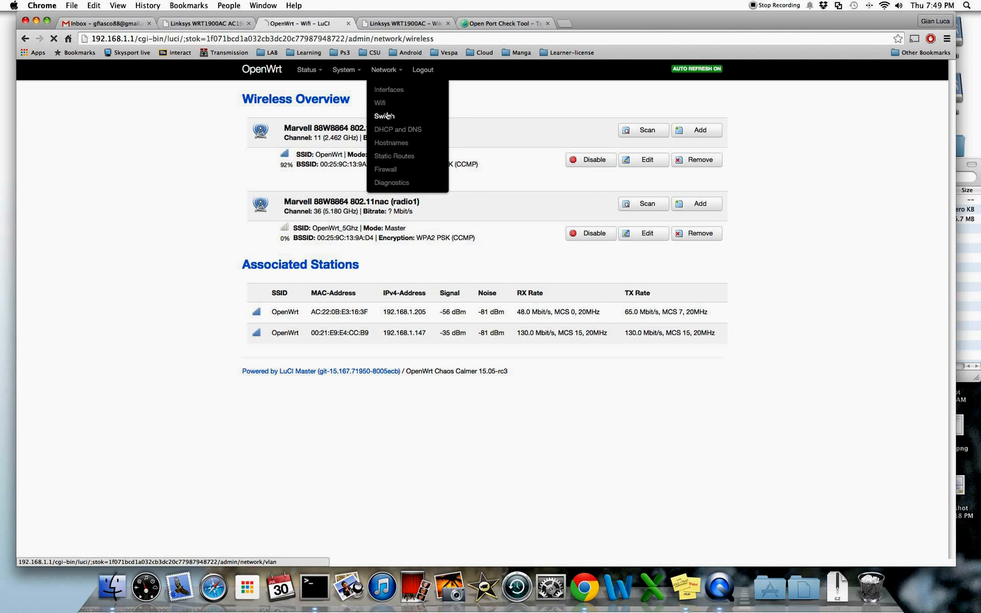
Review switch0 VLANs 1, 2, 16, 99 and 100 with their port and CPU assignments.
{"action": "left_click", "coordinate": [384, 115]}
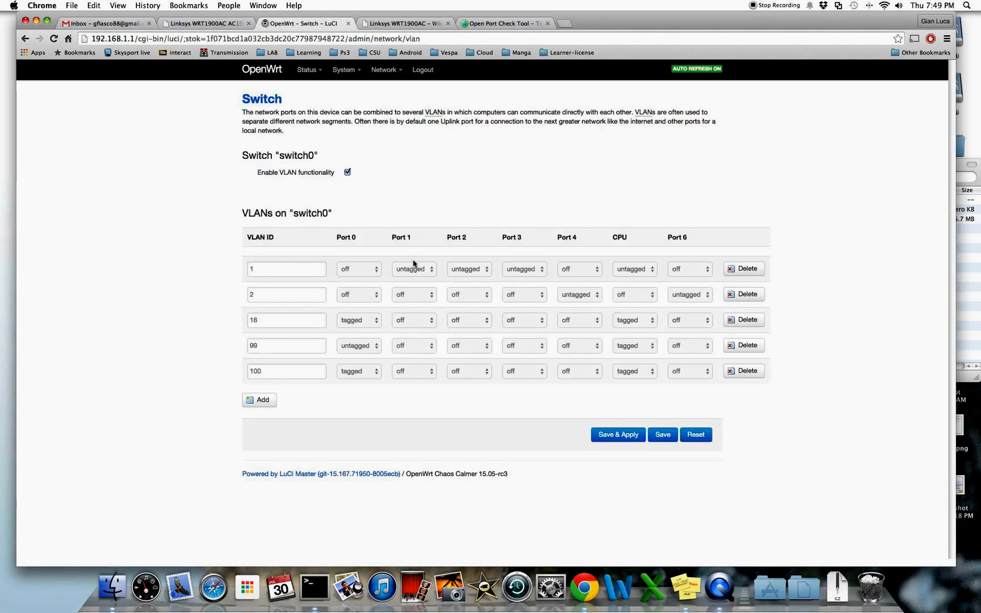
{"action": "mouse_move", "coordinate": [259, 181]}
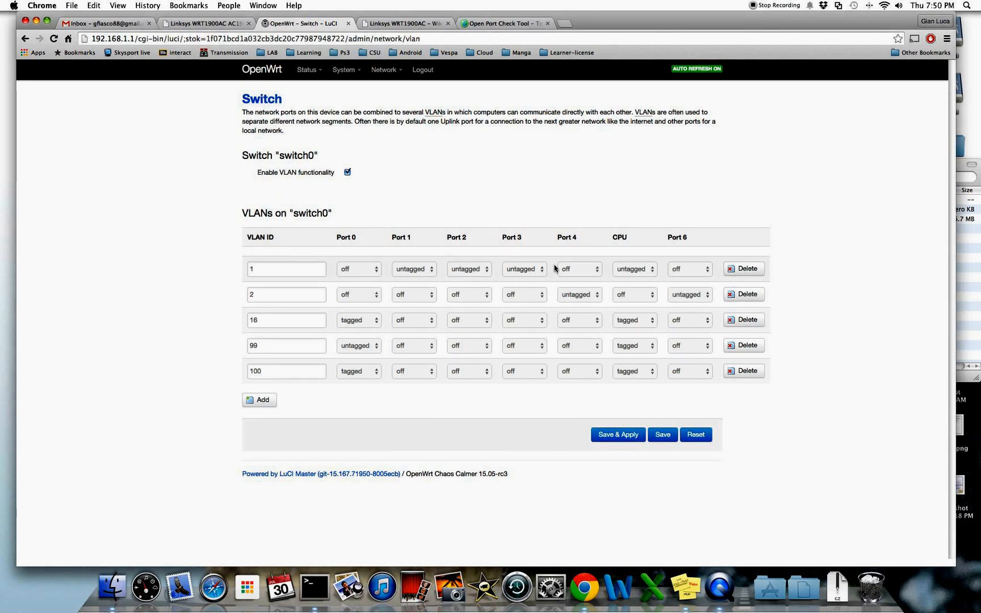
{"action": "mouse_move", "coordinate": [366, 234]}
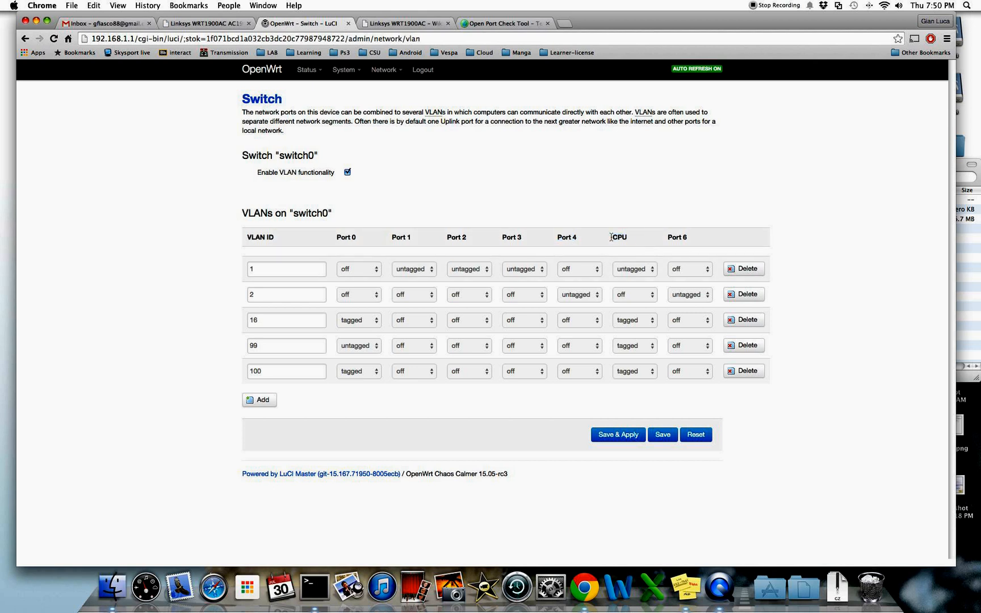
{"action": "double_click", "coordinate": [618, 237]}
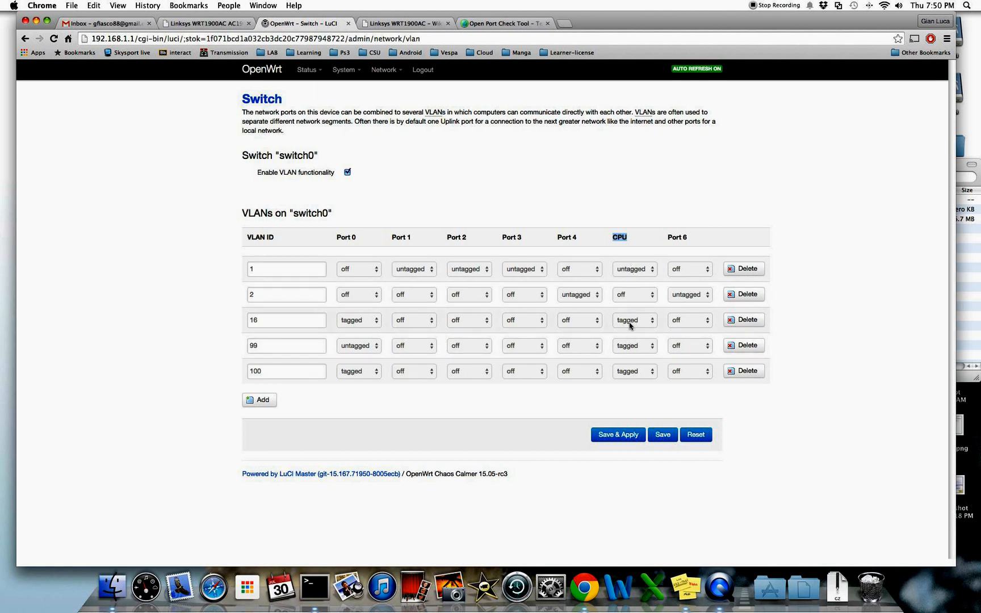
{"action": "mouse_move", "coordinate": [386, 319]}
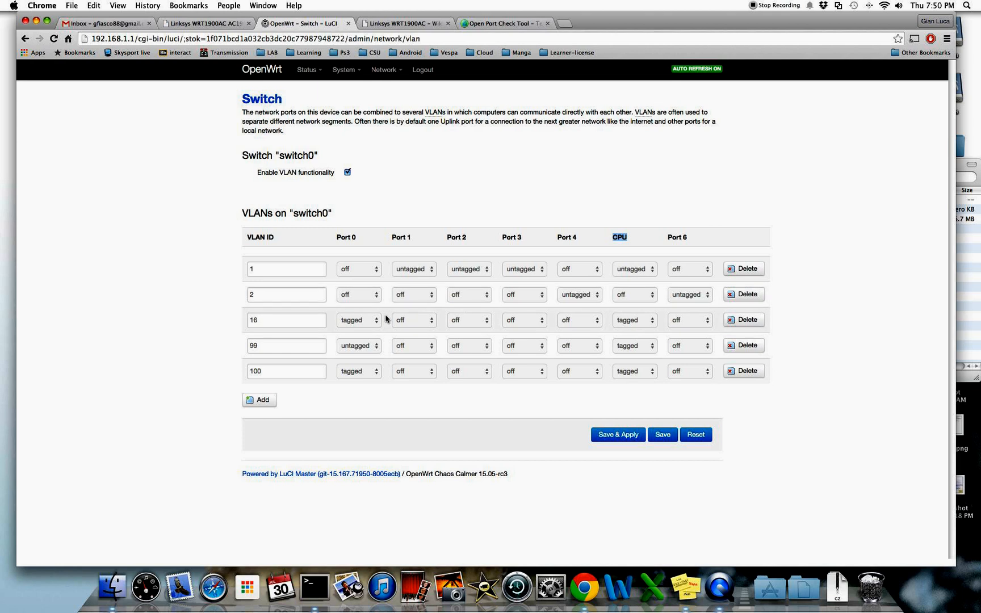
{"action": "mouse_move", "coordinate": [641, 325]}
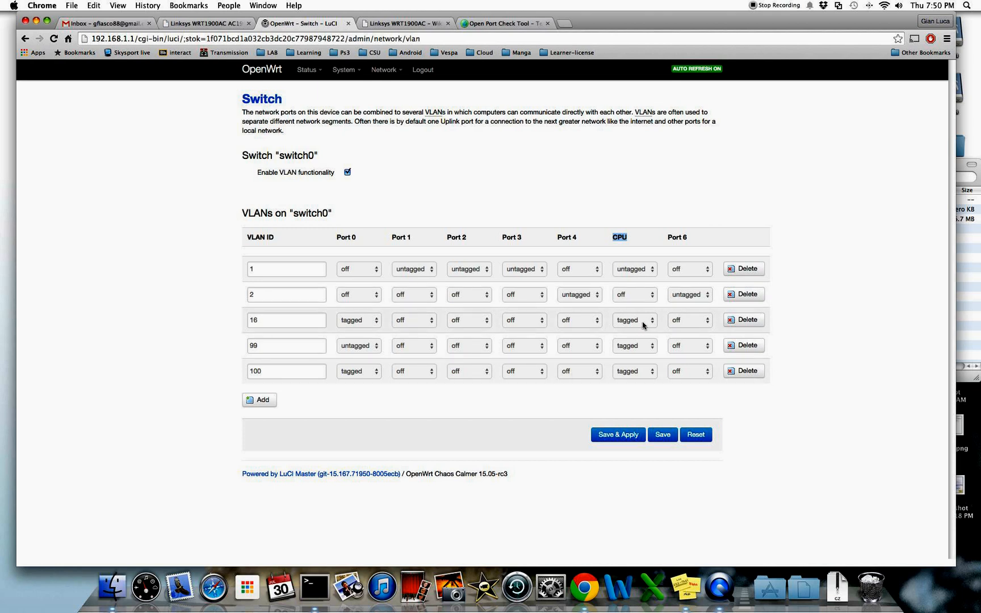
{"action": "mouse_move", "coordinate": [380, 280]}
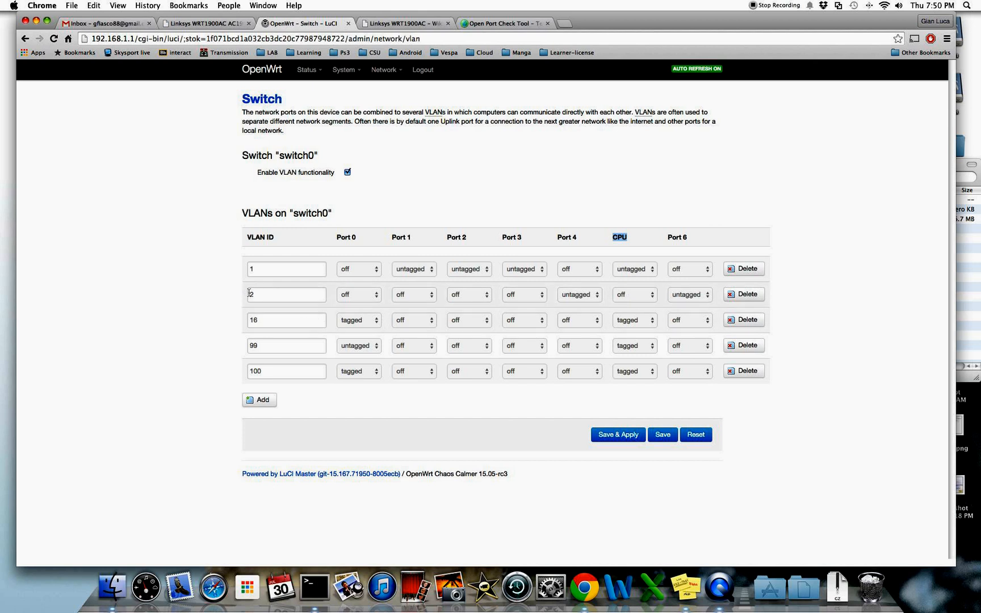
{"action": "left_click", "coordinate": [286, 294]}
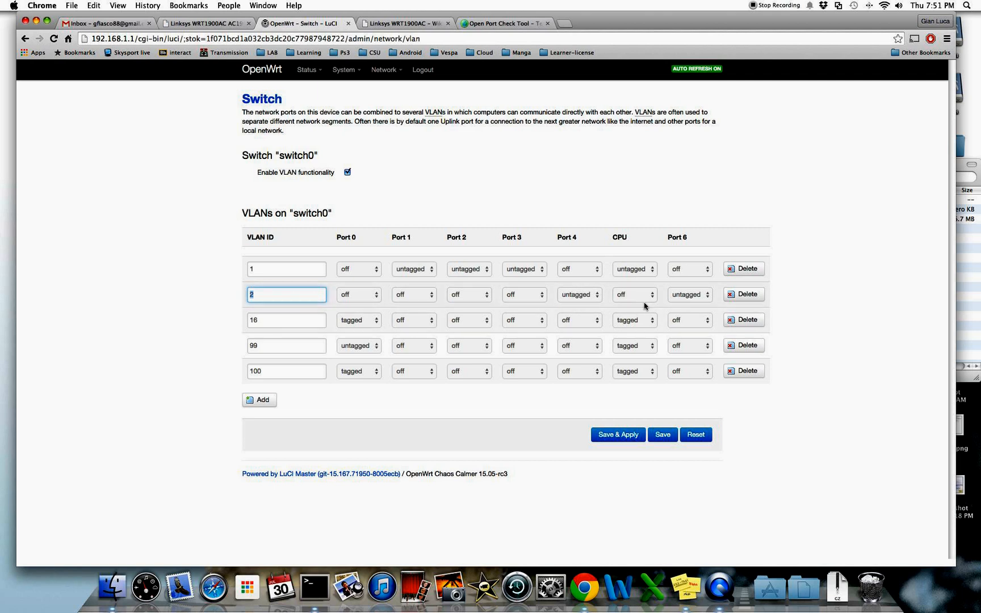
{"action": "mouse_move", "coordinate": [631, 301]}
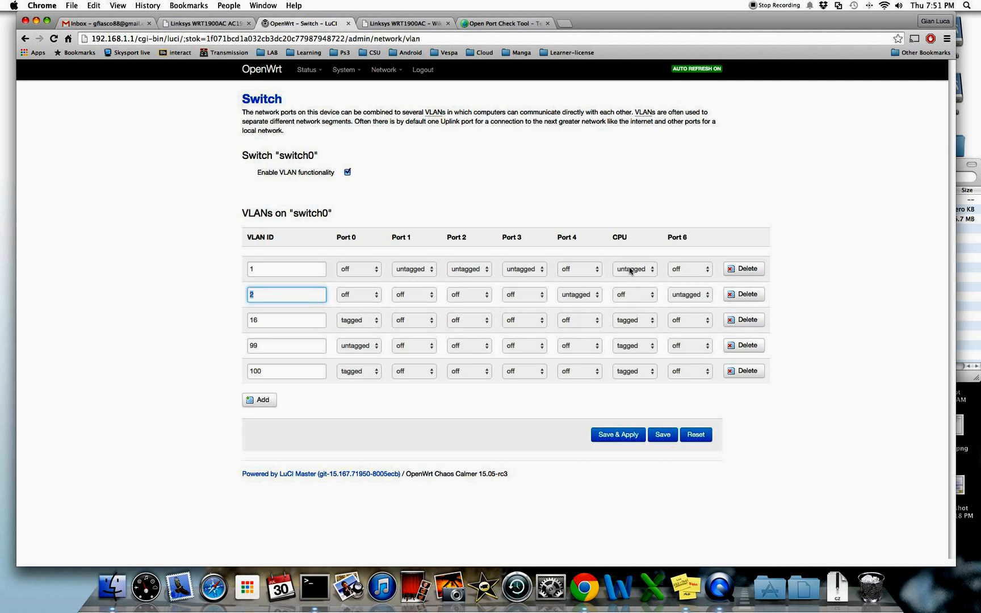
{"action": "mouse_move", "coordinate": [623, 244]}
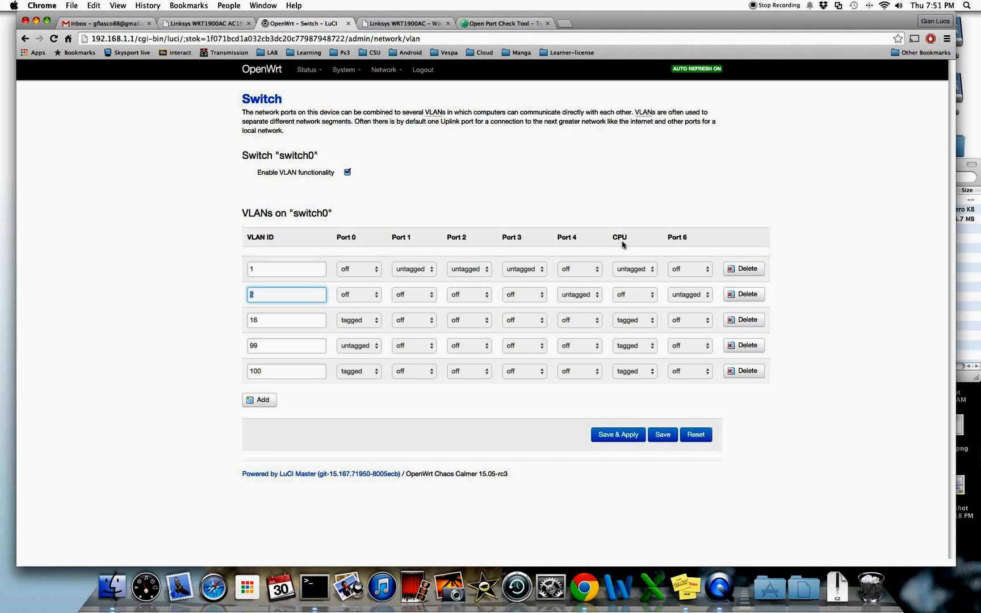
{"action": "mouse_move", "coordinate": [641, 381]}
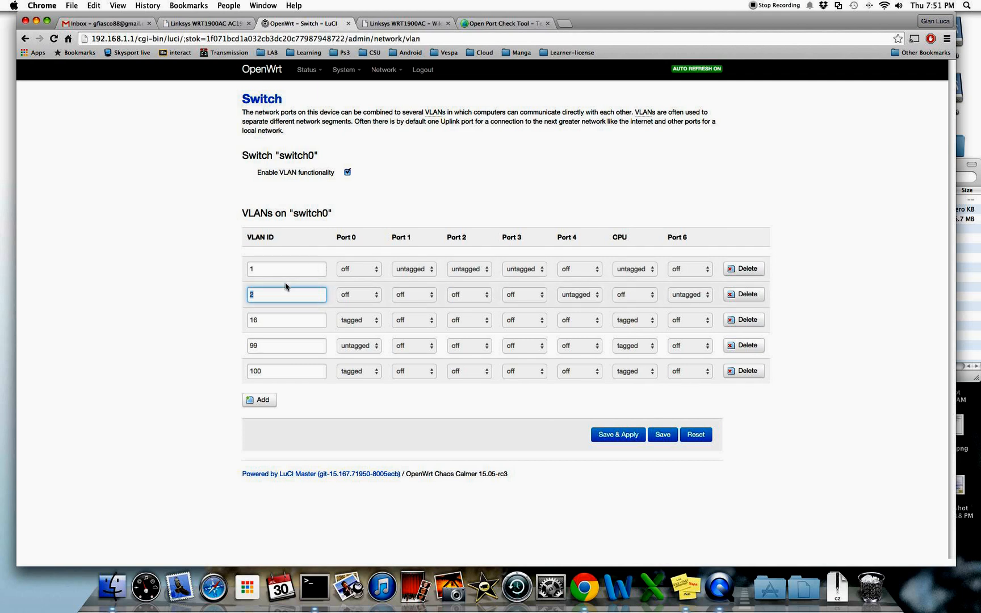
{"action": "mouse_move", "coordinate": [292, 283]}
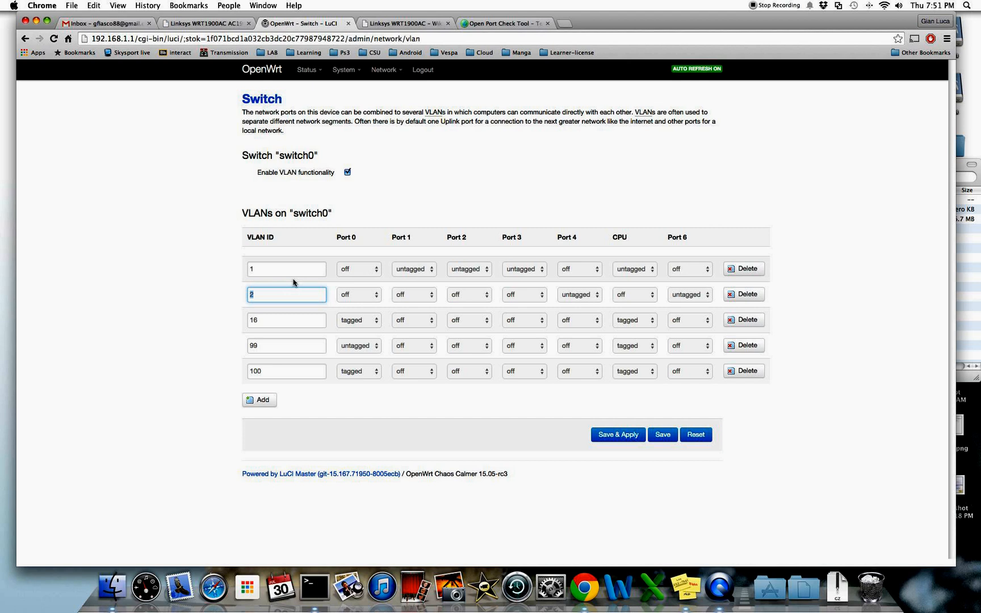
{"action": "mouse_move", "coordinate": [295, 282]}
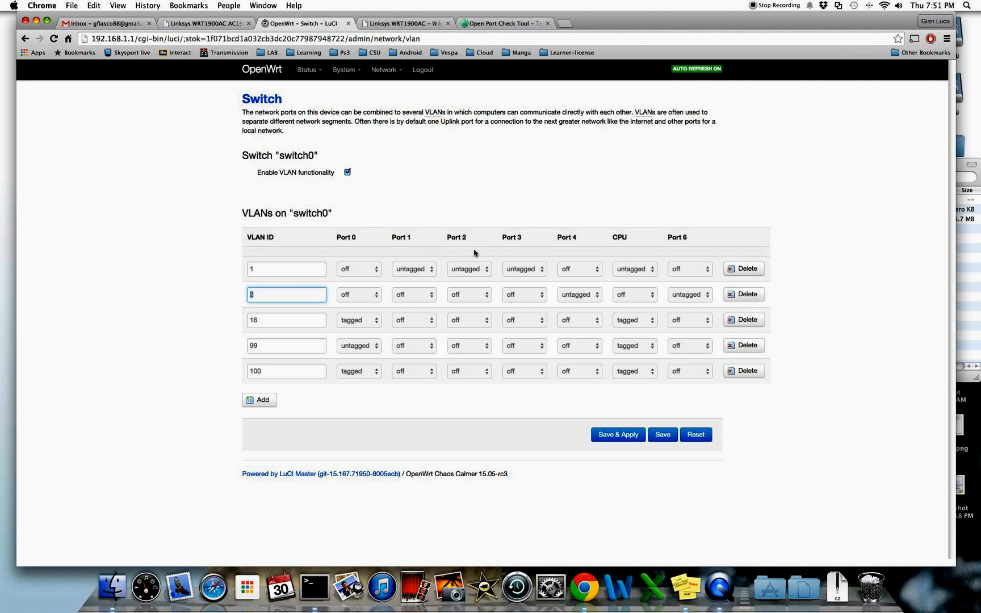
{"action": "mouse_move", "coordinate": [579, 214]}
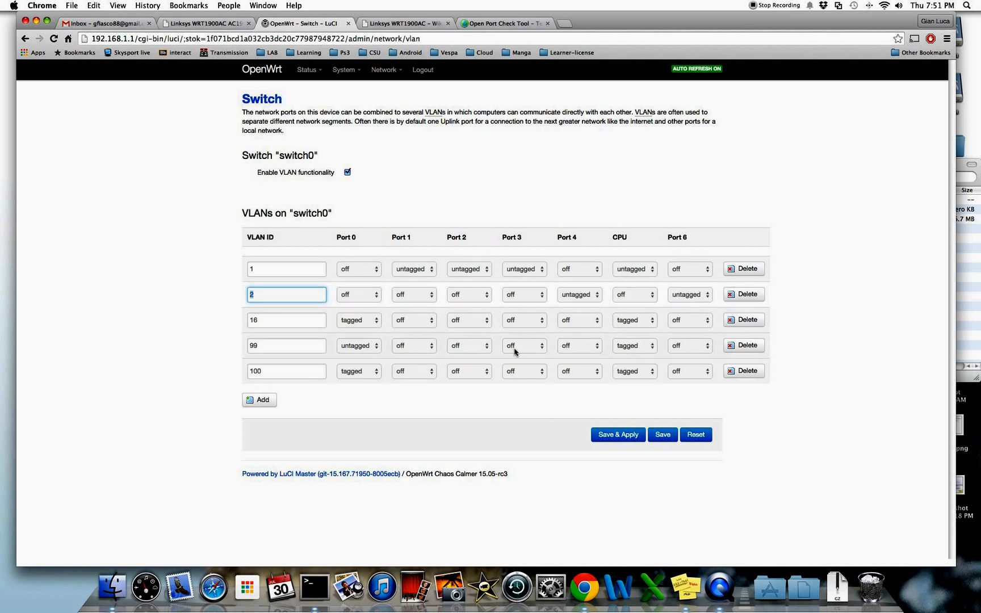
{"action": "mouse_move", "coordinate": [264, 366]}
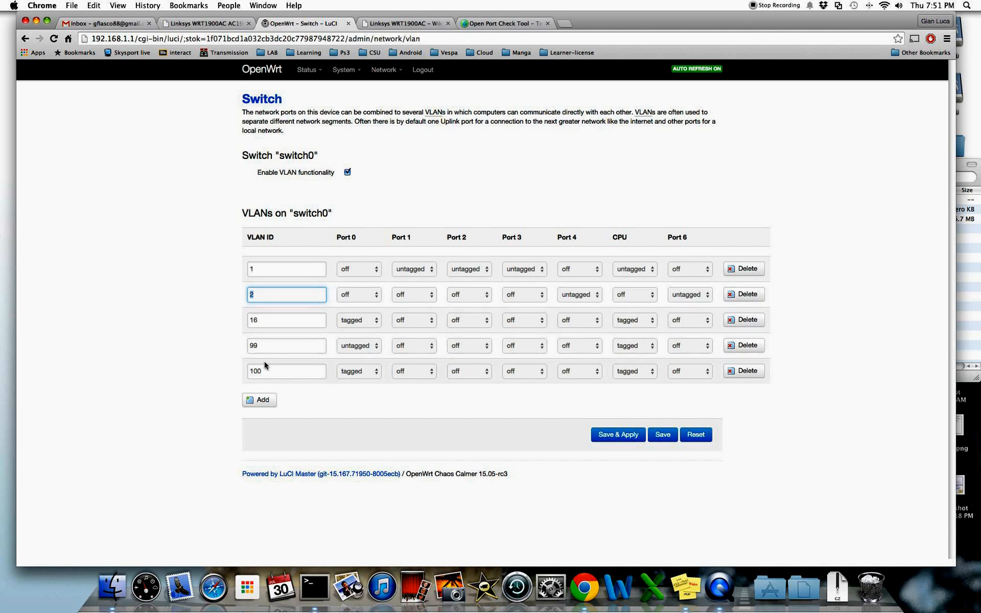
{"action": "left_click", "coordinate": [286, 371]}
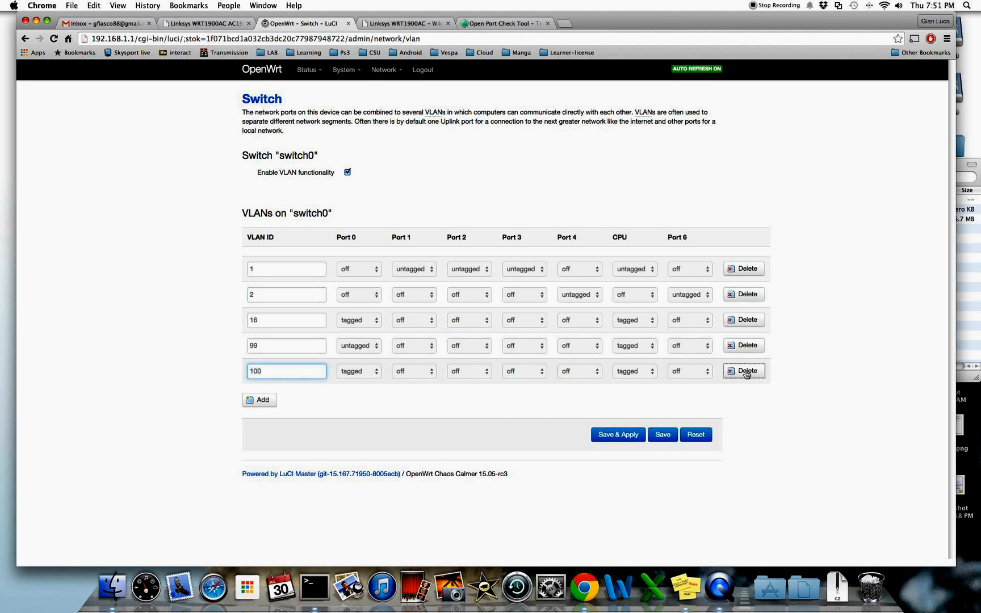
Delete VLAN 100 from switch0 and apply the removal.
{"action": "left_click", "coordinate": [743, 370]}
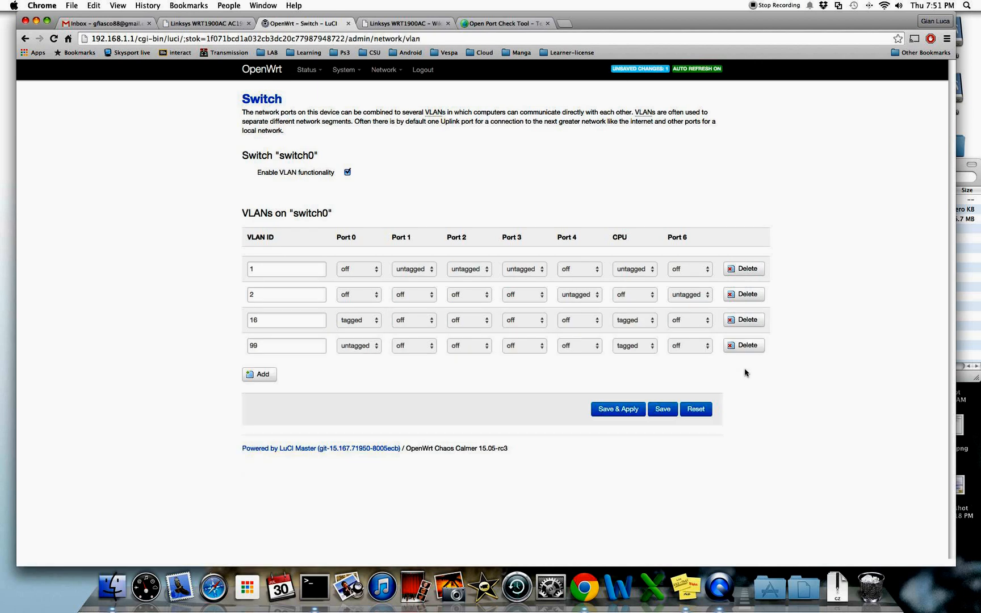
{"action": "mouse_move", "coordinate": [569, 382]}
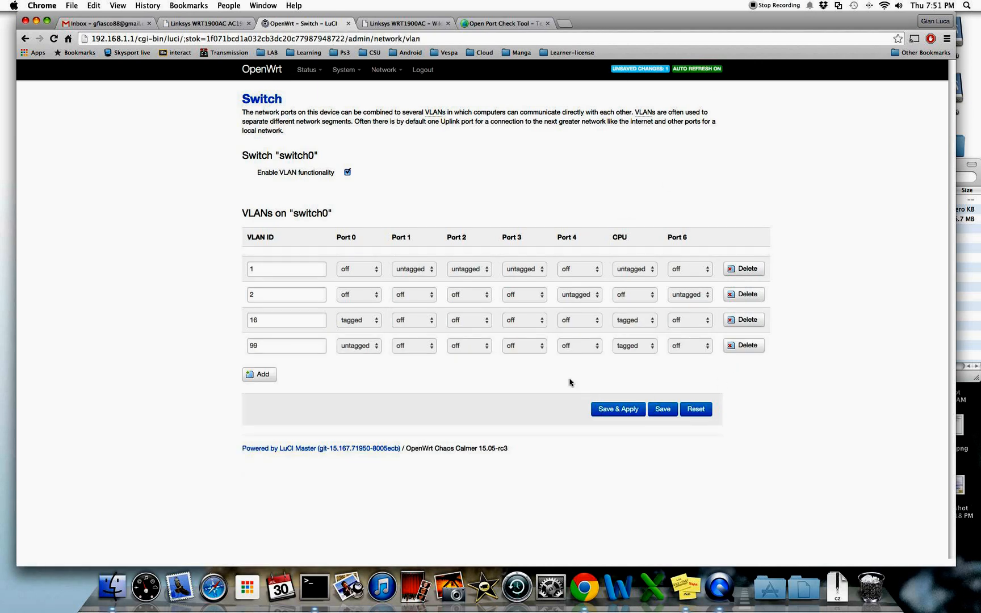
{"action": "left_click", "coordinate": [617, 409]}
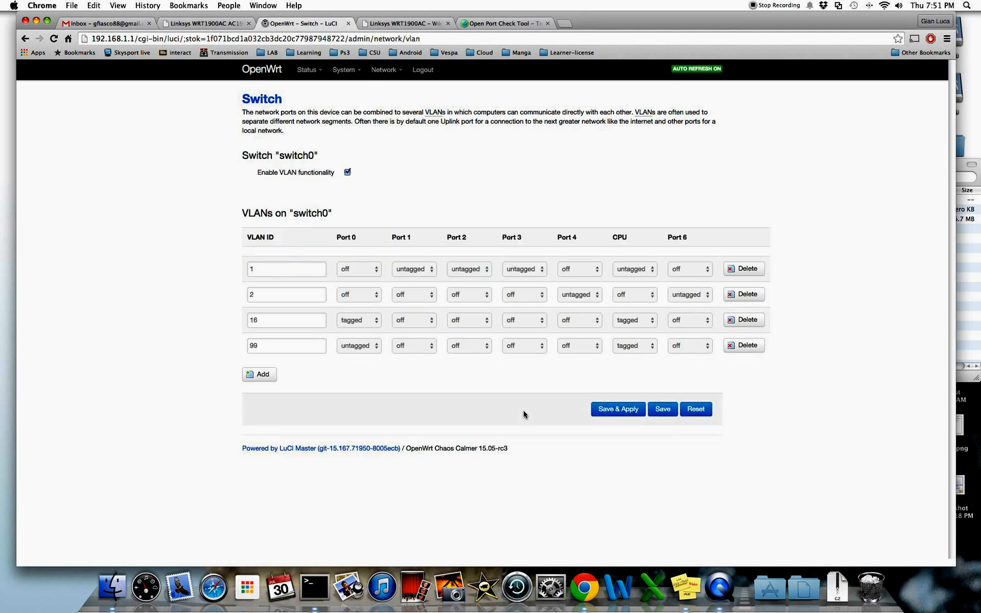
Add VLAN 111 with Port 0 tagged and Save & Apply.
{"action": "left_click", "coordinate": [258, 374]}
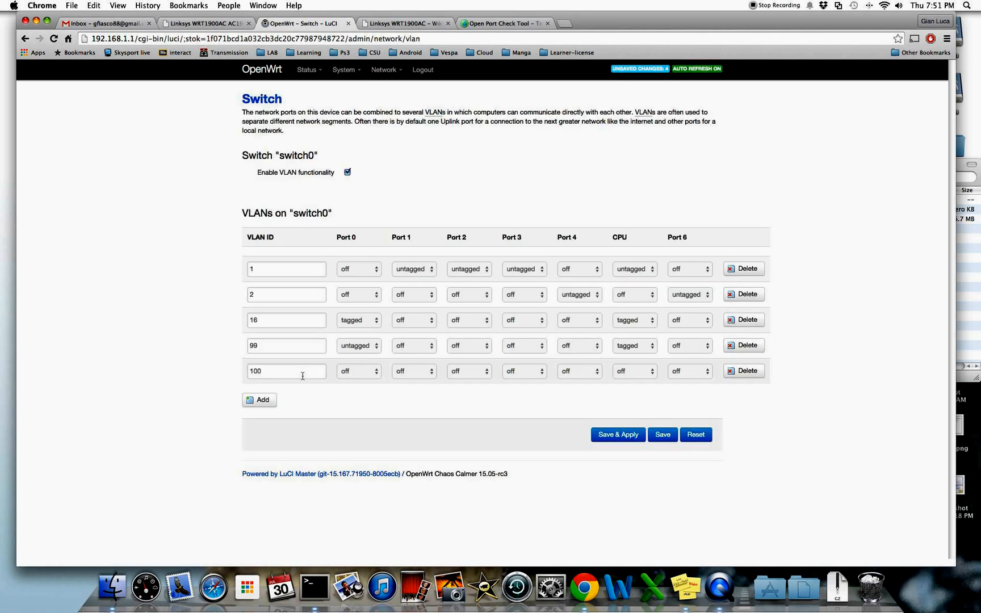
{"action": "left_click", "coordinate": [286, 371]}
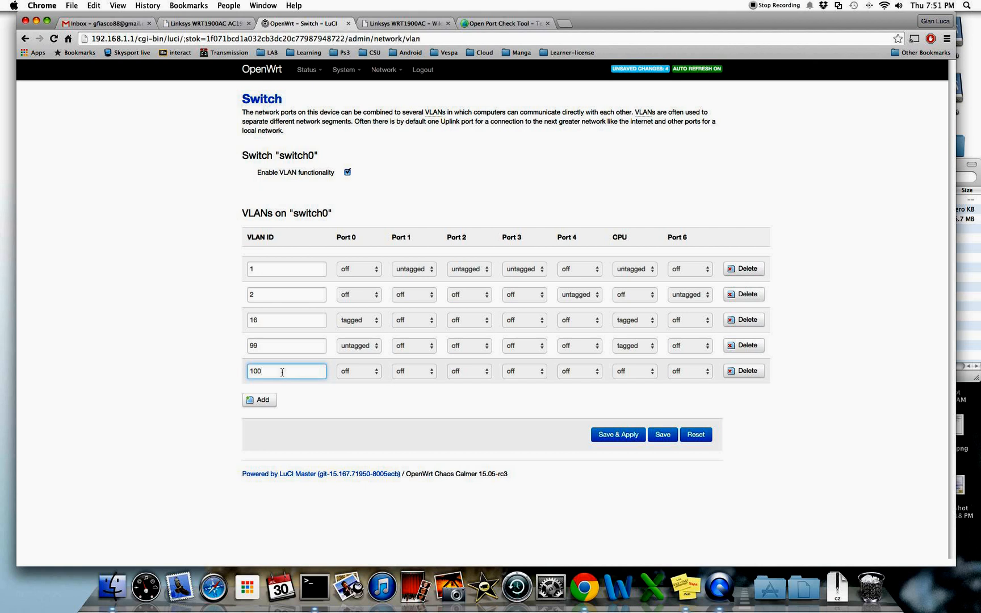
{"action": "type", "text": "111"}
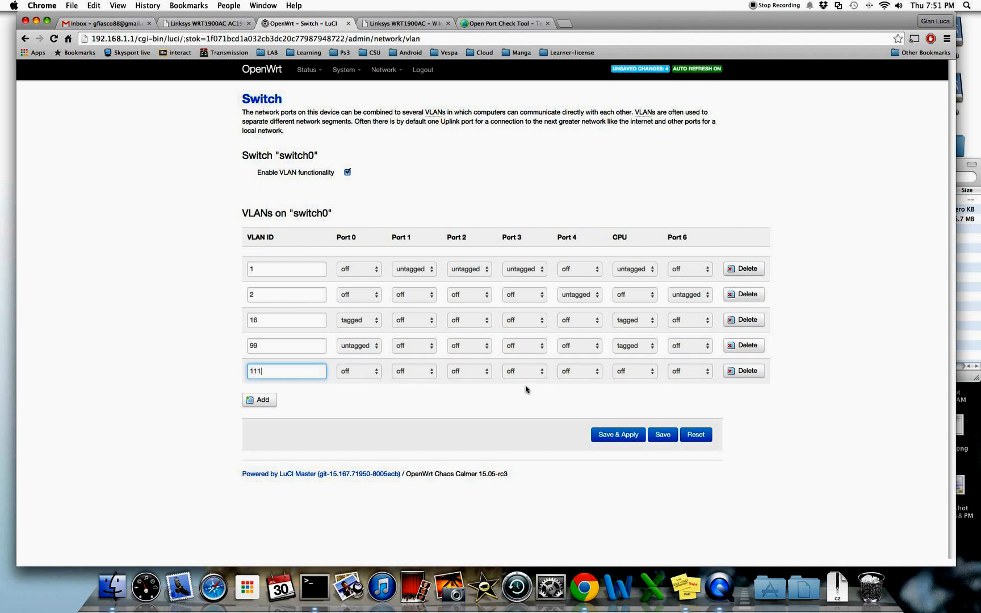
{"action": "left_click", "coordinate": [358, 371]}
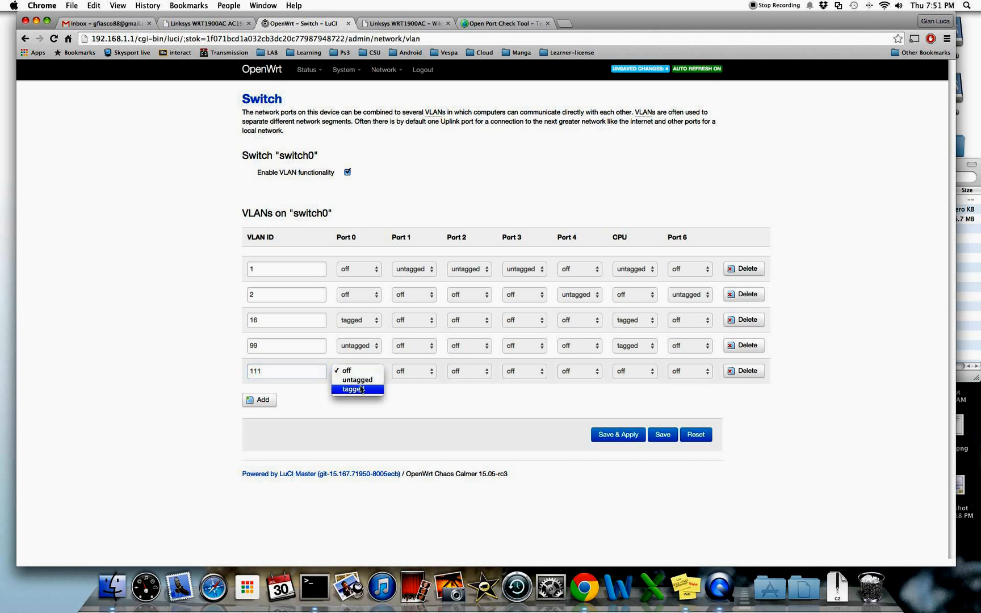
{"action": "left_click", "coordinate": [356, 388]}
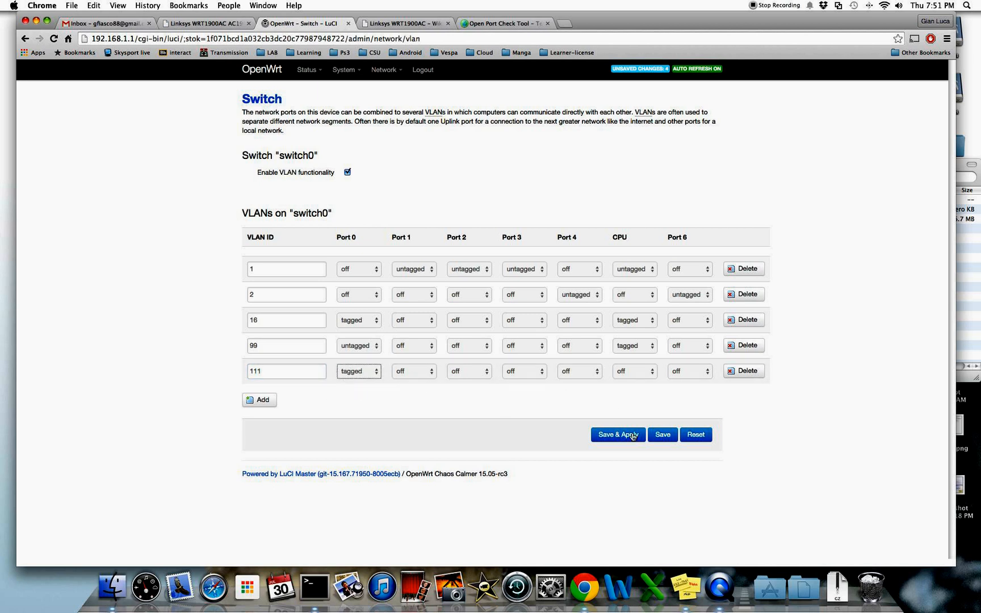
{"action": "left_click", "coordinate": [617, 435]}
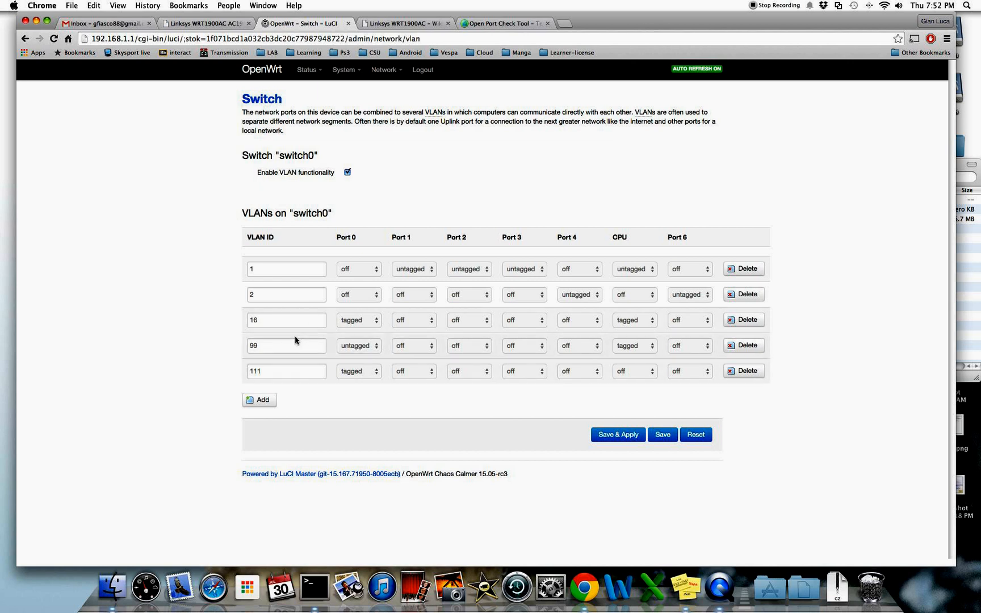
Set VLAN 111's CPU port to tagged and Save & Apply.
{"action": "left_click", "coordinate": [632, 371]}
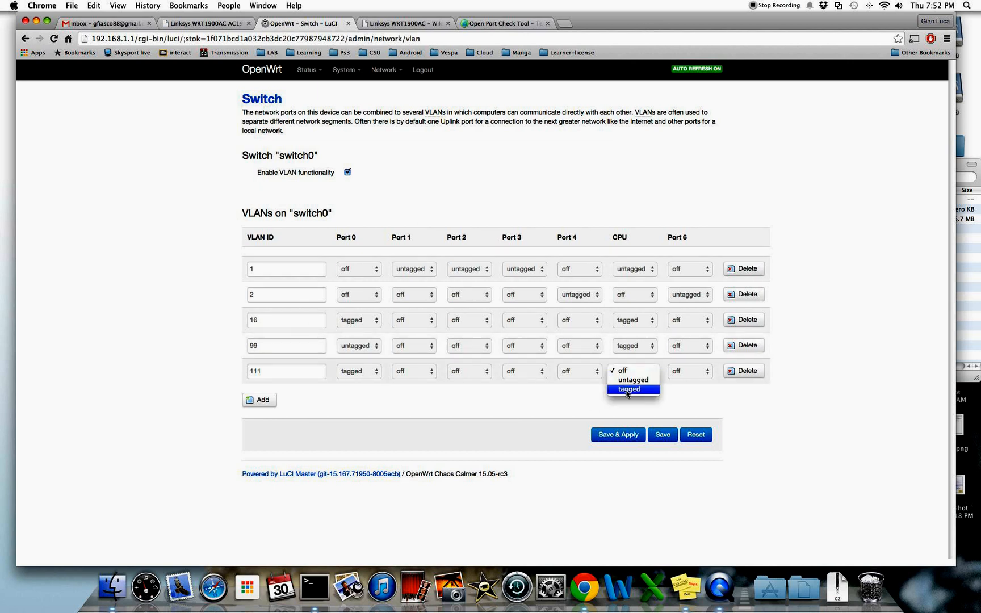
{"action": "left_click", "coordinate": [628, 388]}
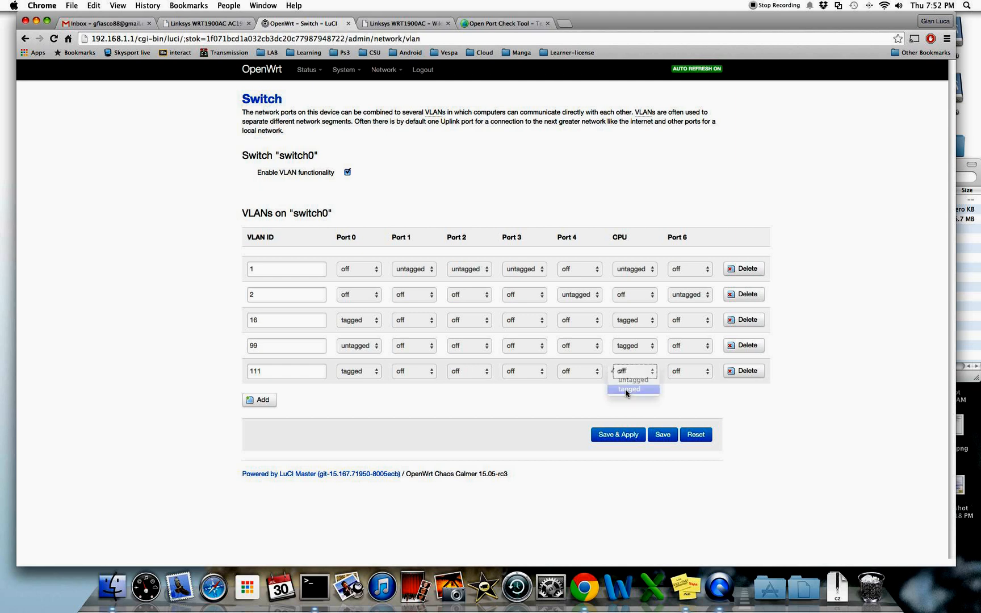
{"action": "left_click", "coordinate": [628, 388]}
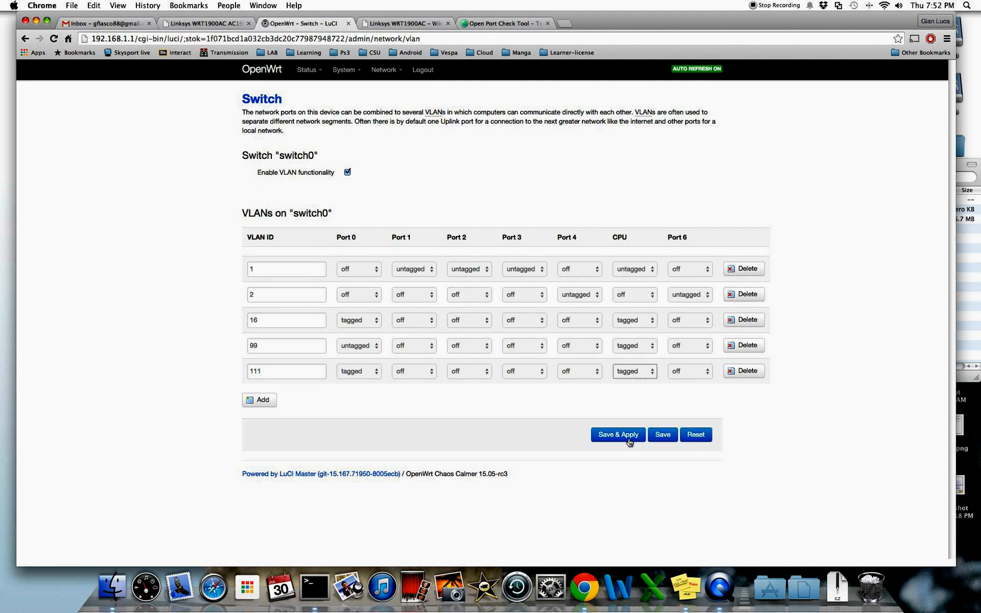
{"action": "left_click", "coordinate": [616, 434]}
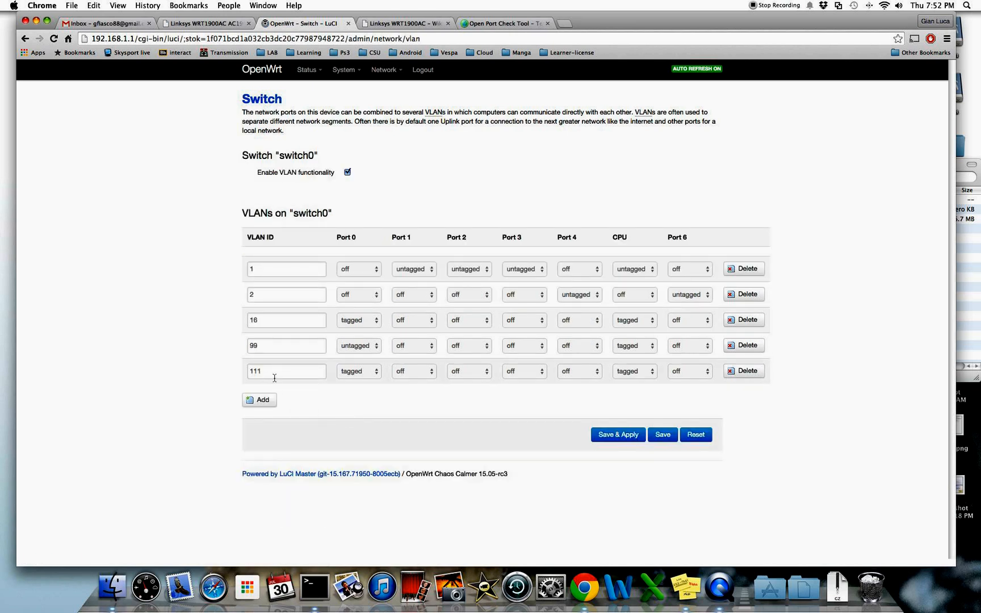
{"action": "left_click", "coordinate": [286, 371]}
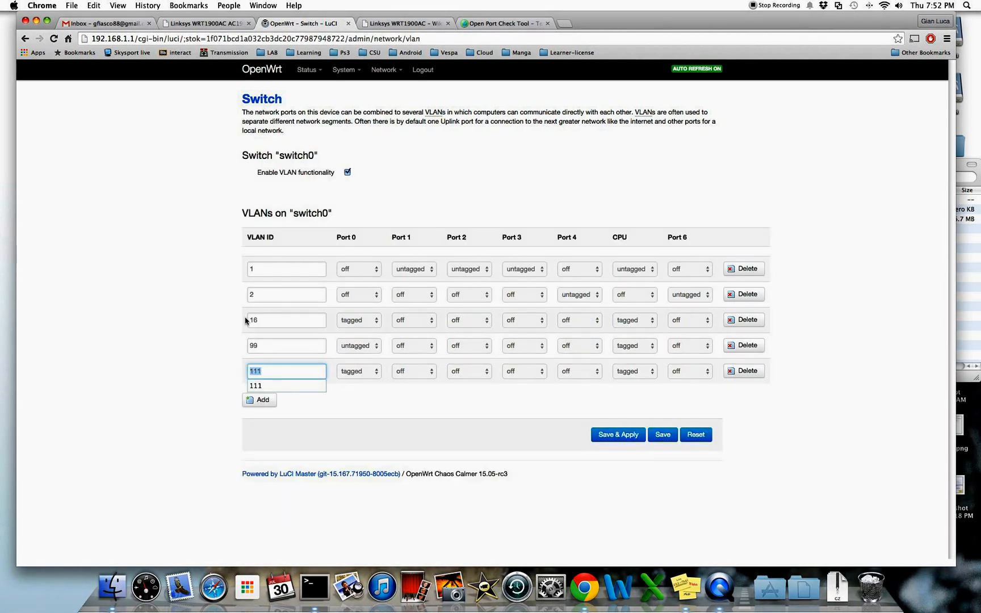
In Network > Interfaces delete TEST1, confirm, and start Add new interface.
{"action": "left_click", "coordinate": [383, 70]}
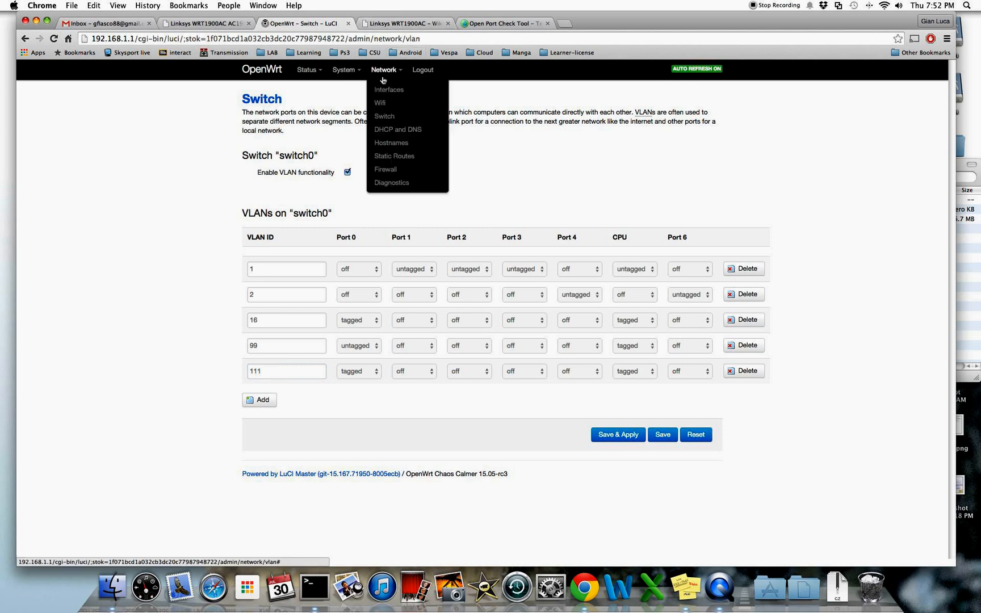
{"action": "mouse_move", "coordinate": [388, 89]}
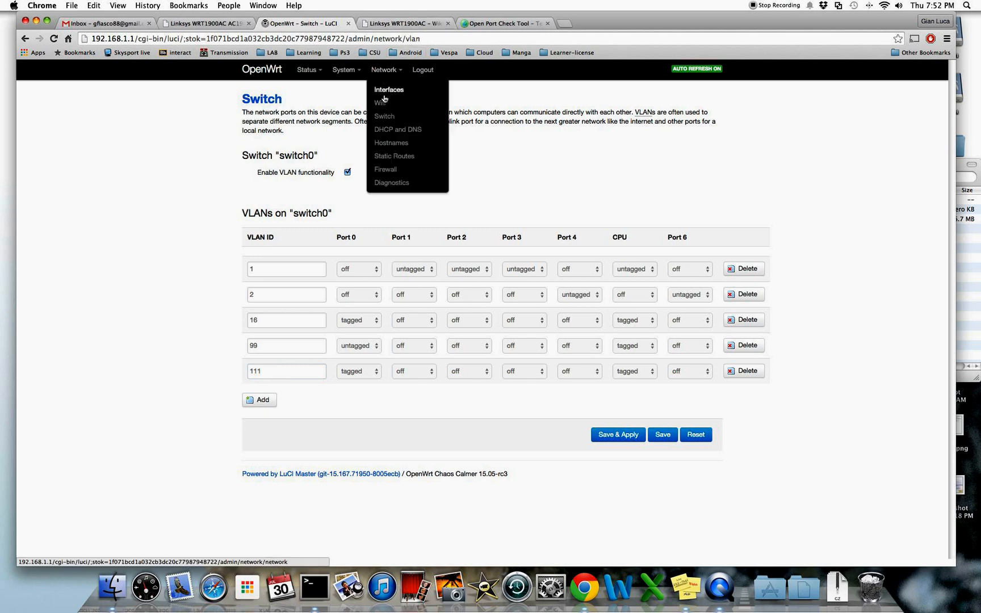
{"action": "left_click", "coordinate": [388, 90]}
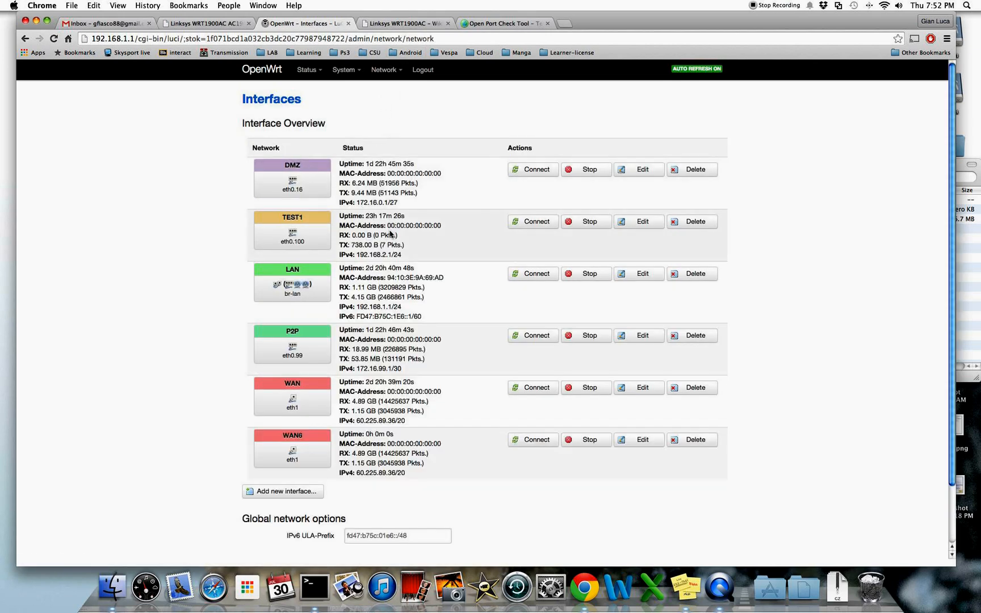
{"action": "left_click", "coordinate": [690, 221]}
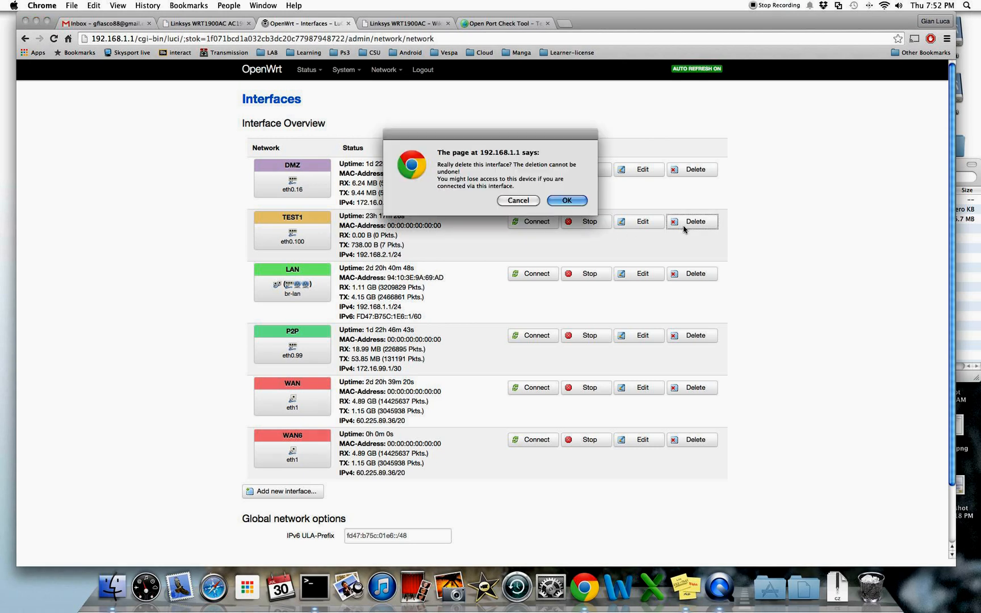
{"action": "left_click", "coordinate": [566, 200]}
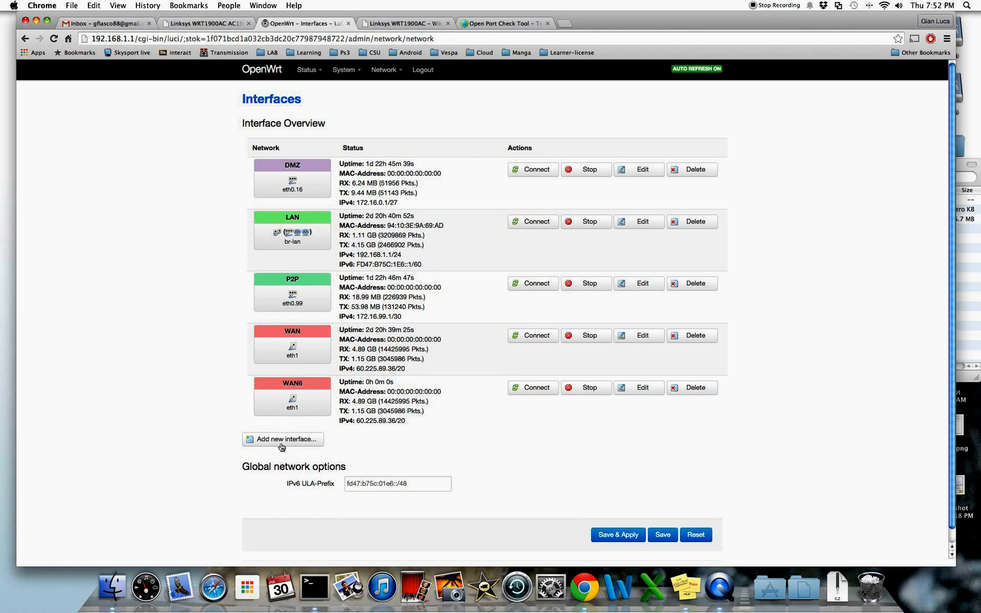
{"action": "left_click", "coordinate": [282, 439]}
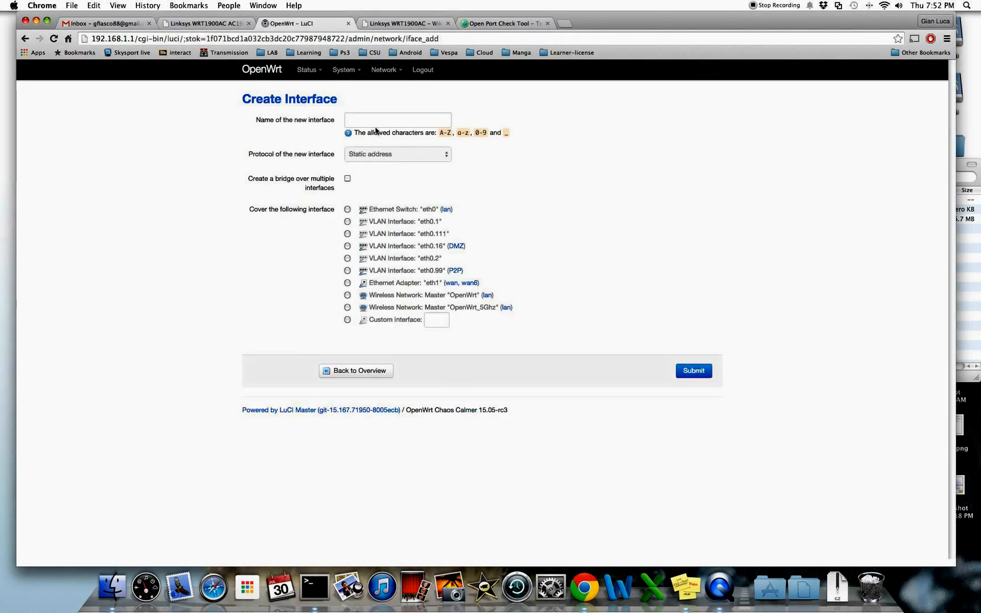
Name the new interface DMZ2 and have it cover the VLAN interface eth0.111.
{"action": "type", "text": "DMZ-2"}
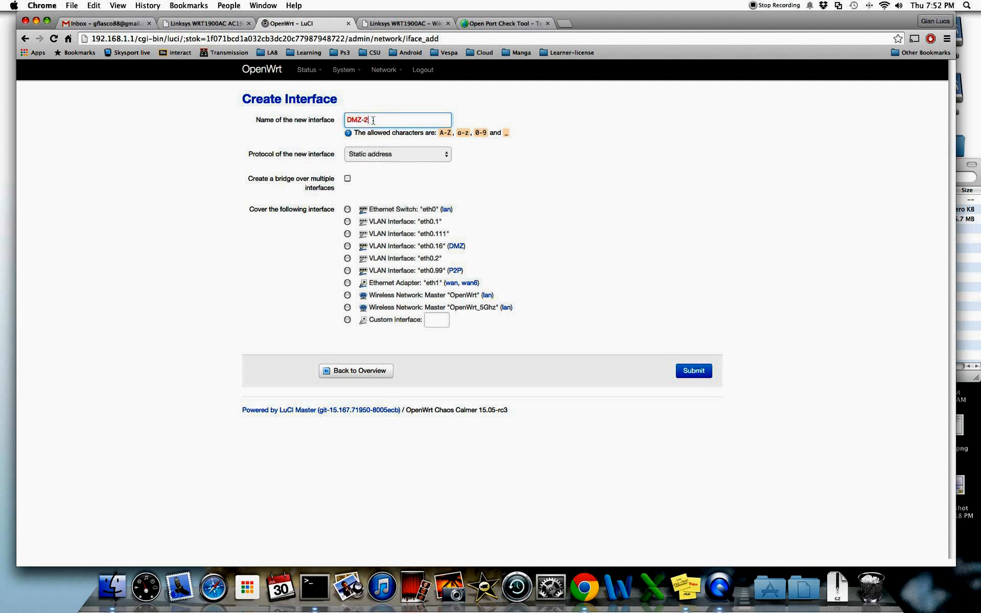
{"action": "type", "text": "DMZ2"}
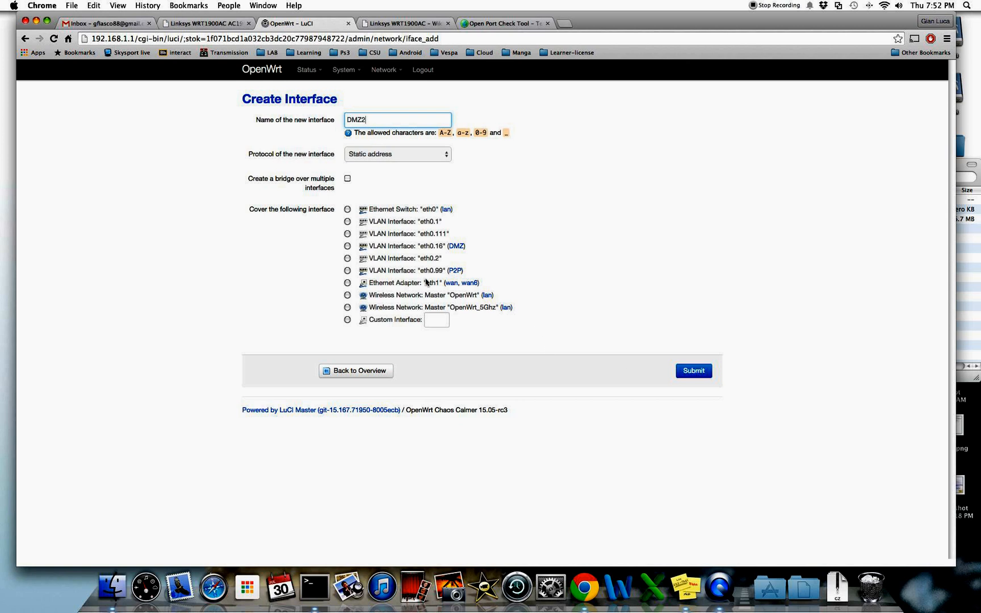
{"action": "left_click", "coordinate": [348, 234]}
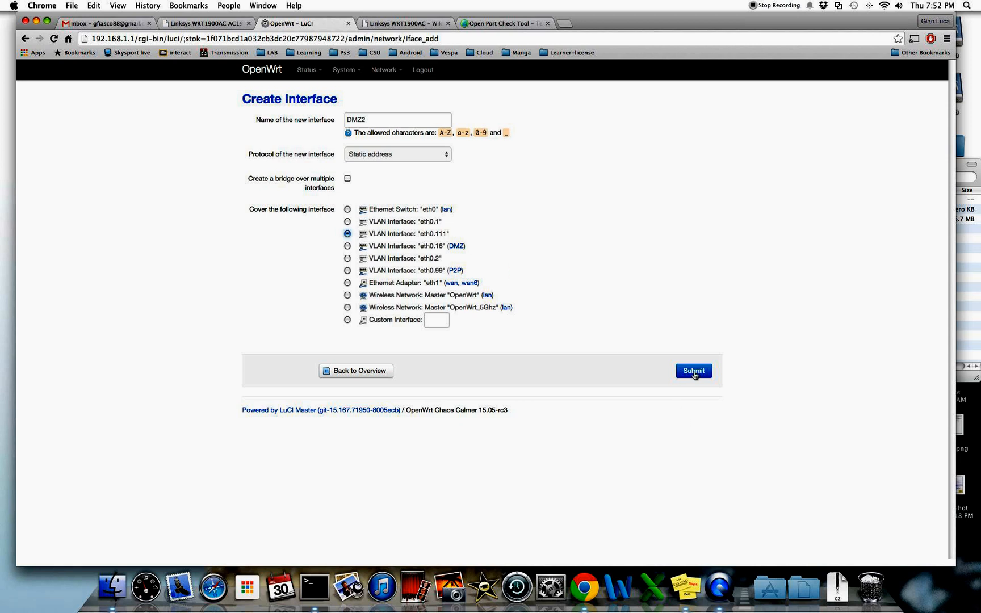
Create DMZ2 with static IPv4 192.168.99.1, netmask 255.255.255.0, then save and apply.
{"action": "left_click", "coordinate": [693, 370]}
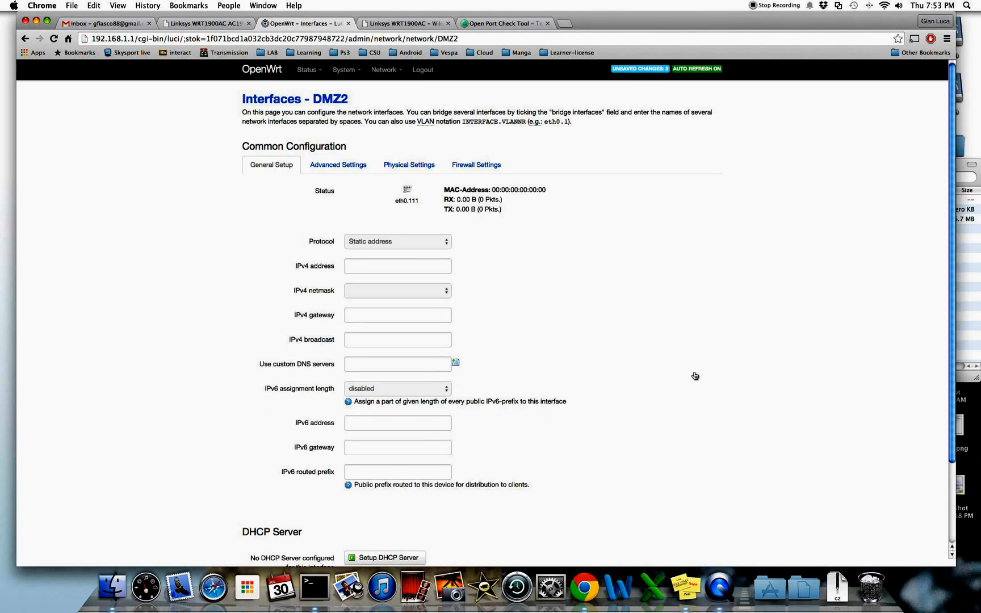
{"action": "mouse_move", "coordinate": [692, 374]}
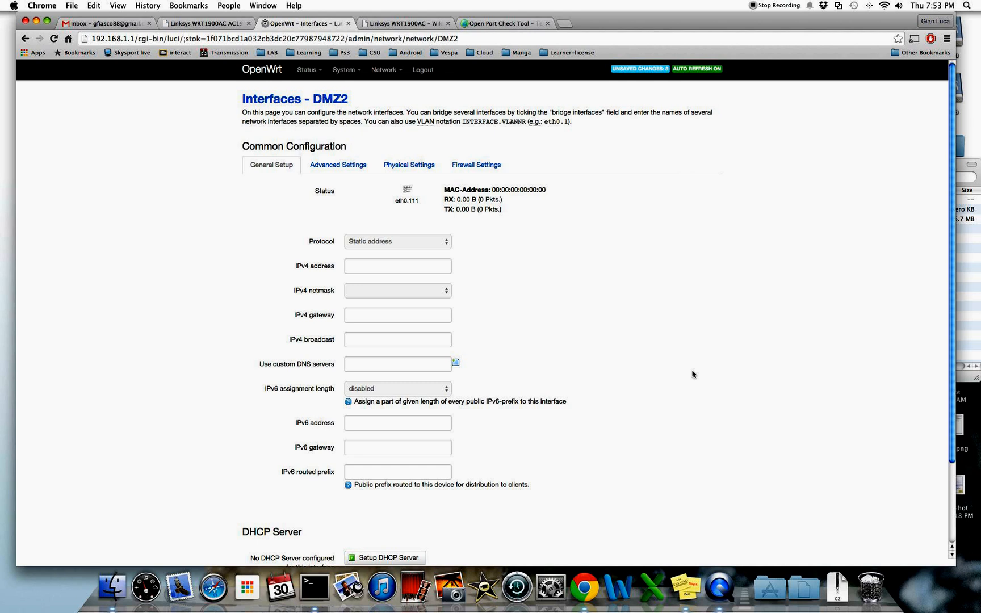
{"action": "mouse_move", "coordinate": [597, 312]}
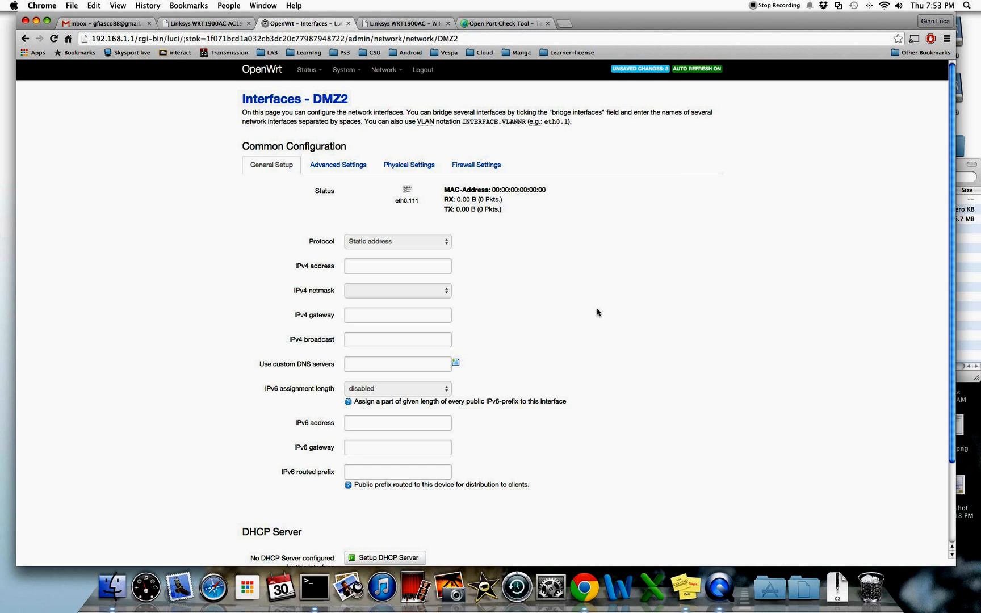
{"action": "left_click", "coordinate": [397, 266]}
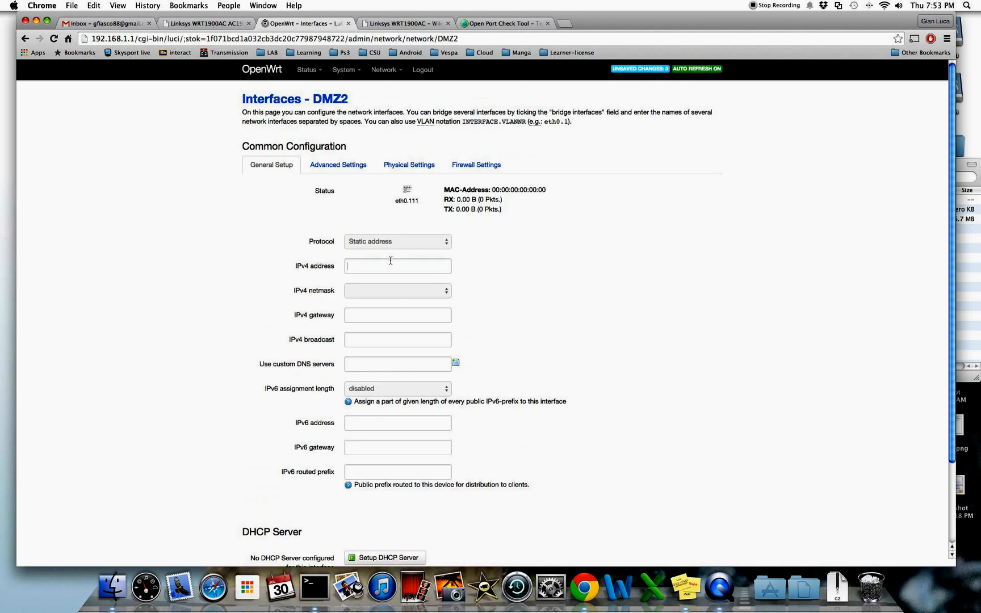
{"action": "type", "text": "192.168.20.1"}
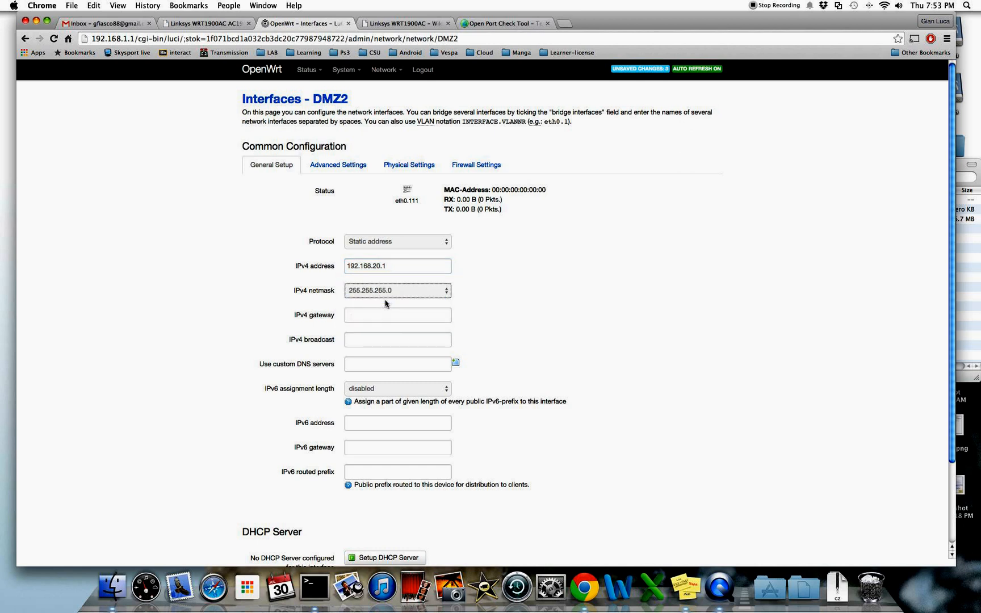
{"action": "scroll", "scroll_direction": "down", "scroll_amount": 3}
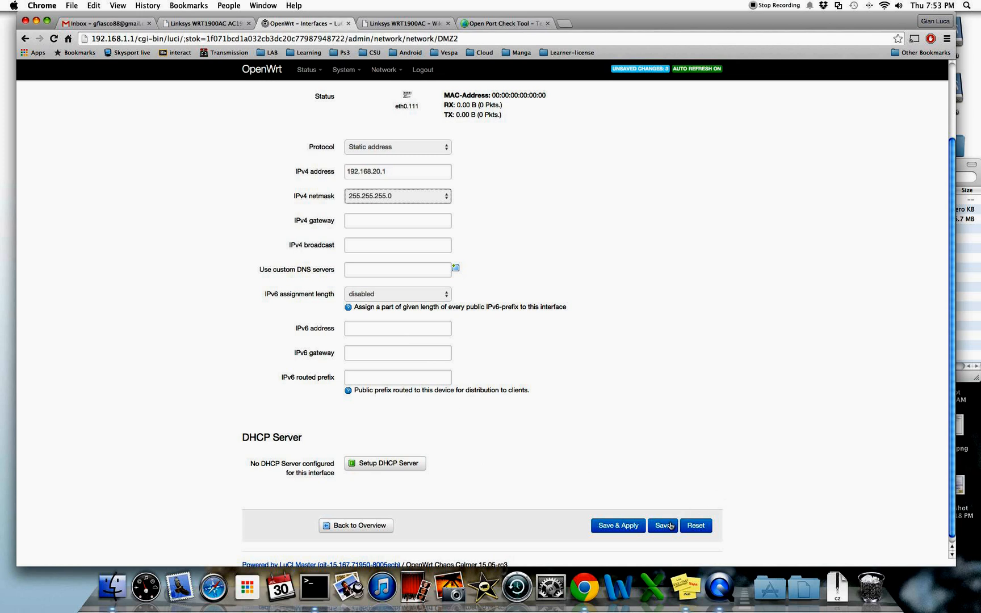
{"action": "mouse_move", "coordinate": [368, 468]}
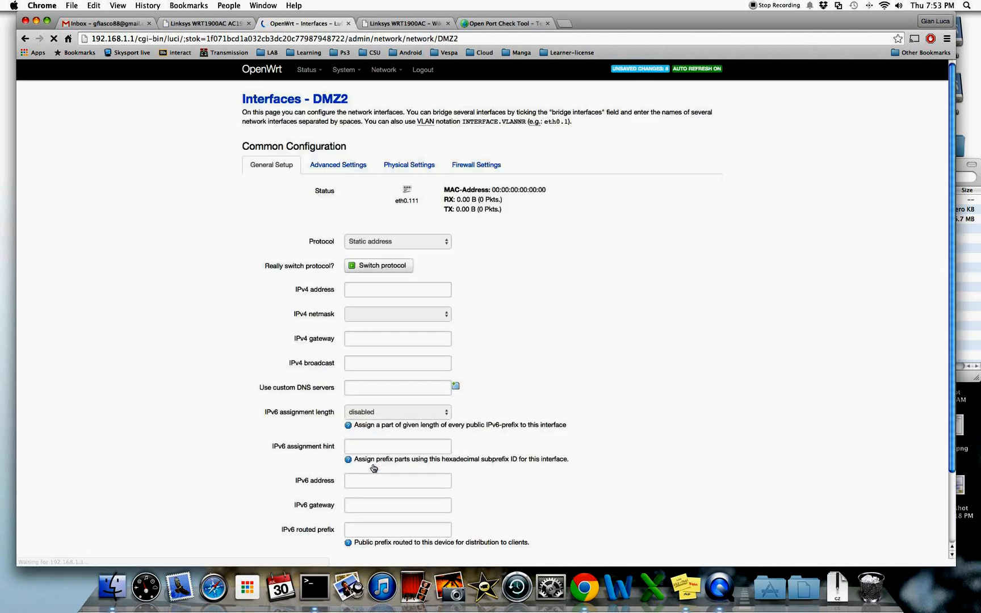
{"action": "scroll", "scroll_direction": "down", "scroll_amount": 3}
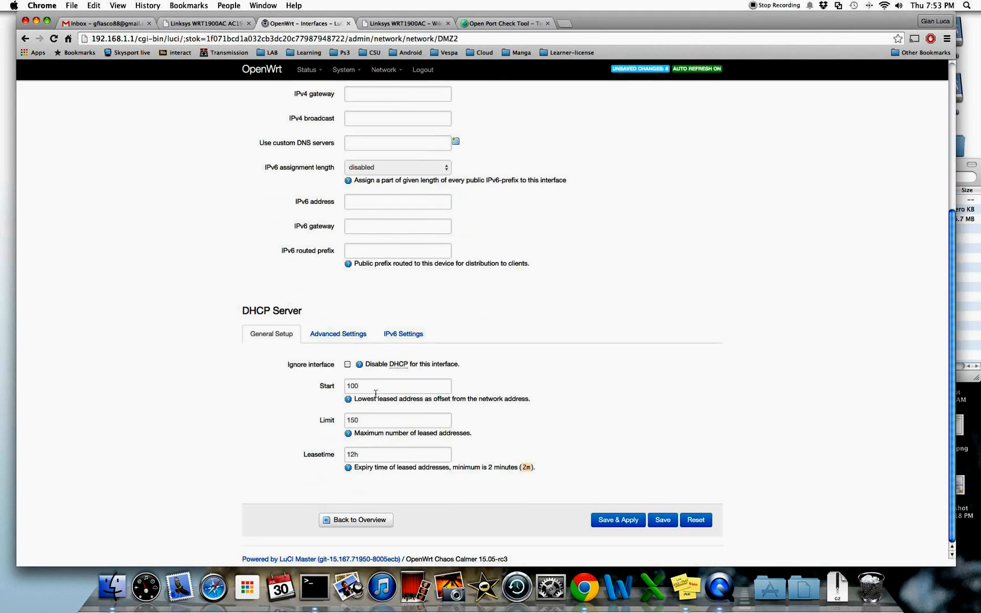
{"action": "left_click", "coordinate": [338, 336]}
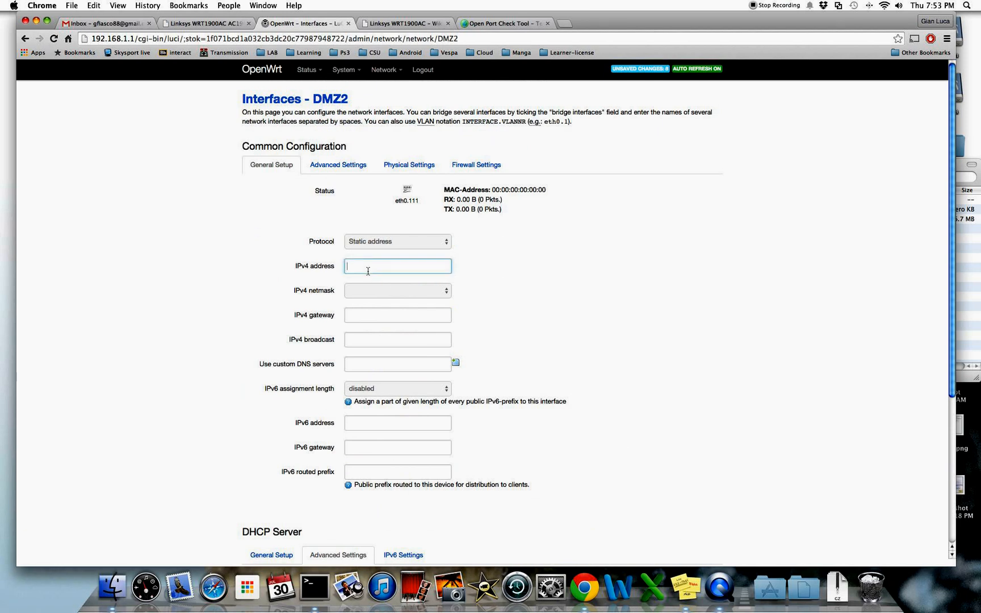
{"action": "type", "text": "192.168.99.1"}
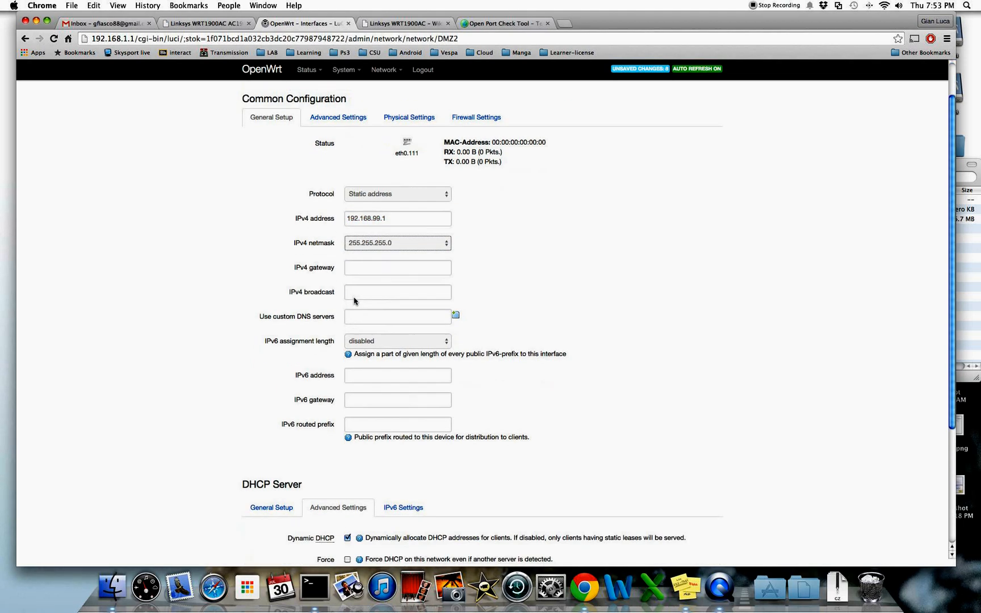
{"action": "scroll", "scroll_direction": "down", "scroll_amount": 3}
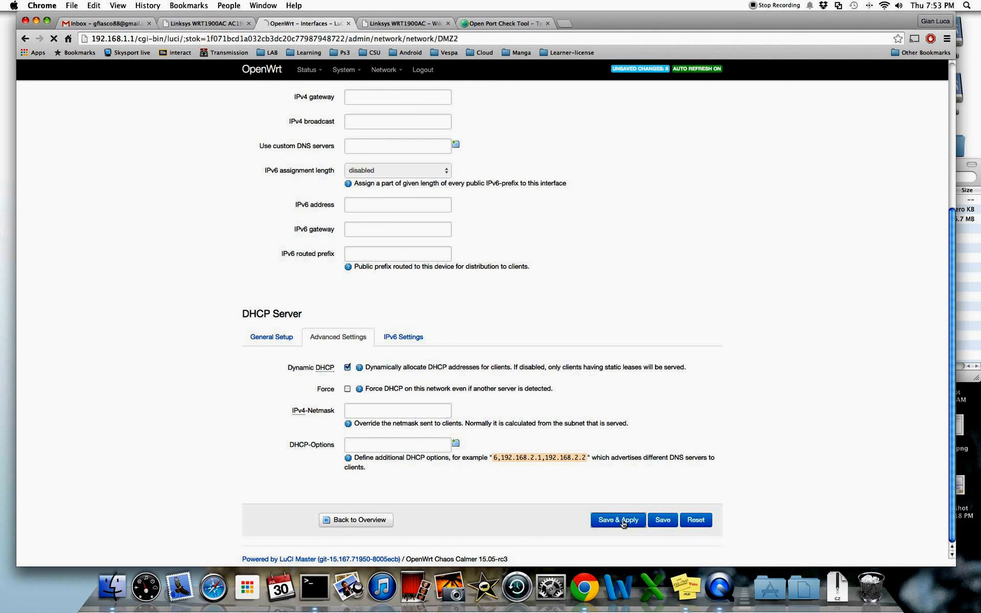
{"action": "left_click", "coordinate": [616, 520]}
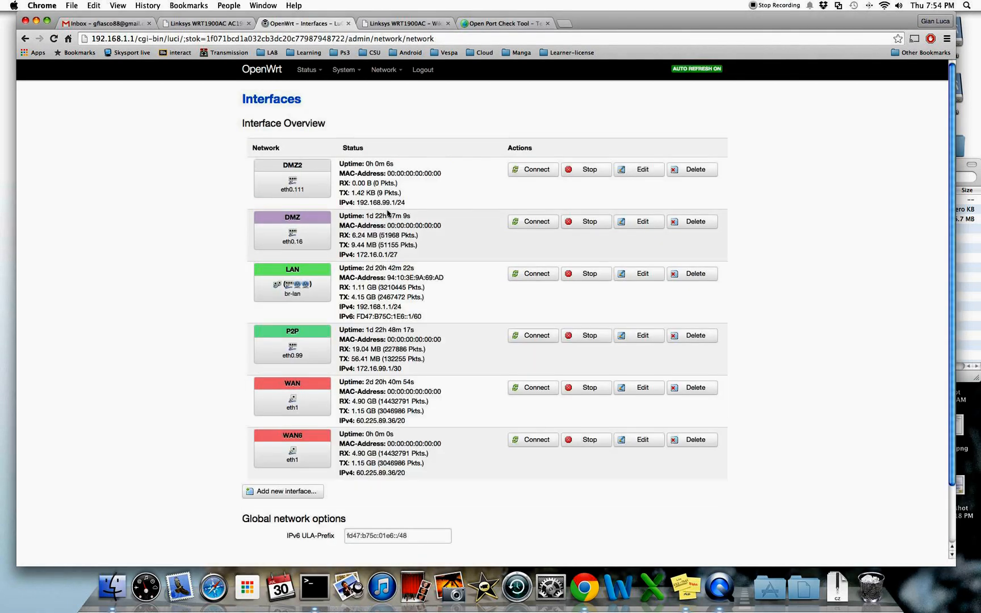
{"action": "mouse_move", "coordinate": [307, 171]}
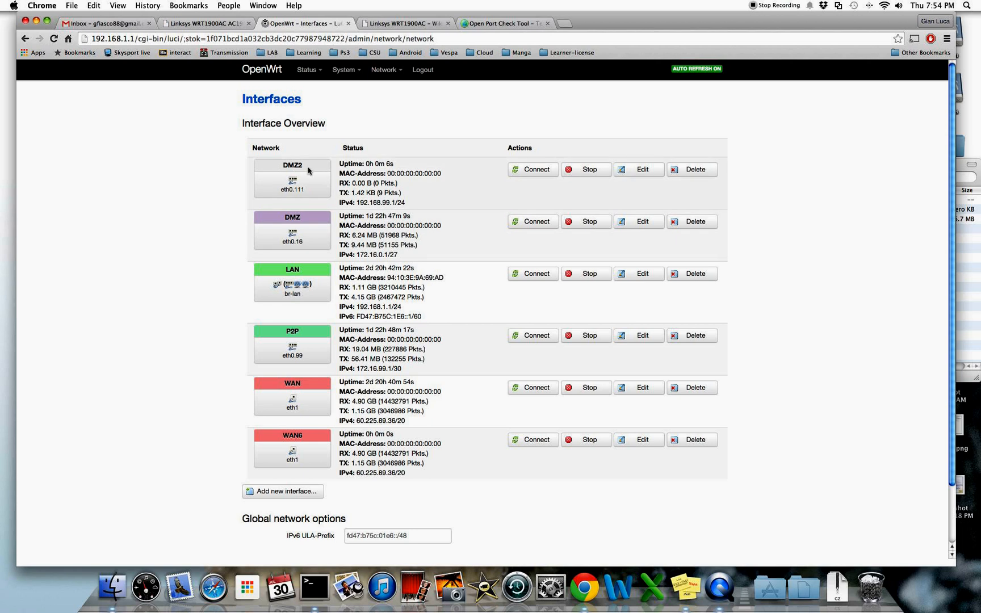
Edit DMZ2 and place it in the Testy firewall zone, then save and apply.
{"action": "left_click", "coordinate": [637, 169]}
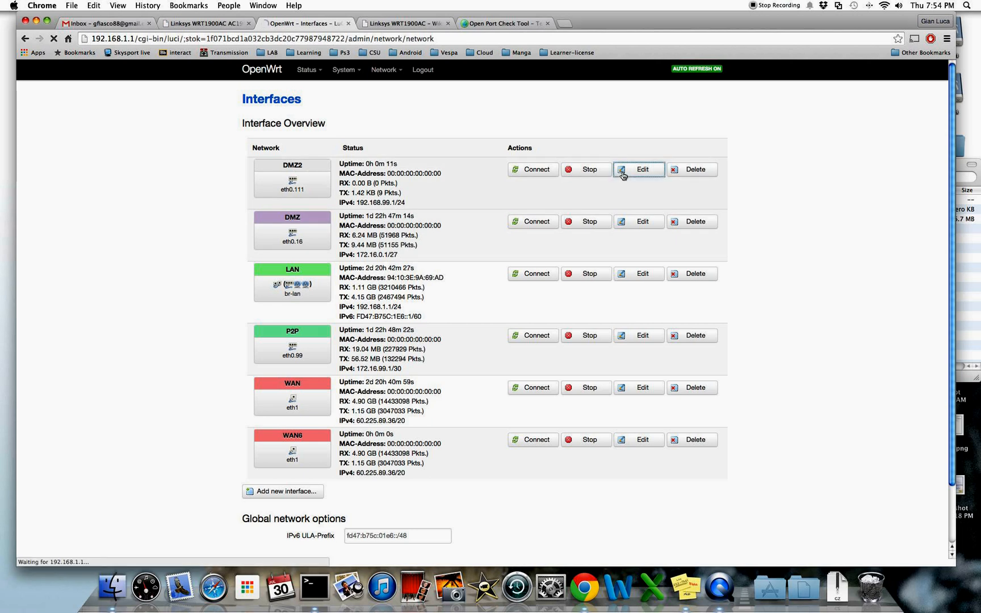
{"action": "left_click", "coordinate": [637, 169]}
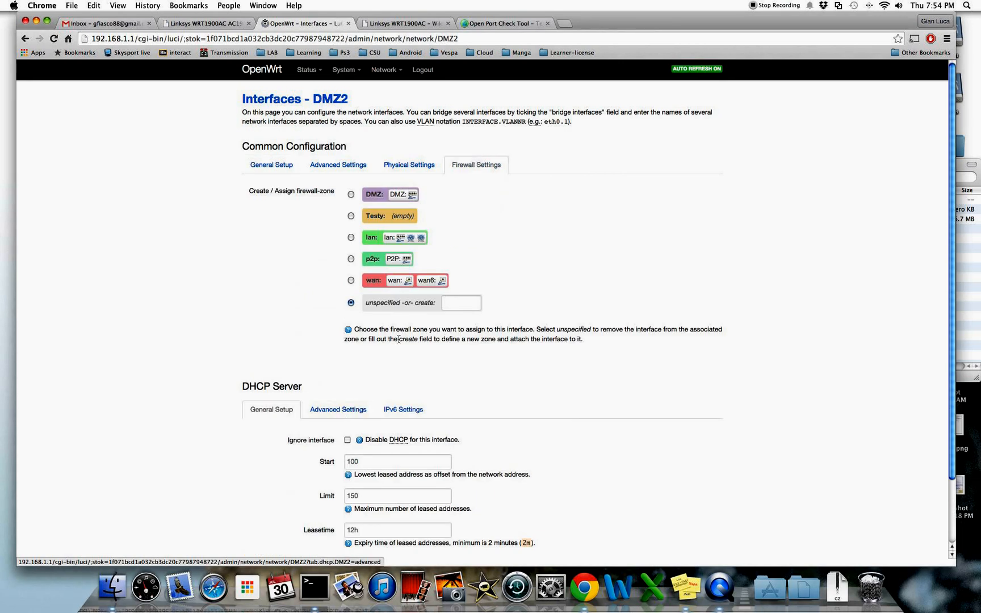
{"action": "mouse_move", "coordinate": [438, 263]}
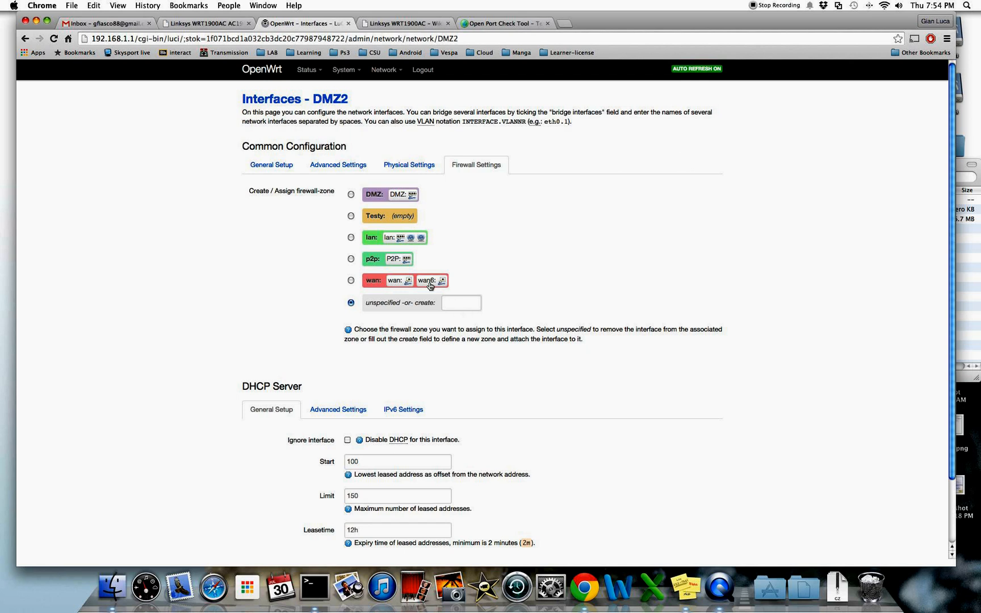
{"action": "mouse_move", "coordinate": [401, 221]}
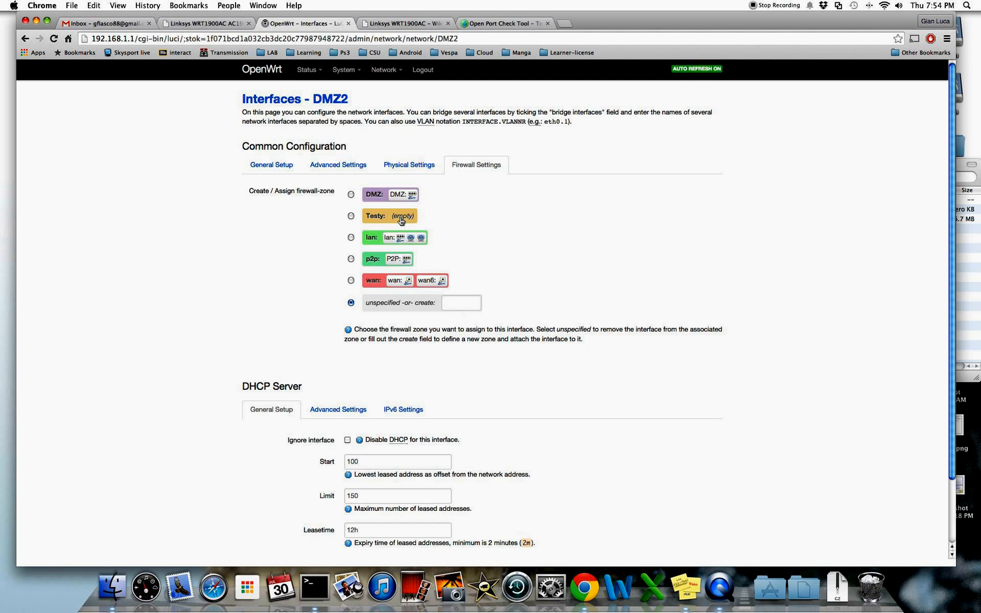
{"action": "left_click", "coordinate": [461, 302]}
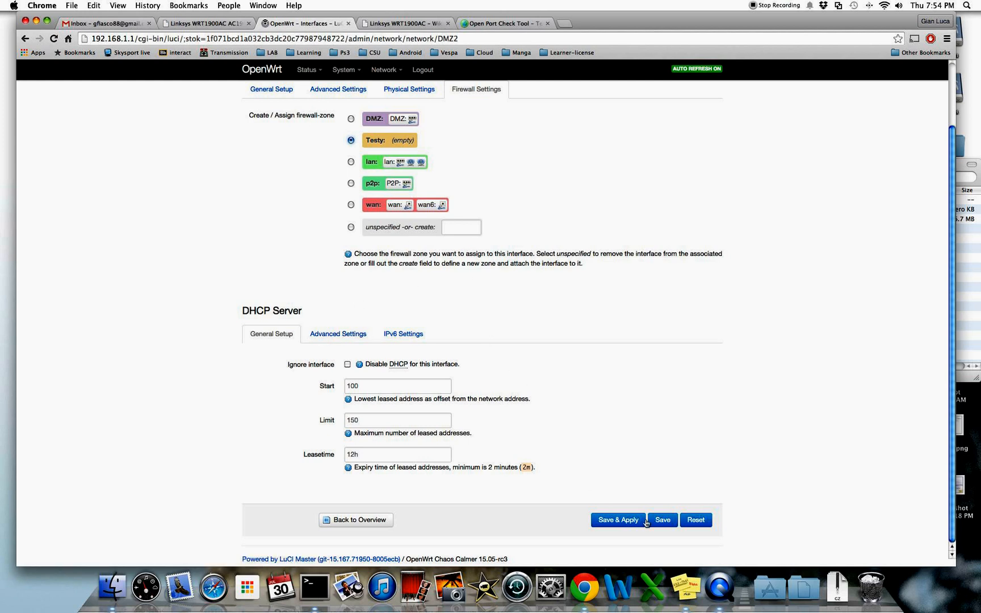
{"action": "left_click", "coordinate": [617, 520]}
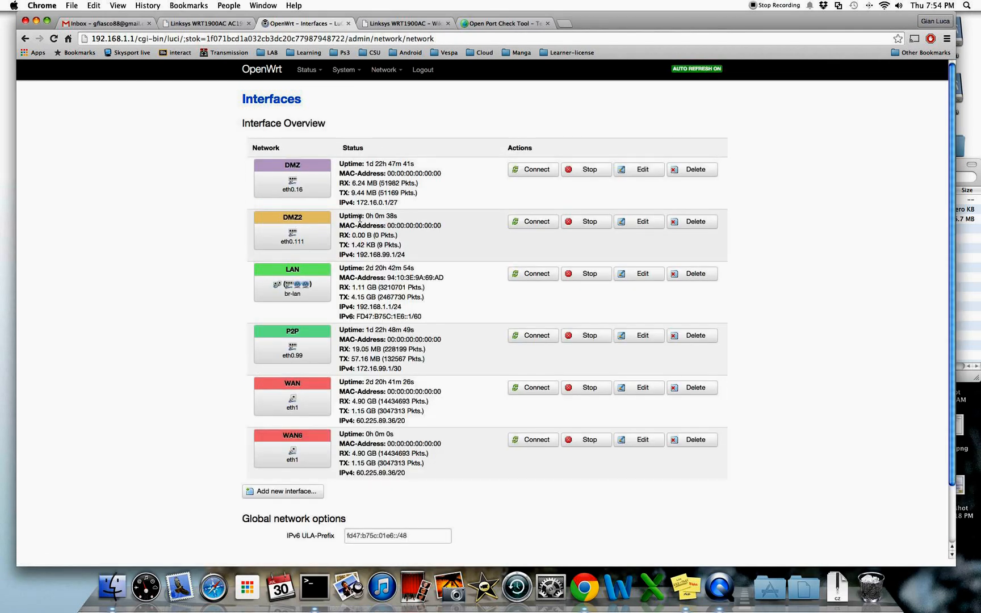
{"action": "mouse_move", "coordinate": [306, 235]}
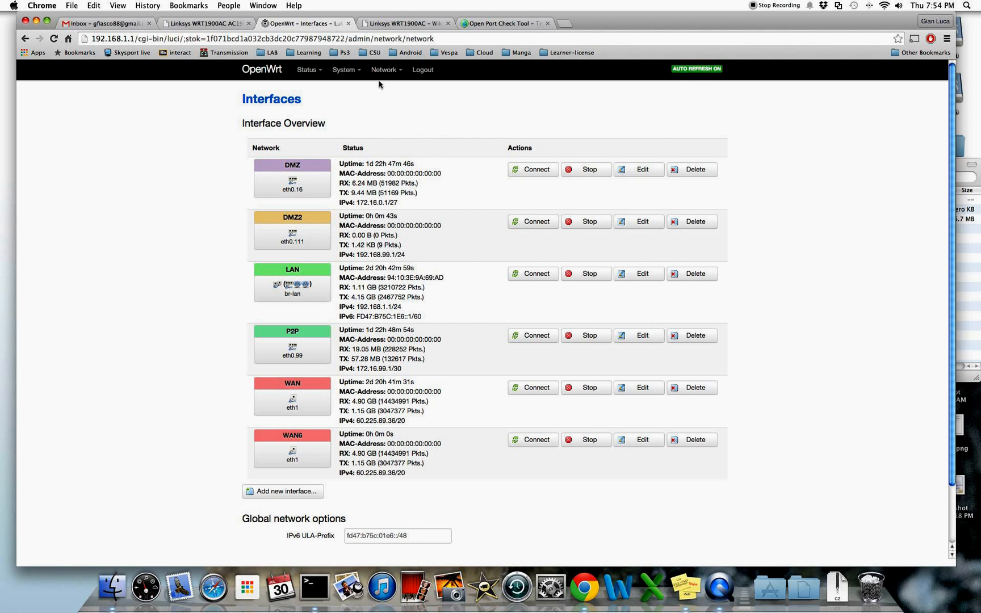
Save and apply the interface overview, then go to the Firewall Zone Settings page.
{"action": "left_click", "coordinate": [384, 70]}
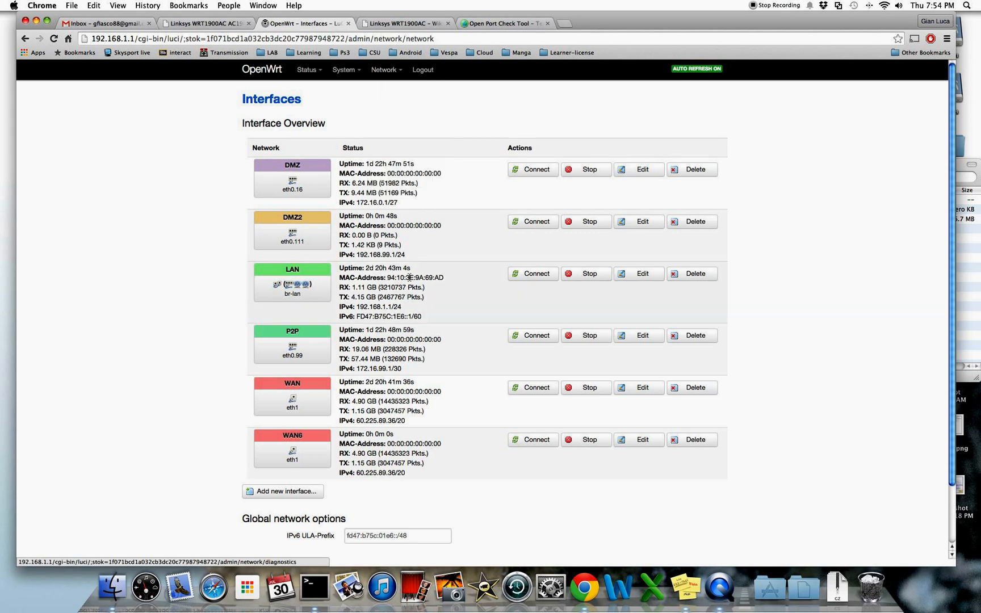
{"action": "scroll", "scroll_direction": "down", "scroll_amount": 3}
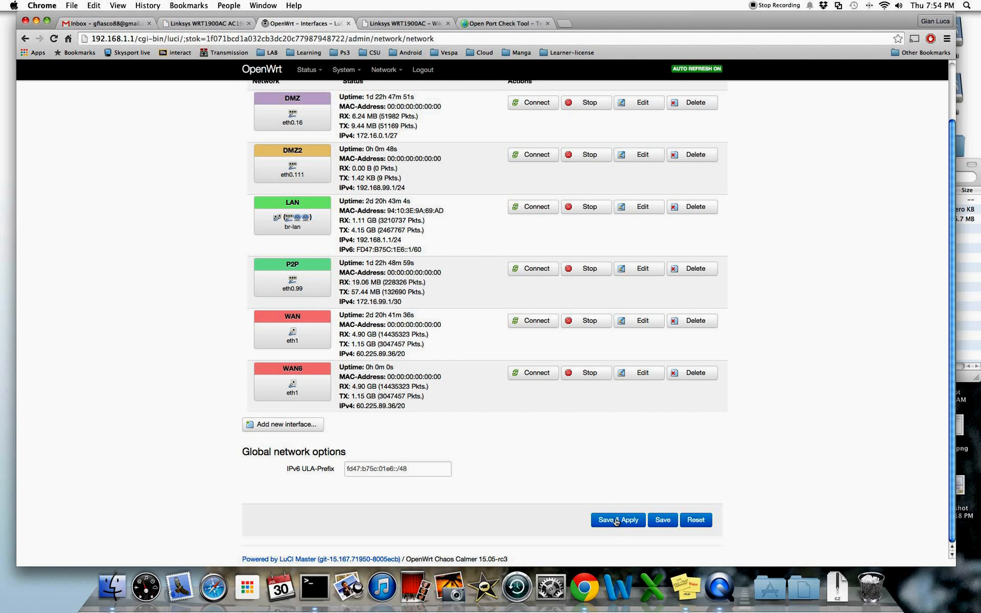
{"action": "left_click", "coordinate": [617, 520]}
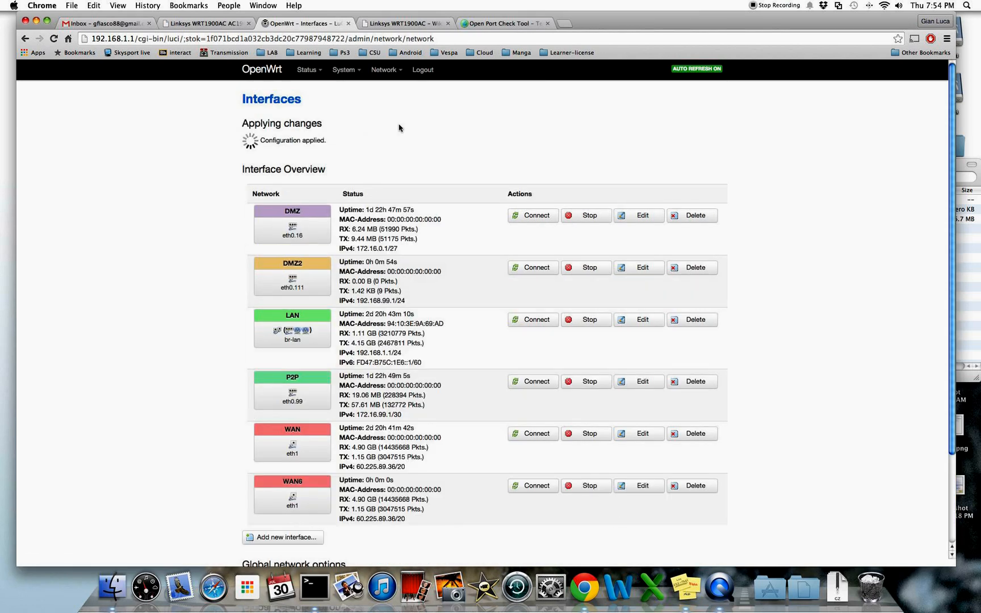
{"action": "left_click", "coordinate": [383, 70]}
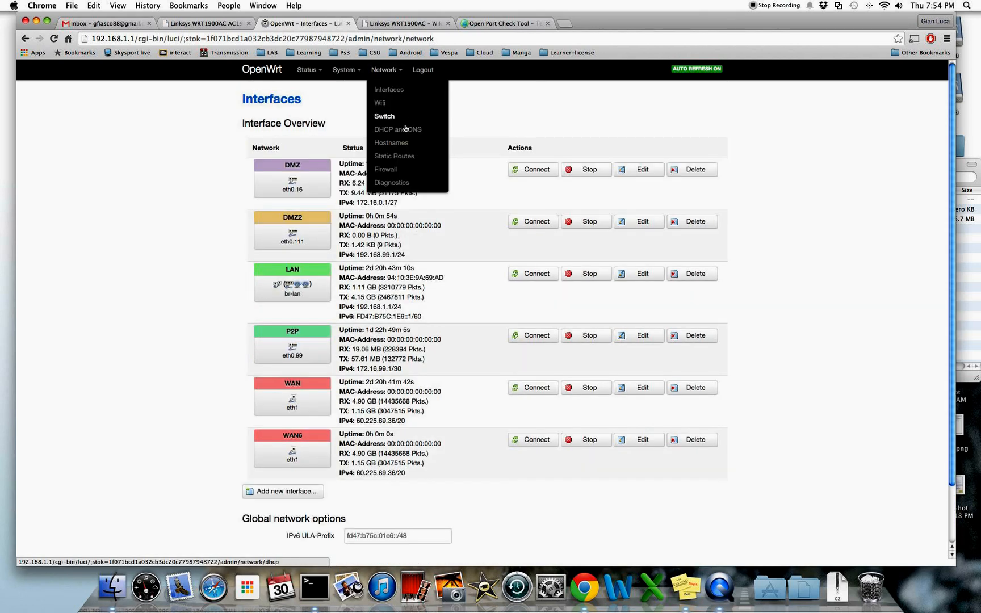
{"action": "left_click", "coordinate": [385, 169]}
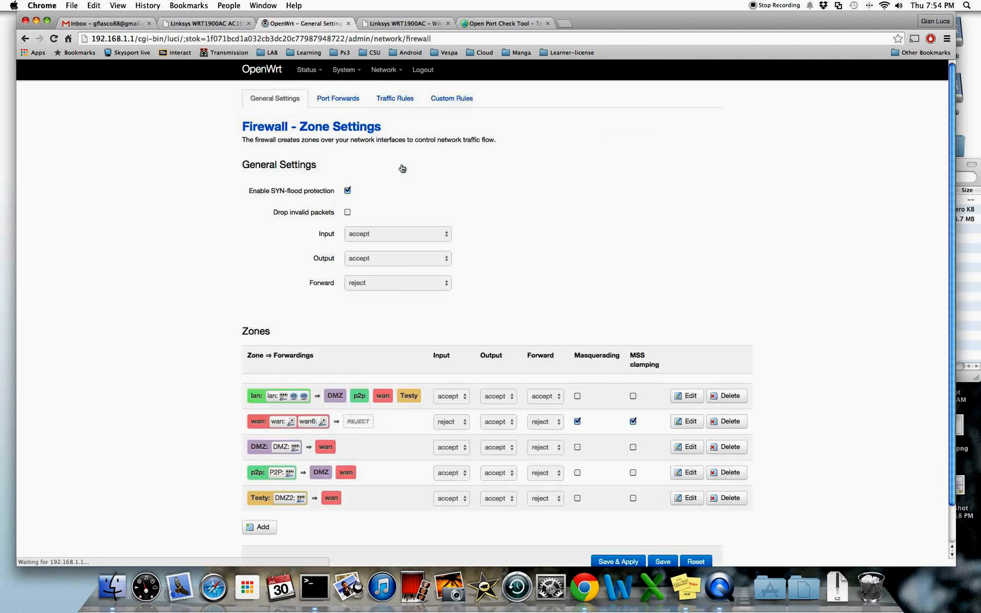
Review the firewall zone settings and switch to the Traffic Rules list.
{"action": "scroll", "scroll_direction": "down", "scroll_amount": 3}
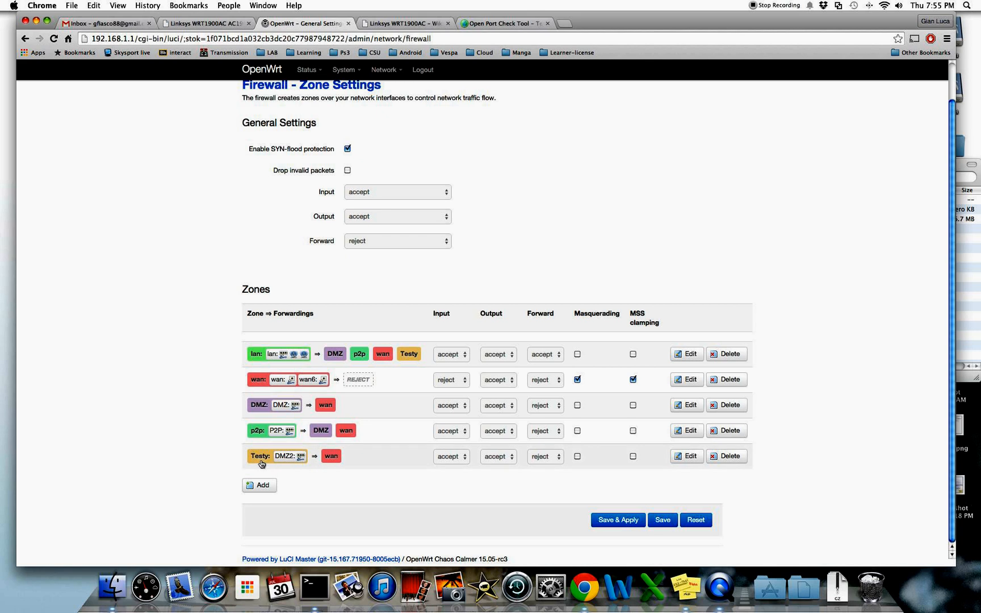
{"action": "mouse_move", "coordinate": [323, 461]}
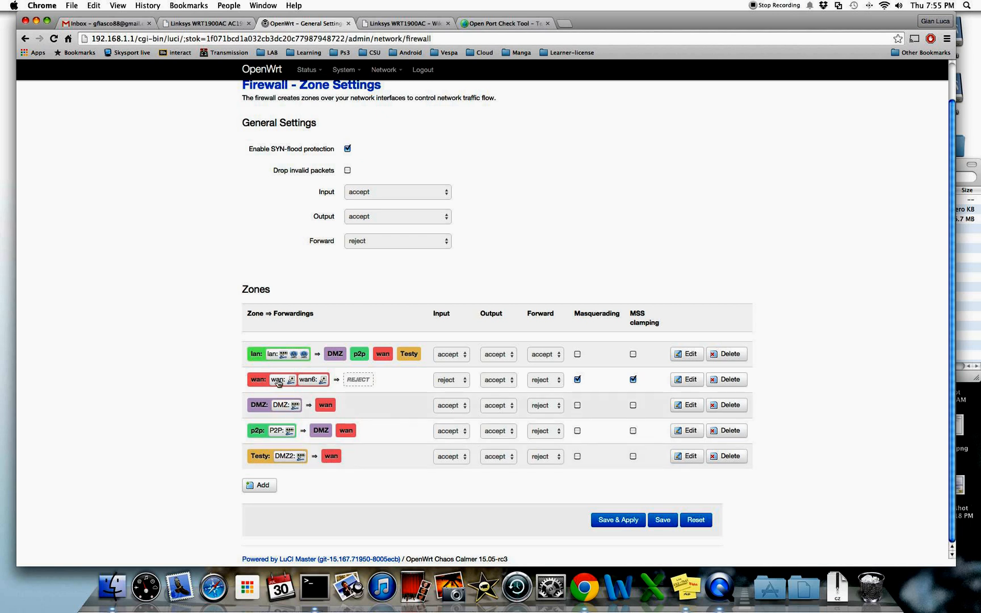
{"action": "mouse_move", "coordinate": [324, 463]}
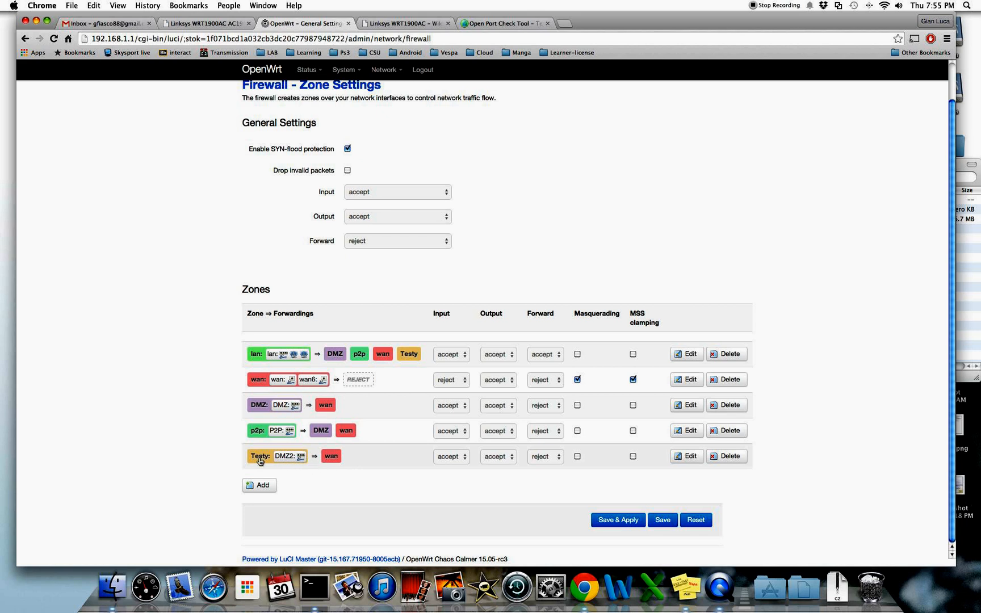
{"action": "mouse_move", "coordinate": [368, 471]}
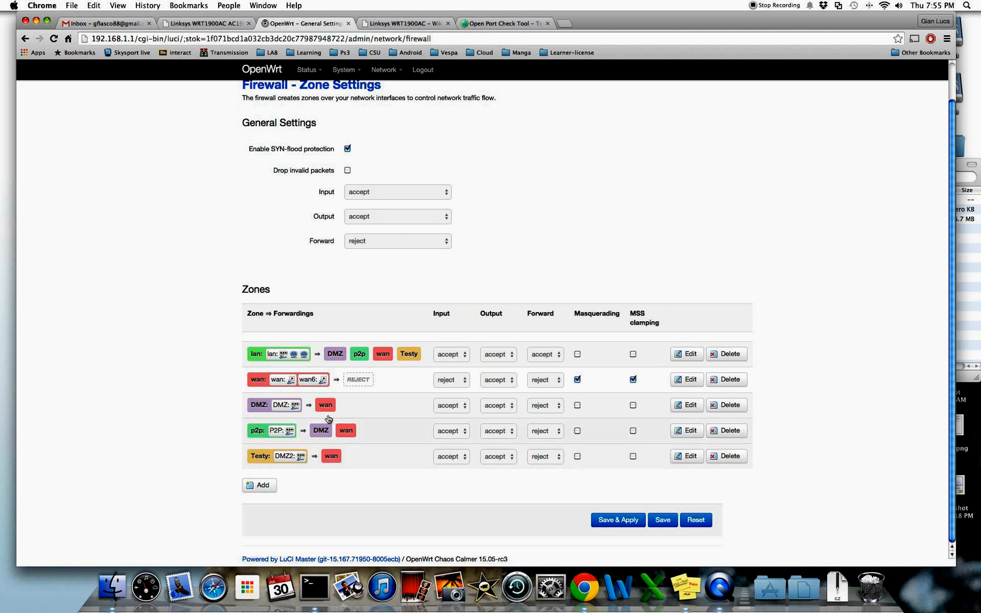
{"action": "mouse_move", "coordinate": [360, 450]}
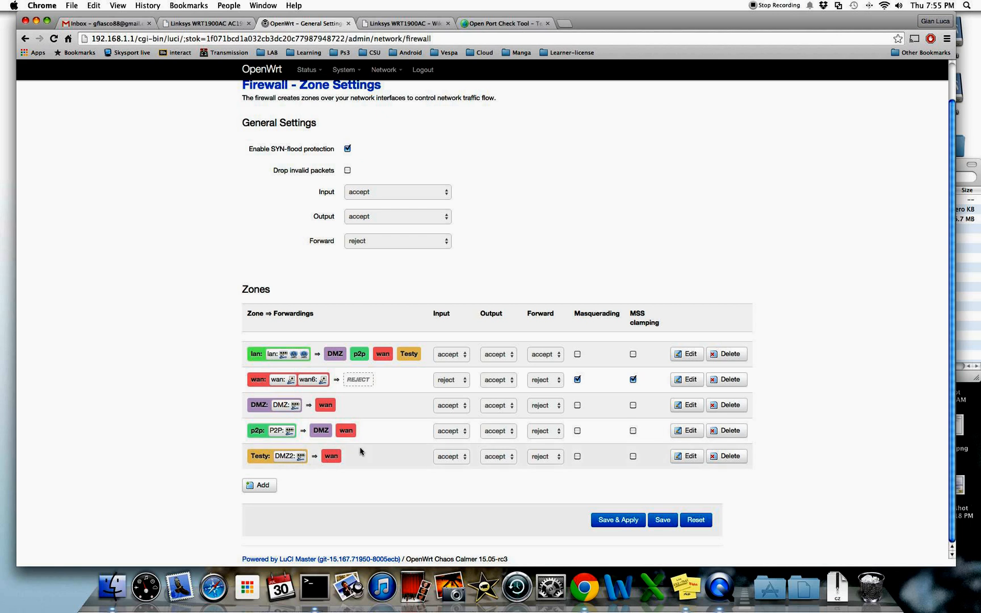
{"action": "mouse_move", "coordinate": [371, 456]}
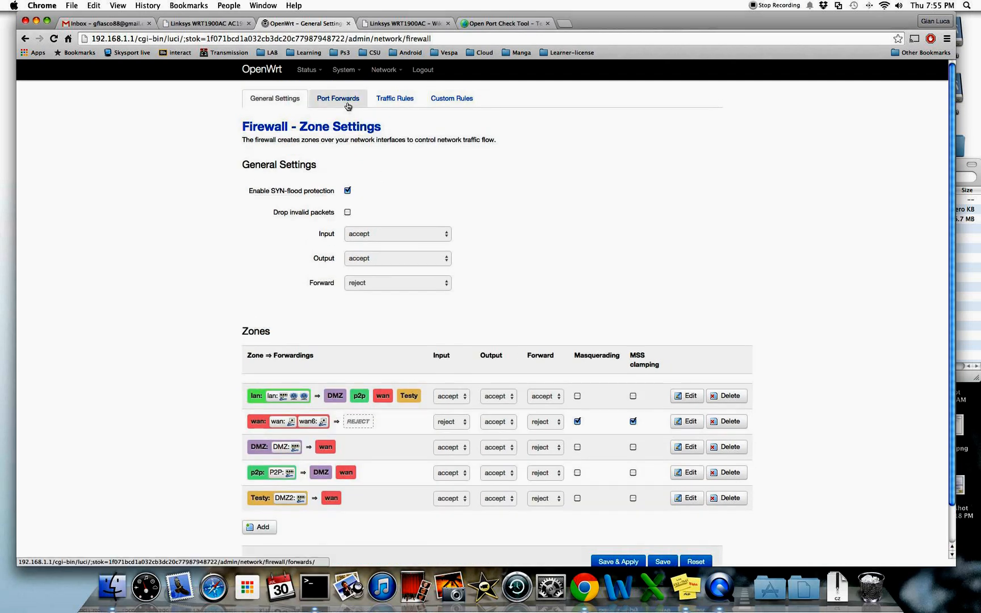
{"action": "left_click", "coordinate": [395, 98]}
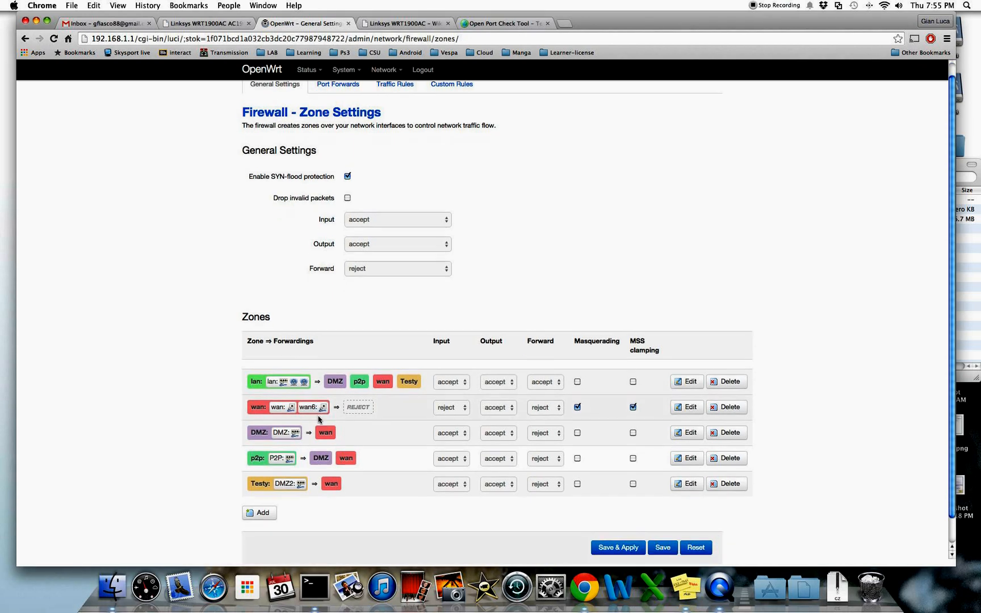
{"action": "mouse_move", "coordinate": [463, 407]}
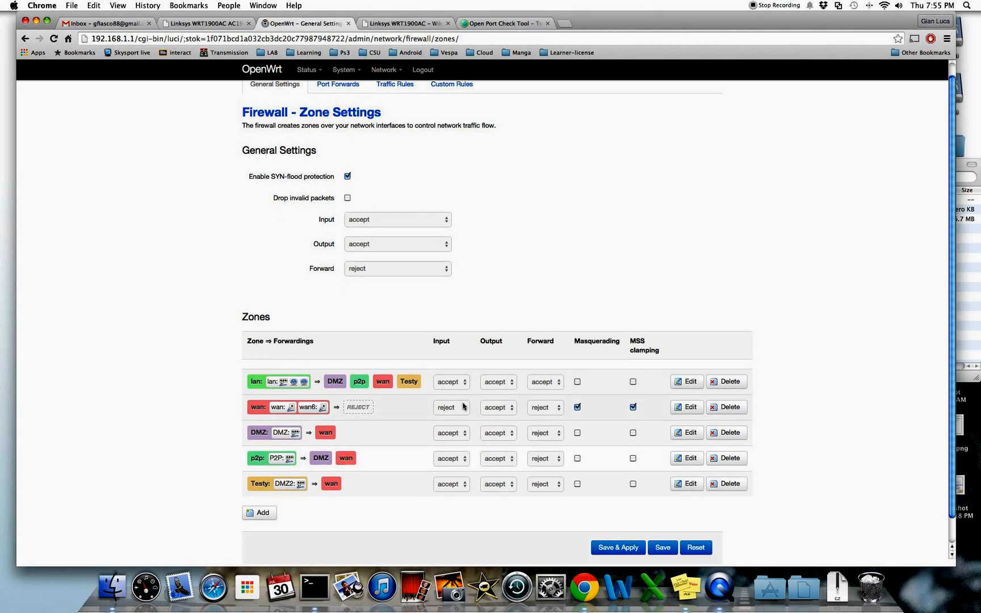
{"action": "mouse_move", "coordinate": [398, 379]}
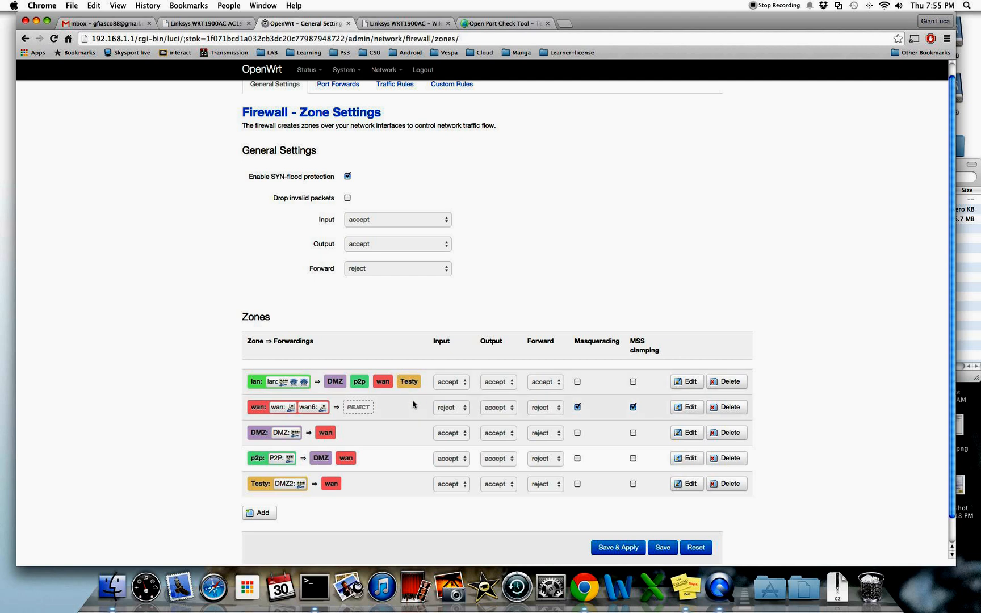
{"action": "scroll", "scroll_direction": "down", "scroll_amount": 3}
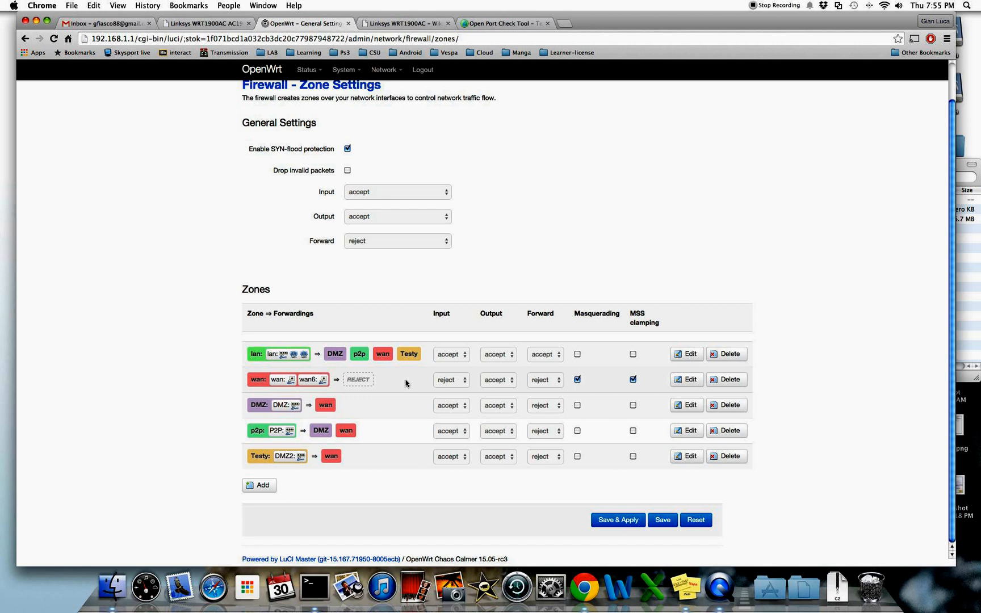
{"action": "mouse_move", "coordinate": [408, 354]}
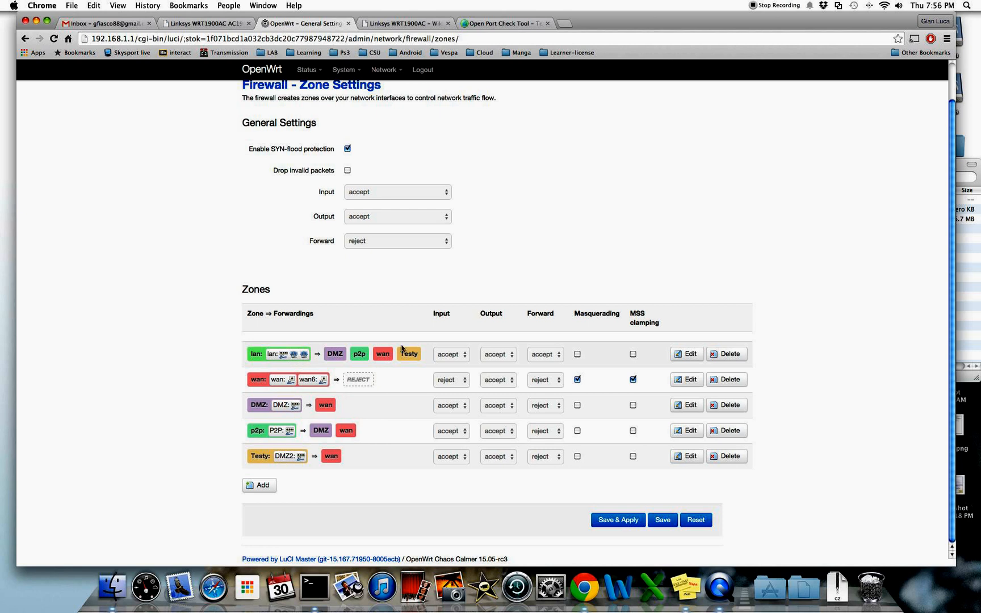
{"action": "mouse_move", "coordinate": [288, 420]}
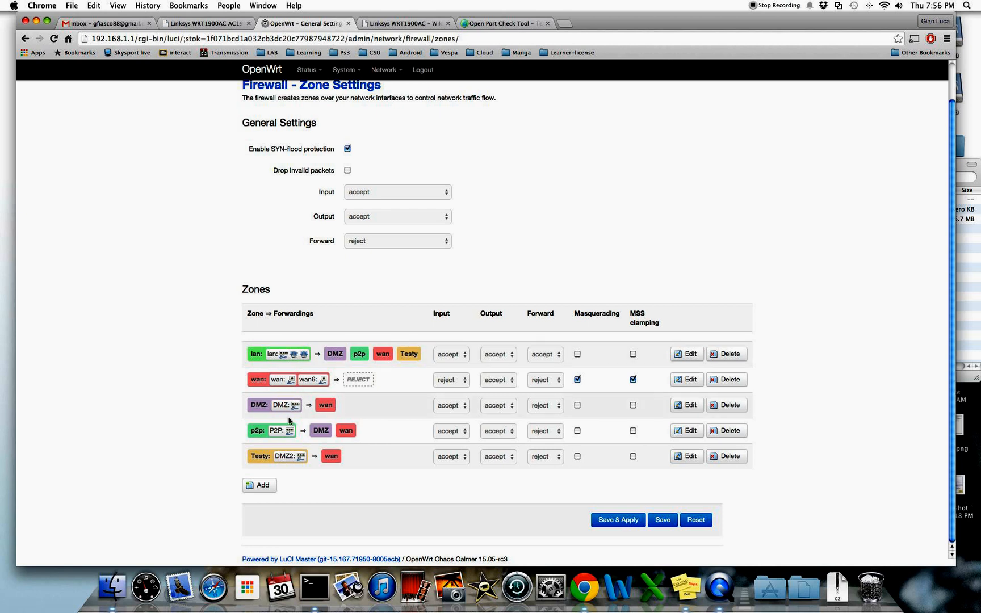
{"action": "mouse_move", "coordinate": [400, 468]}
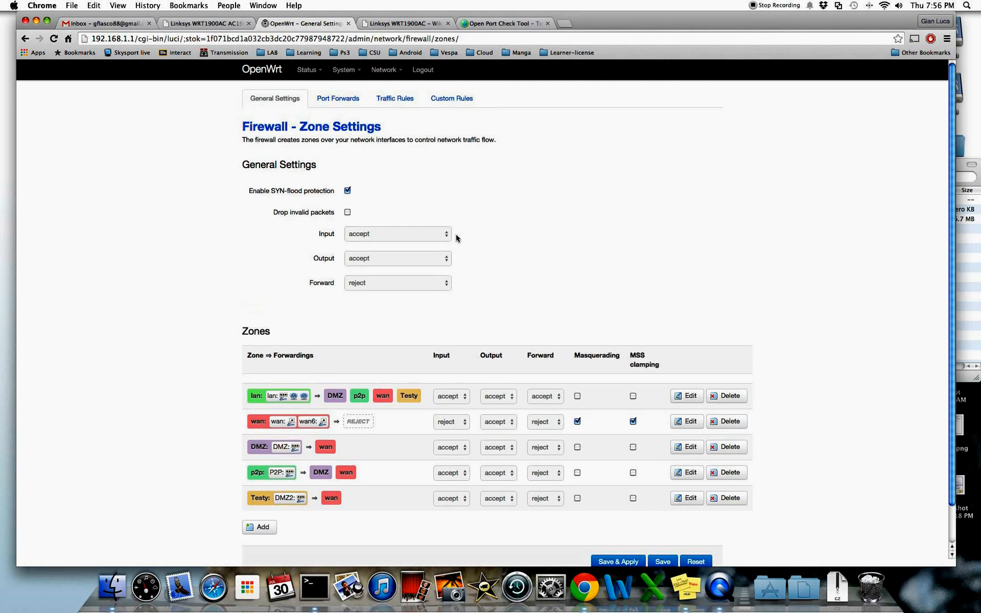
{"action": "left_click", "coordinate": [394, 98]}
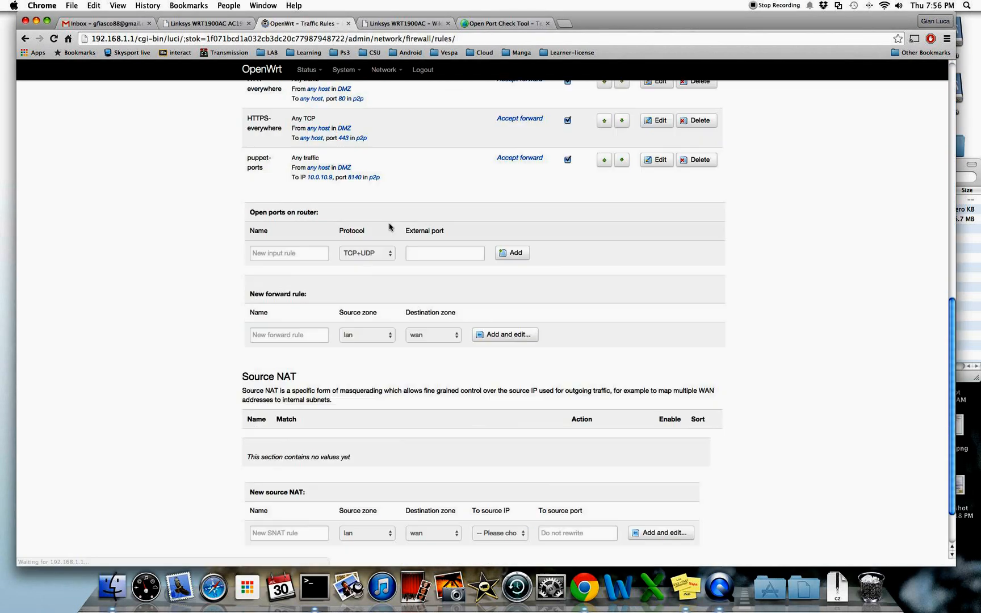
Scroll through the traffic rules and highlight the DMZ source of the DMZ-SSH-int rule.
{"action": "scroll", "scroll_direction": "up", "scroll_amount": 3}
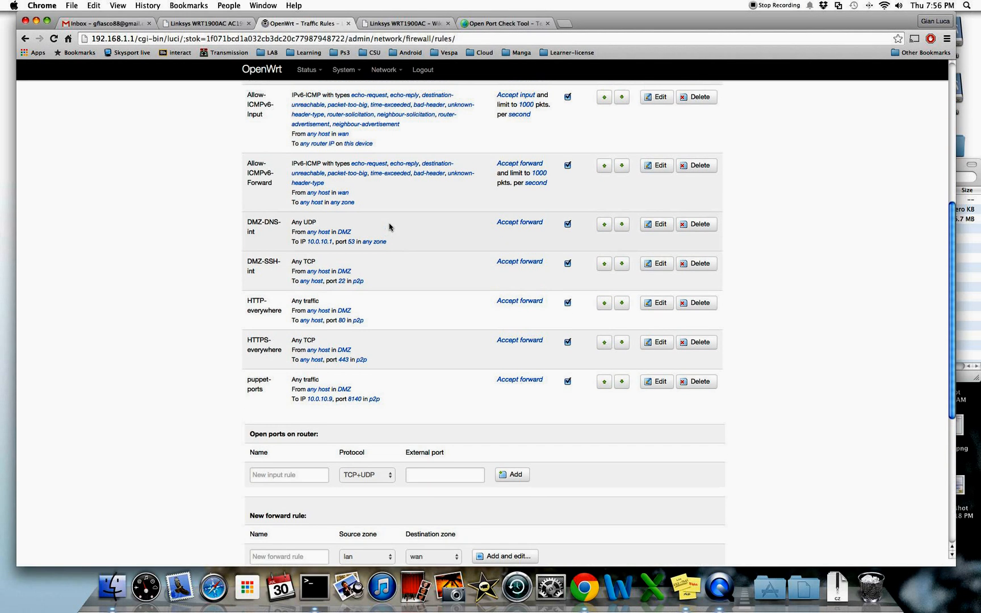
{"action": "scroll", "scroll_direction": "up", "scroll_amount": 3}
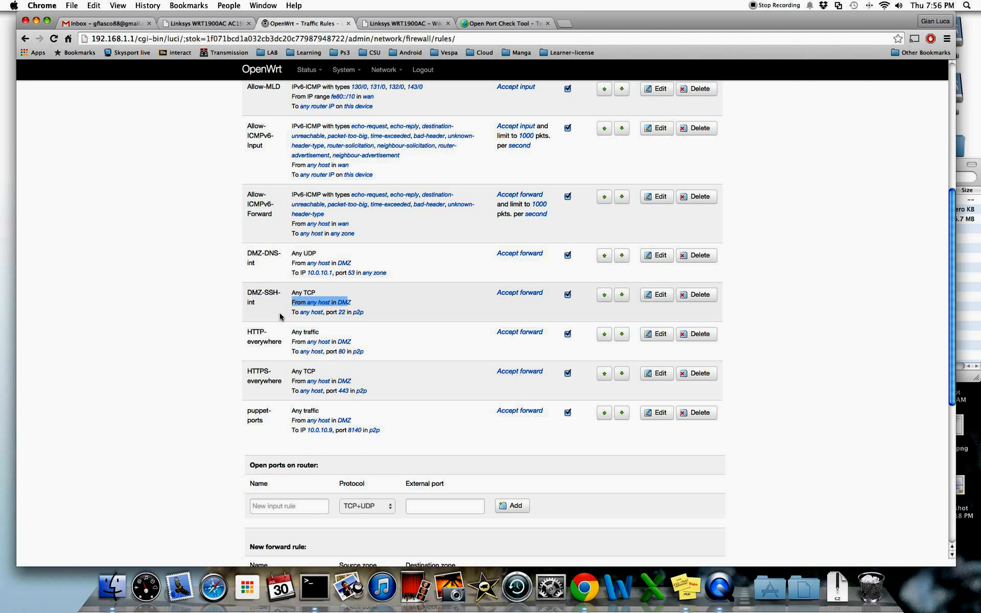
{"action": "left_click_drag", "start_coordinate": [294, 302], "coordinate": [366, 312]}
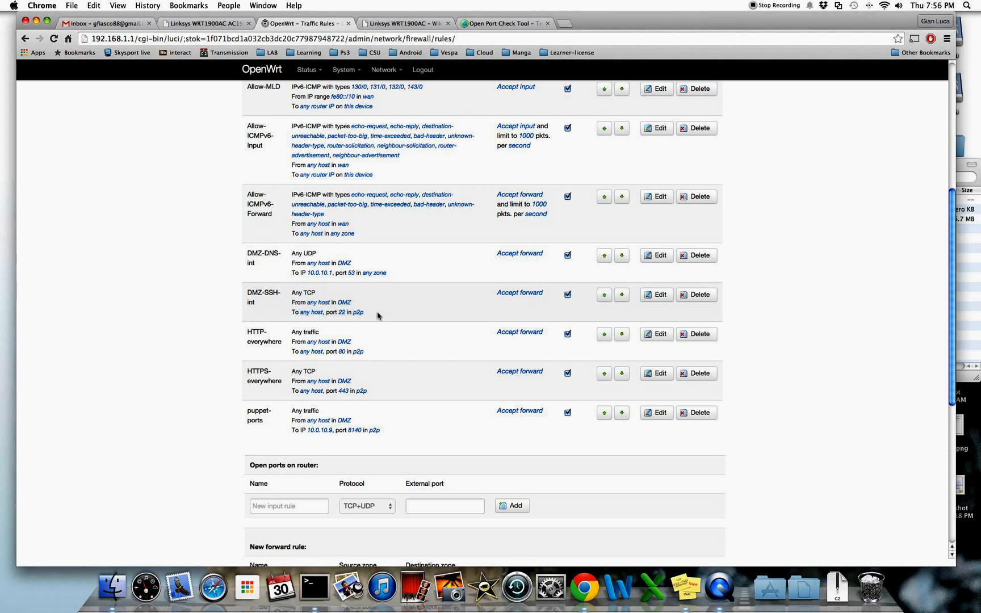
{"action": "left_click", "coordinate": [384, 69]}
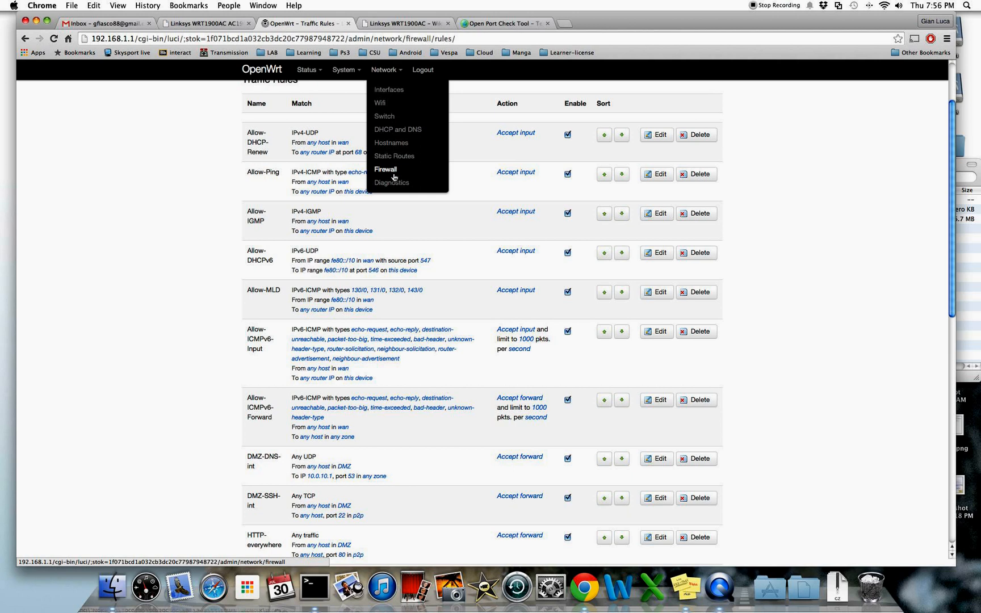
Go to the Firewall Port Forwards list and highlight the Test-ssh lan destination 192.168.1.147:22.
{"action": "left_click", "coordinate": [391, 182]}
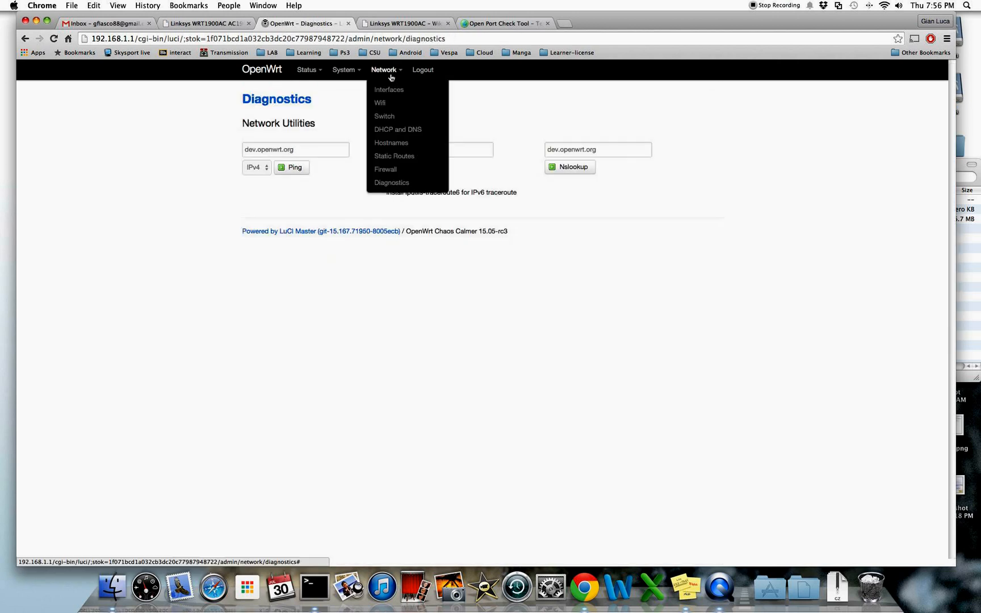
{"action": "left_click", "coordinate": [386, 169]}
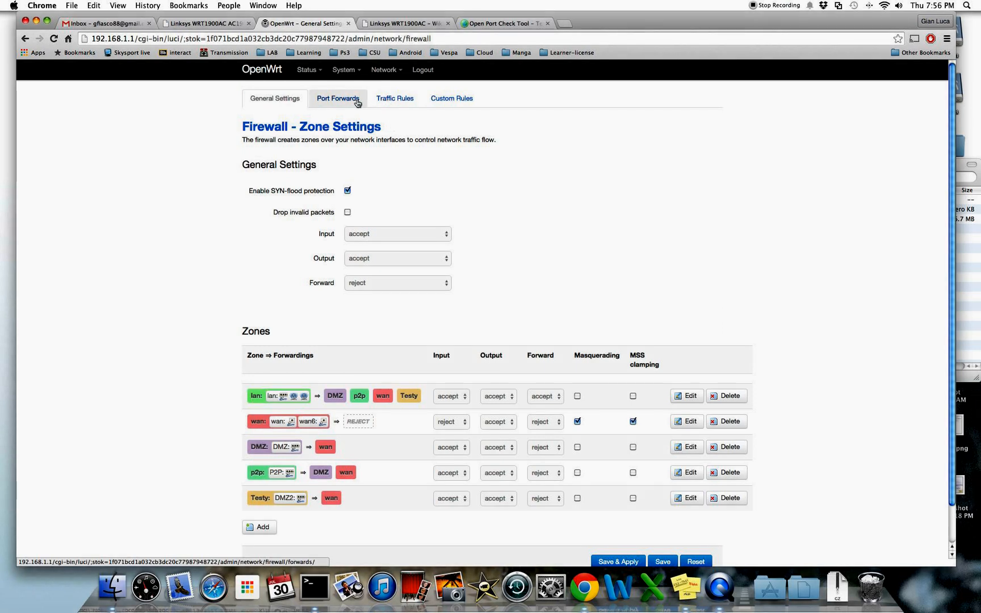
{"action": "left_click", "coordinate": [338, 98]}
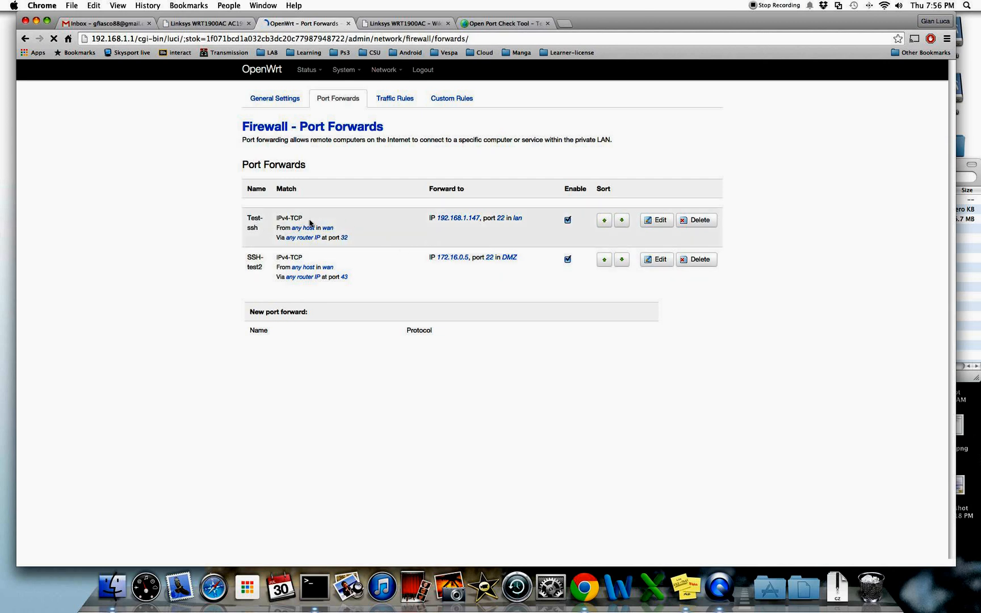
{"action": "mouse_move", "coordinate": [304, 221]}
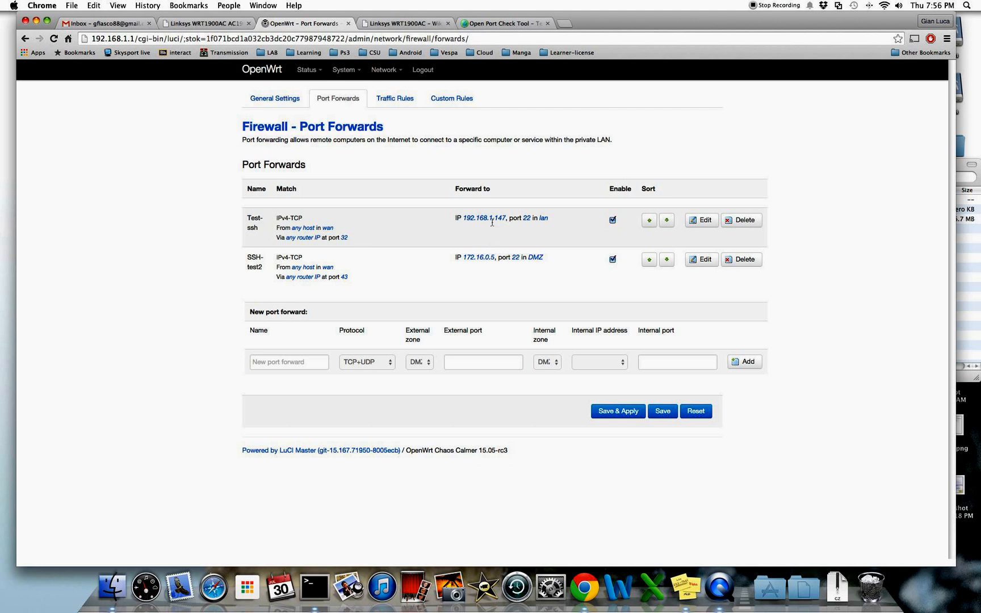
{"action": "double_click", "coordinate": [340, 237]}
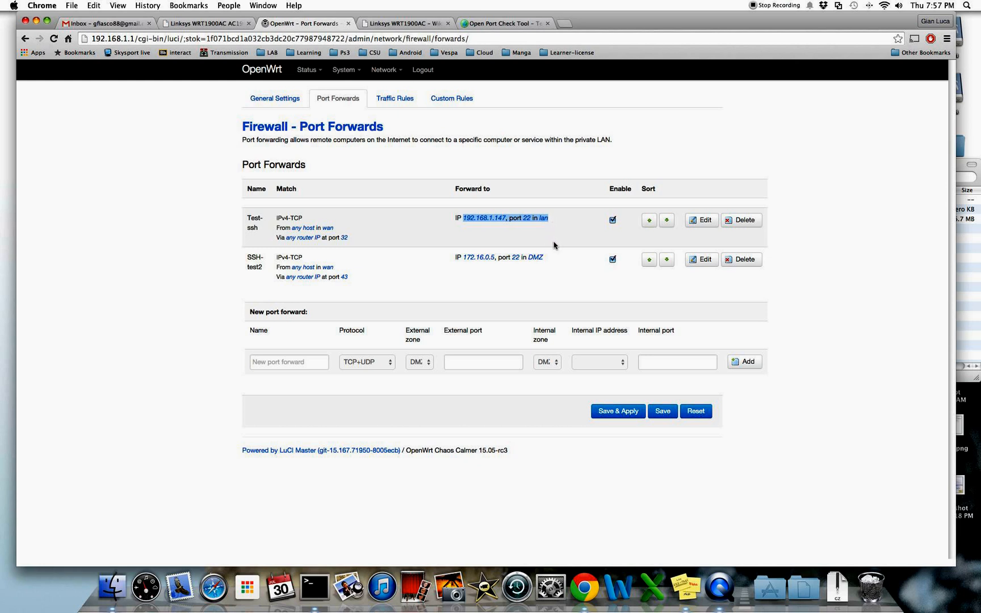
{"action": "mouse_move", "coordinate": [550, 243]}
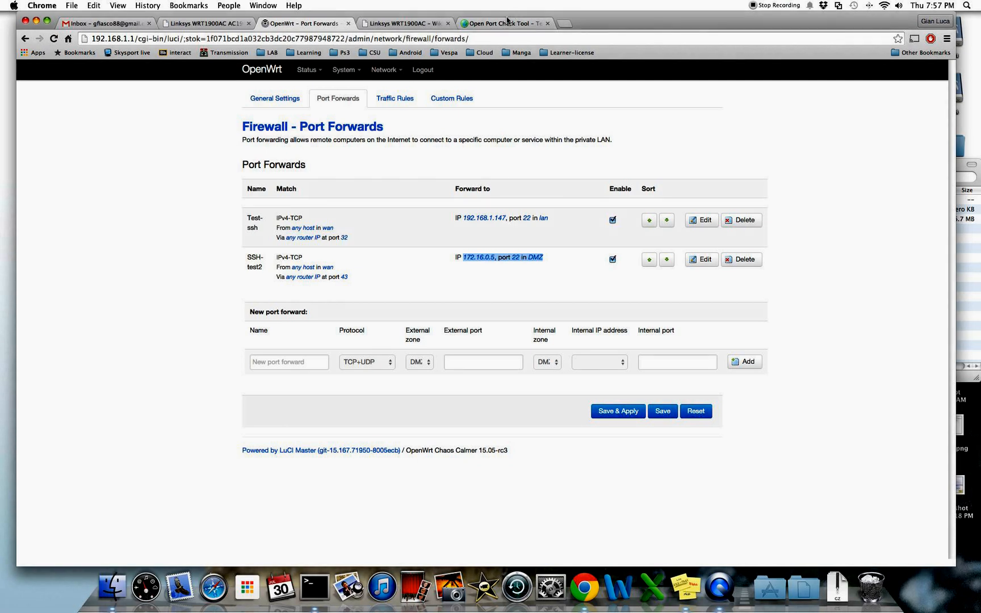
In the port checker, test port 43 on 60.225.89.36 after checking the router's forwards.
{"action": "left_click", "coordinate": [503, 23]}
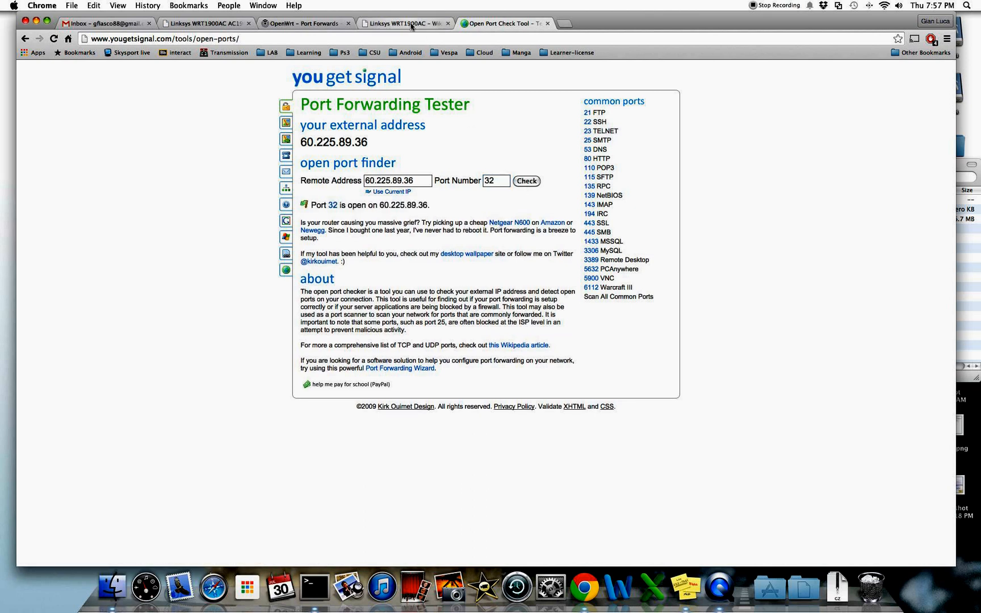
{"action": "mouse_move", "coordinate": [447, 47]}
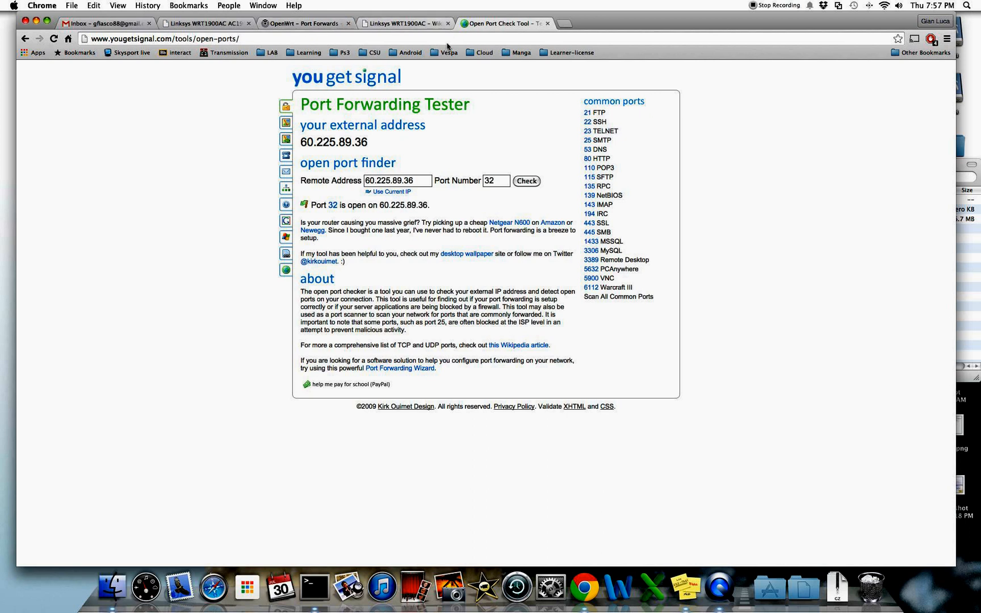
{"action": "left_click", "coordinate": [495, 180]}
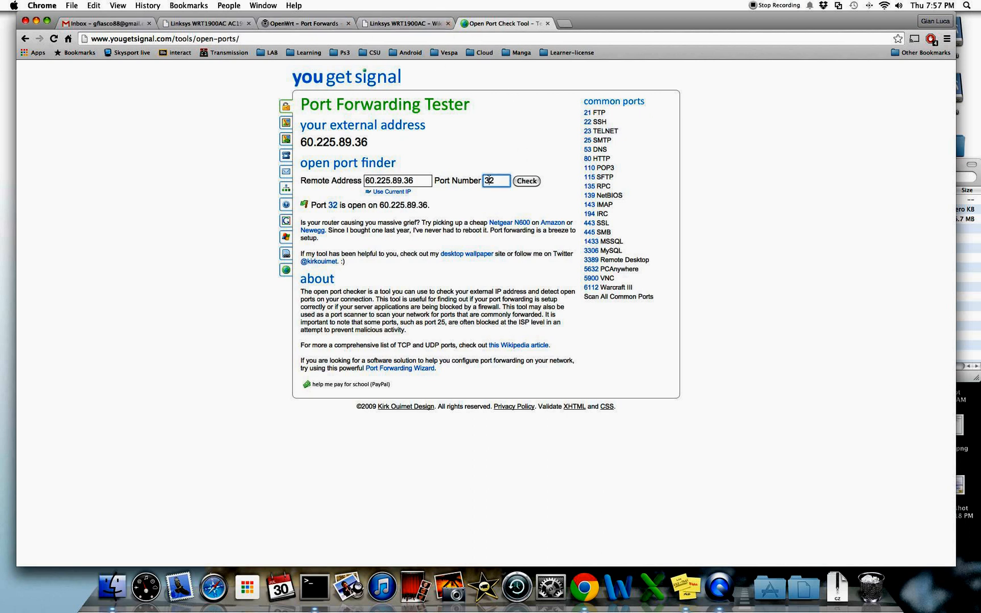
{"action": "left_click", "coordinate": [304, 24]}
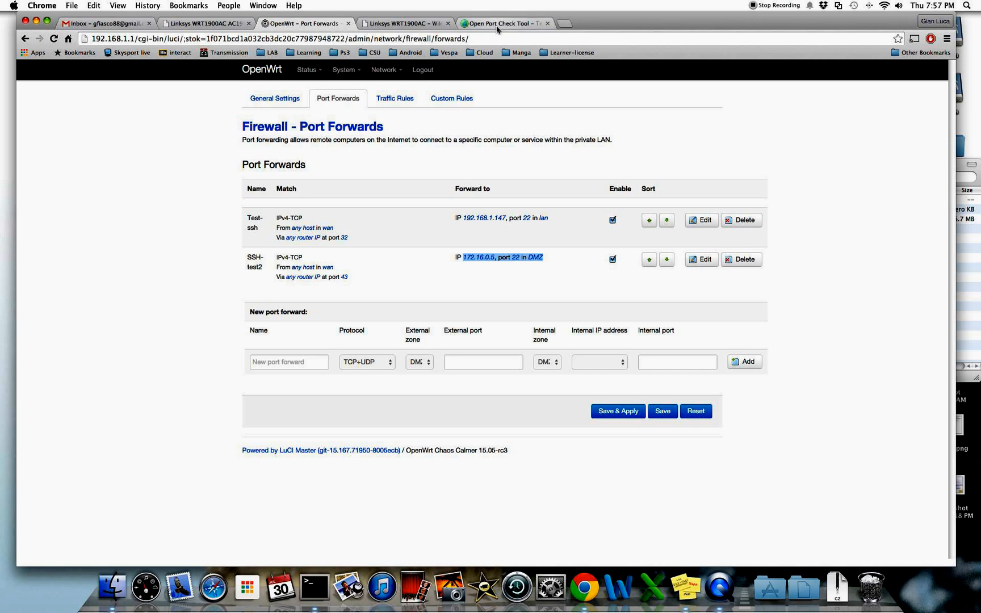
{"action": "left_click", "coordinate": [504, 23]}
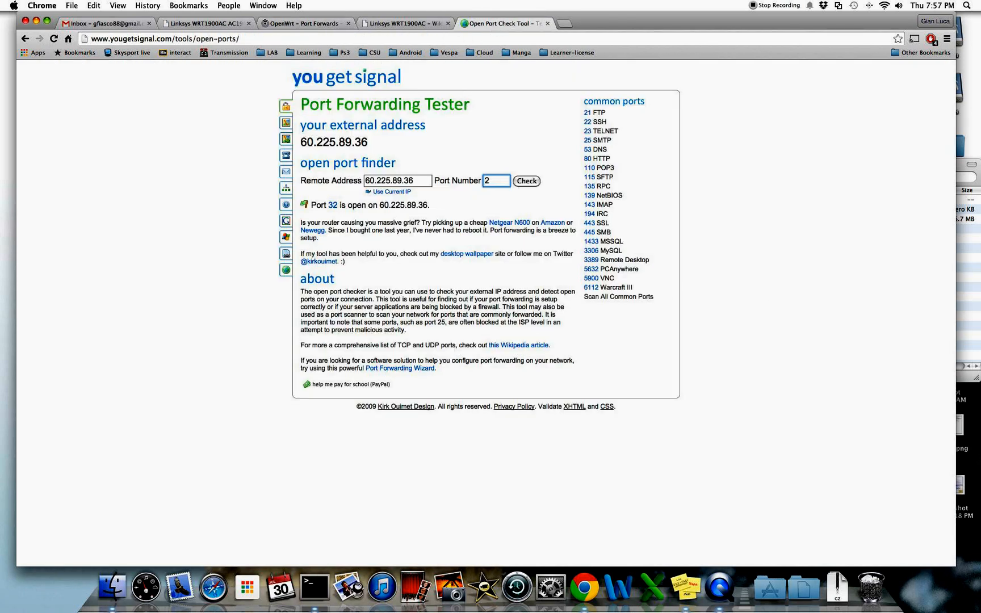
{"action": "type", "text": "43"}
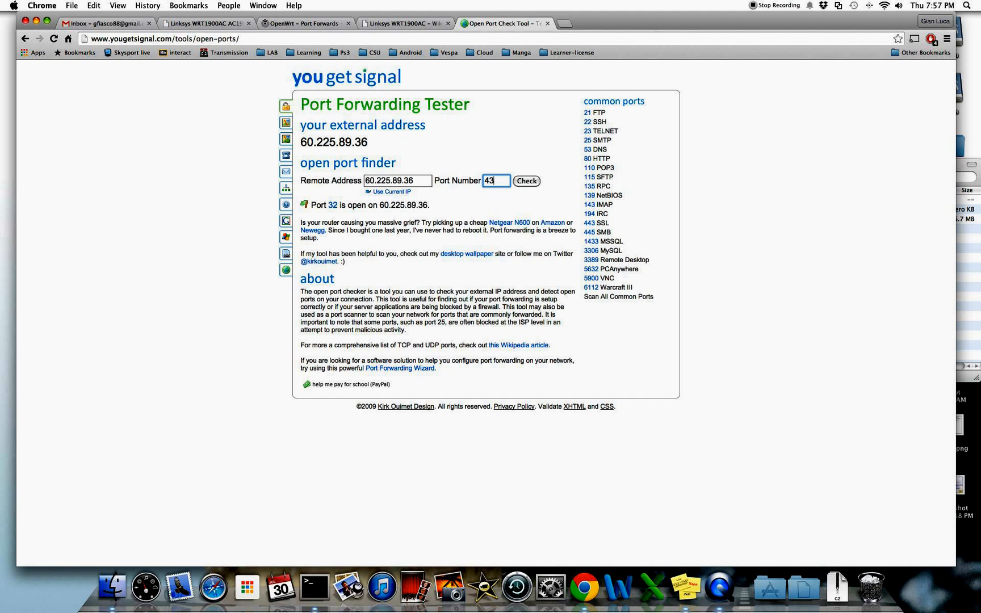
{"action": "left_click", "coordinate": [526, 180]}
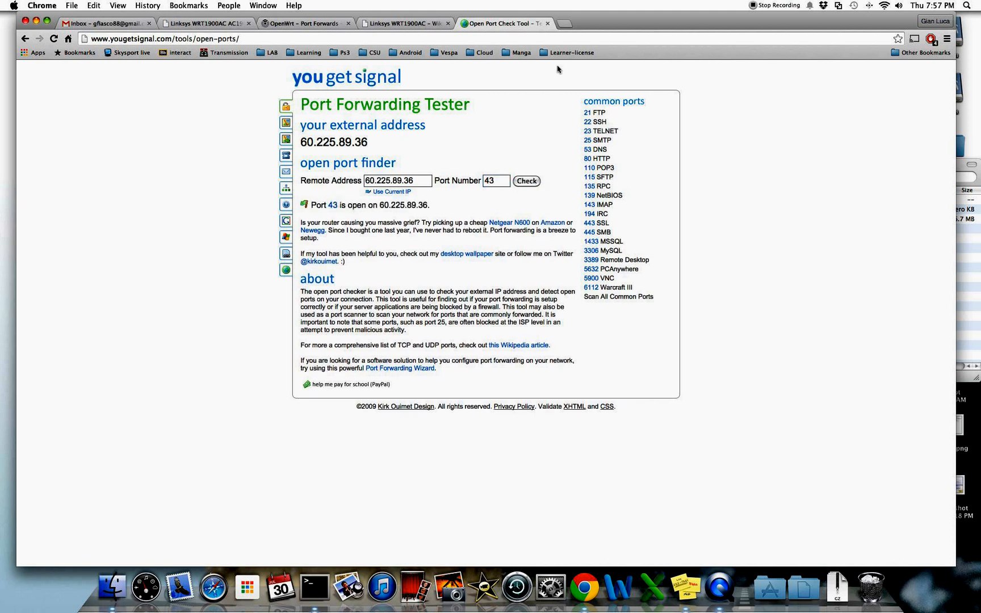
{"action": "mouse_move", "coordinate": [566, 25]}
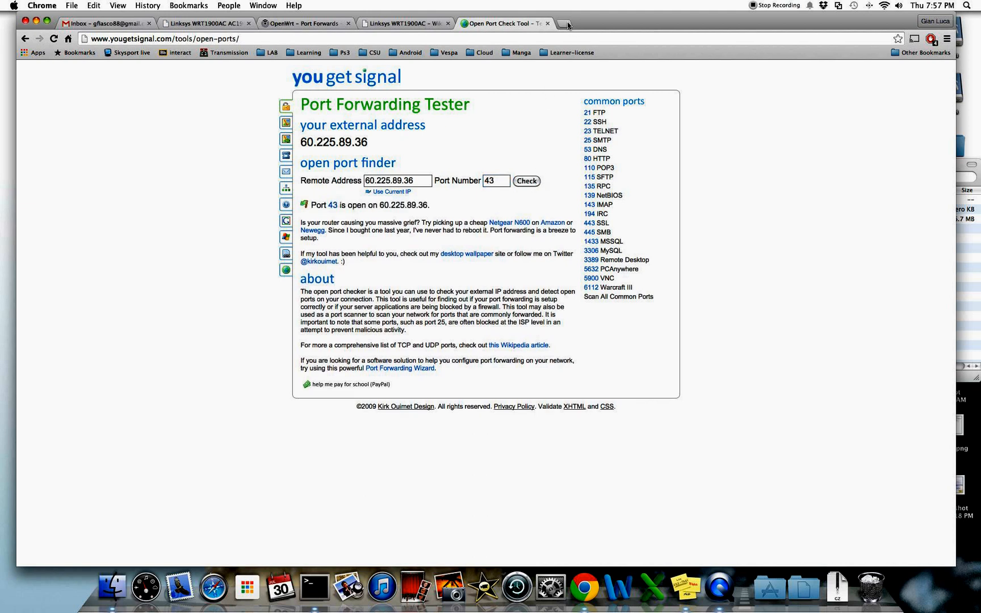
Start a new browser tab typing 'ss', then return to the port checking tool.
{"action": "left_click", "coordinate": [563, 23]}
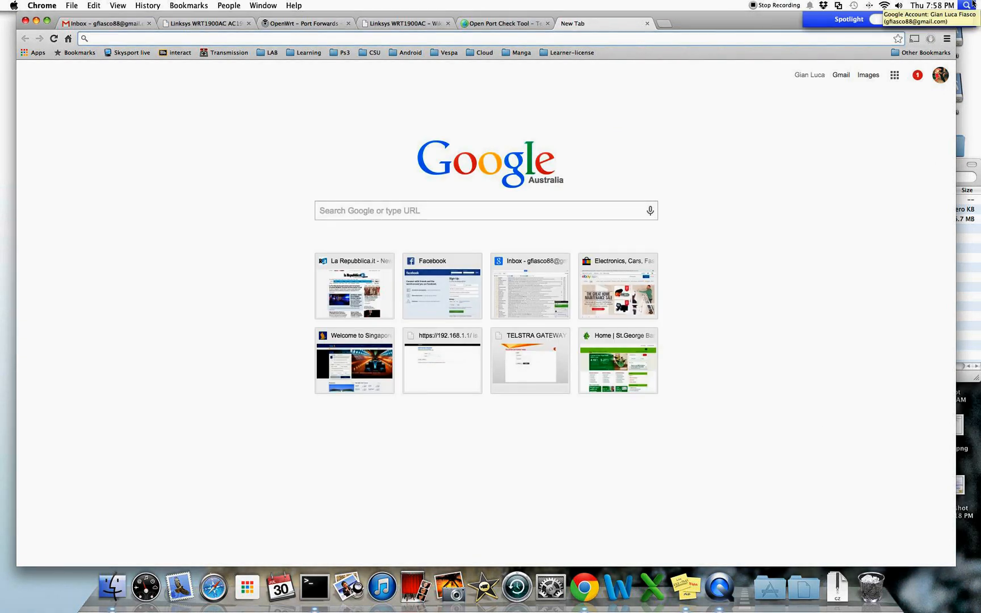
{"action": "type", "text": "ss"}
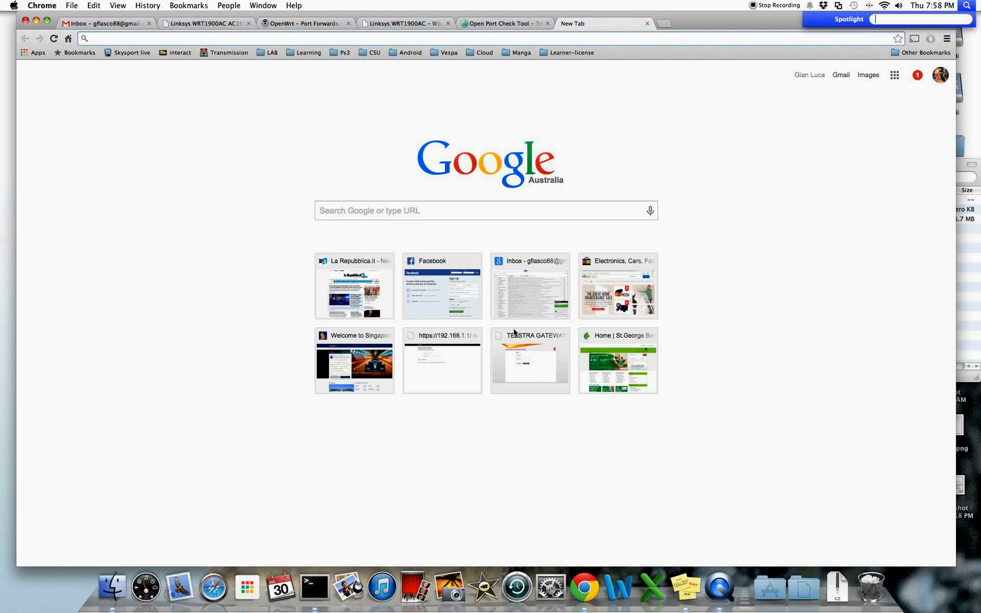
{"action": "left_click", "coordinate": [500, 24]}
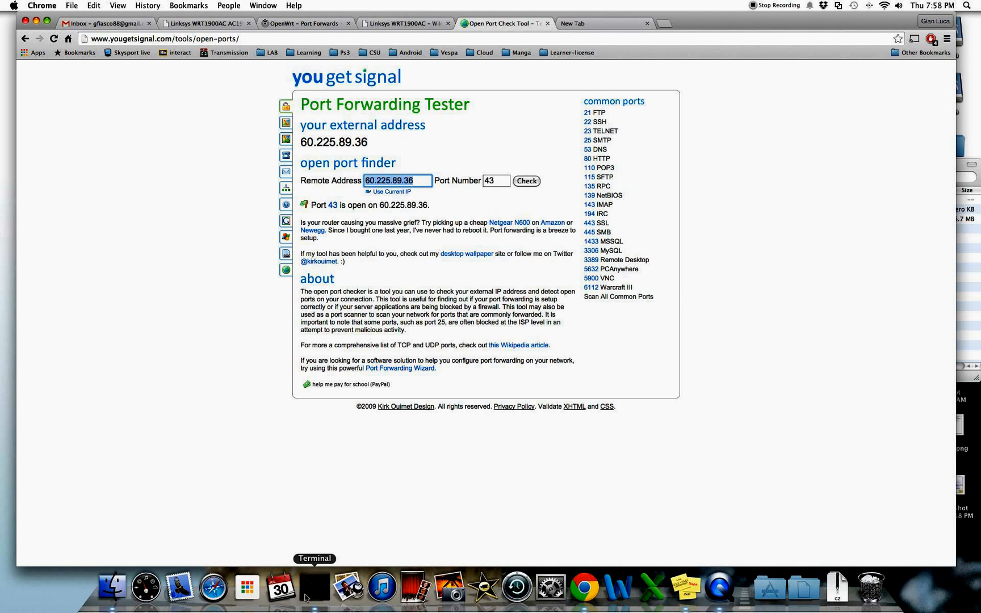
In Terminal, run ssh 60.225.89.36 -P 32 and -P 42; both connections are refused.
{"action": "left_click", "coordinate": [313, 587]}
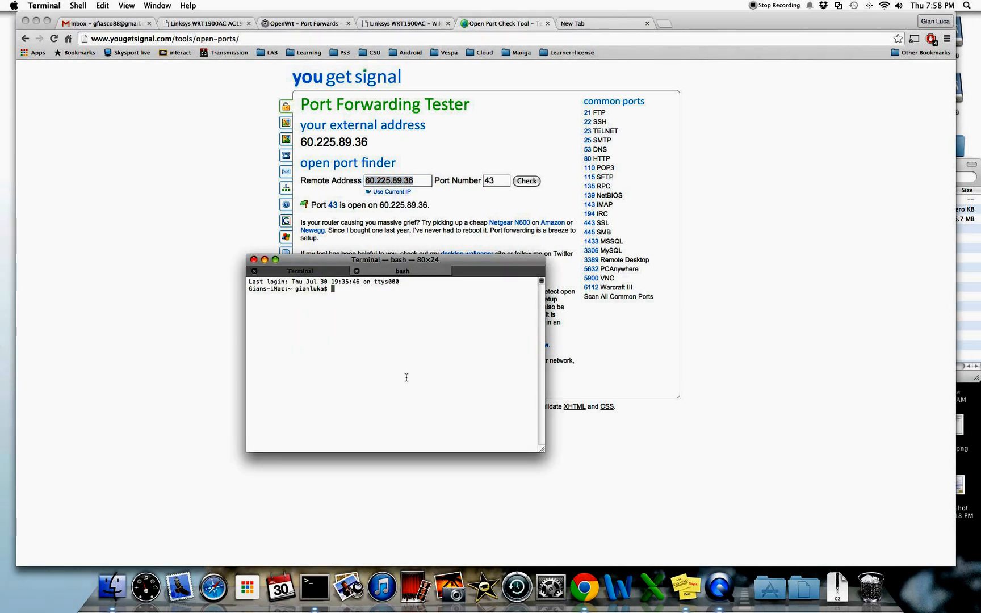
{"action": "type", "text": "ssh"}
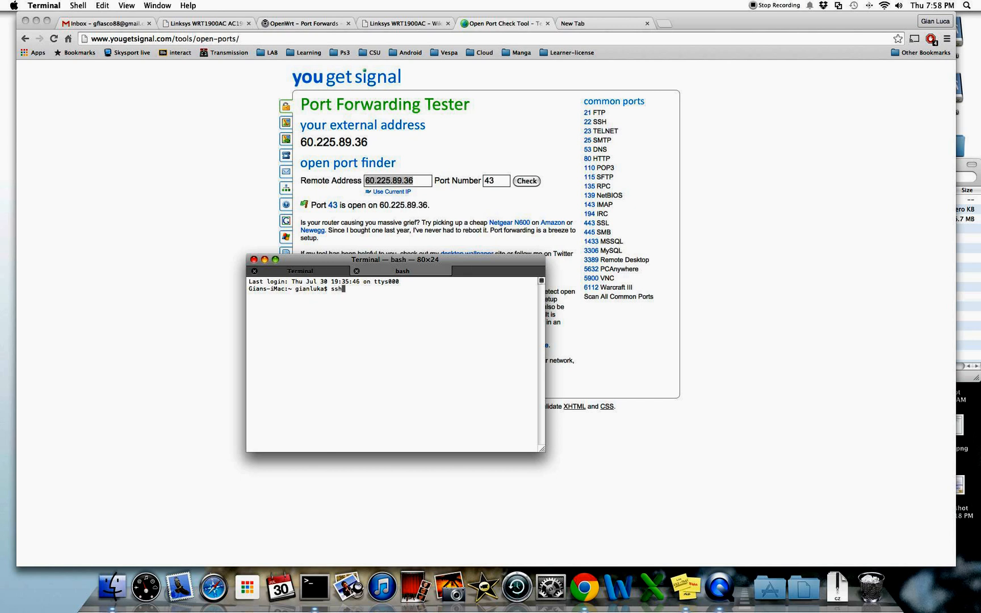
{"action": "type", "text": "60.225.89.36 -"}
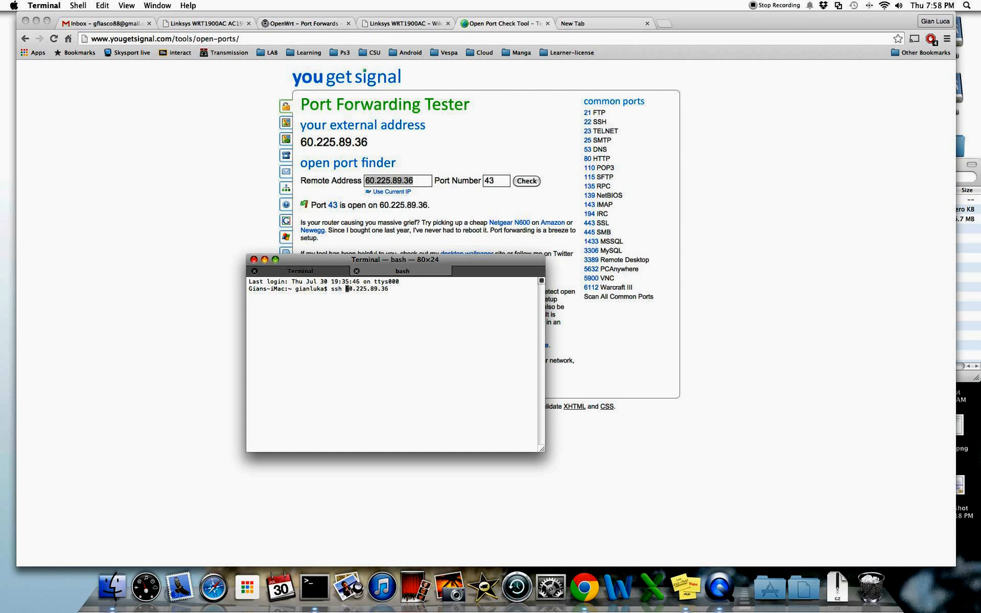
{"action": "type", "text": "60.225.89.36"}
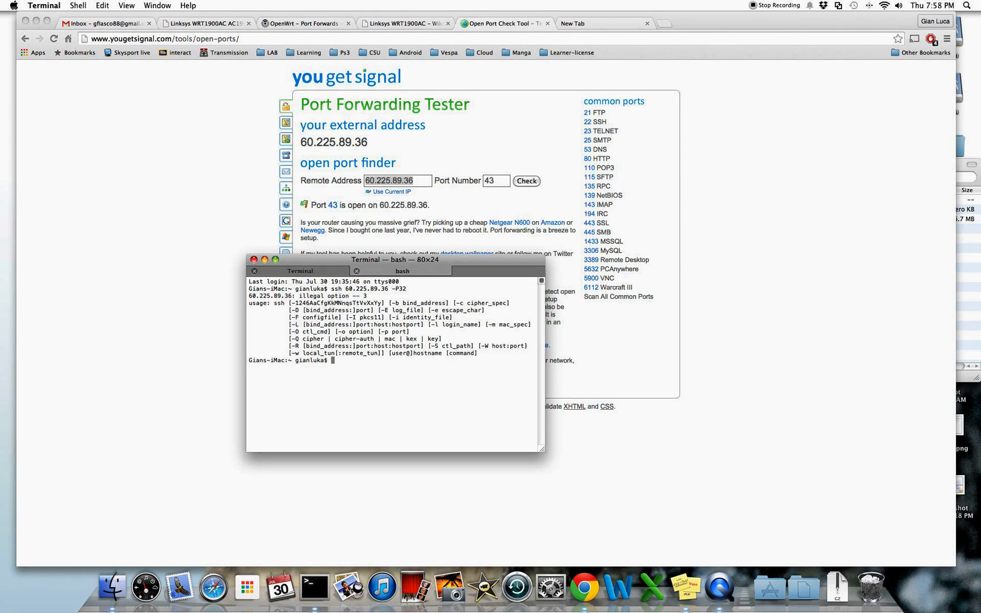
{"action": "type", "text": "ssh 60.225.89.36 -P3"}
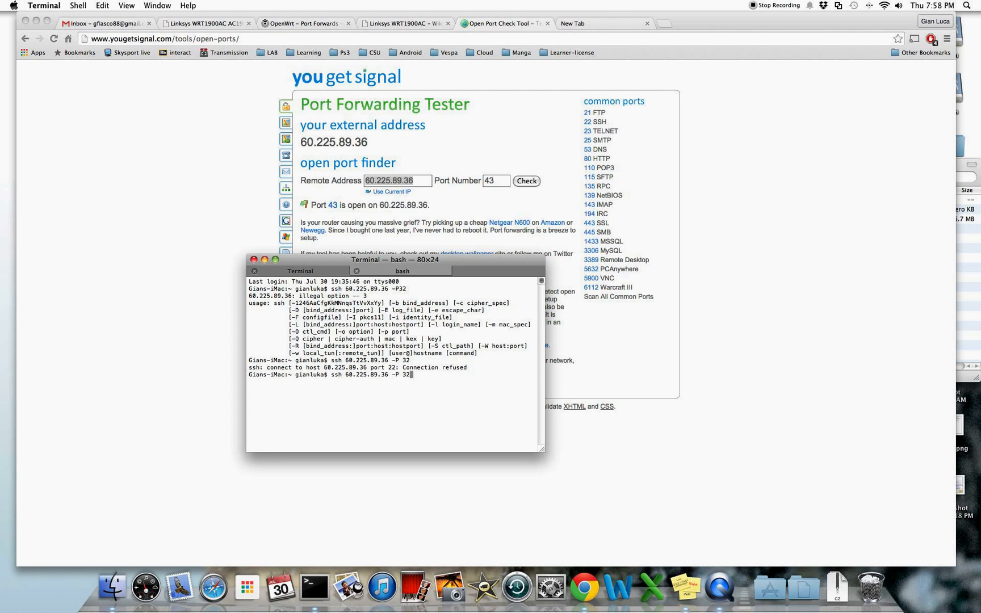
{"action": "type", "text": "4"}
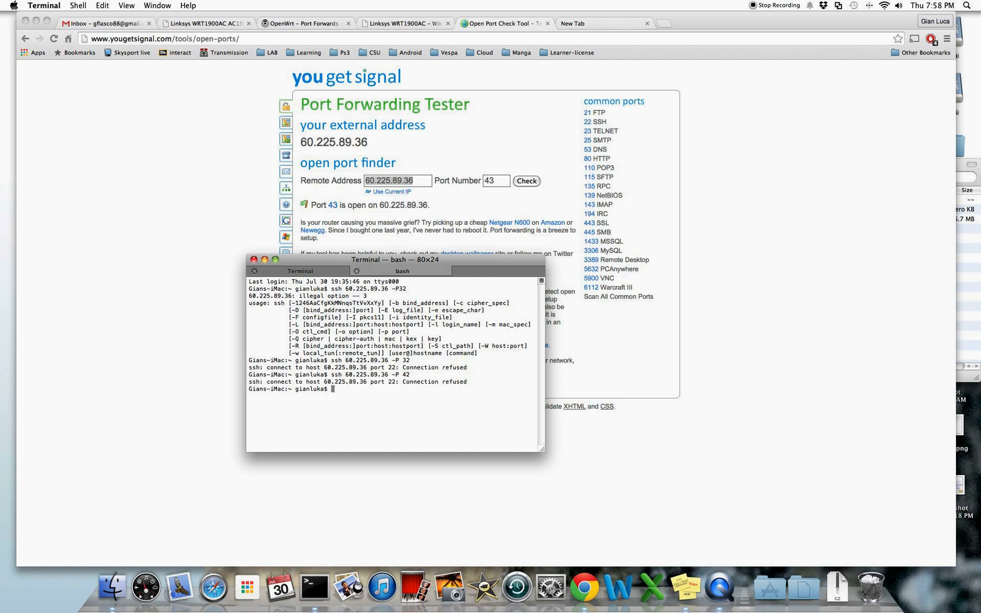
{"action": "mouse_move", "coordinate": [358, 398]}
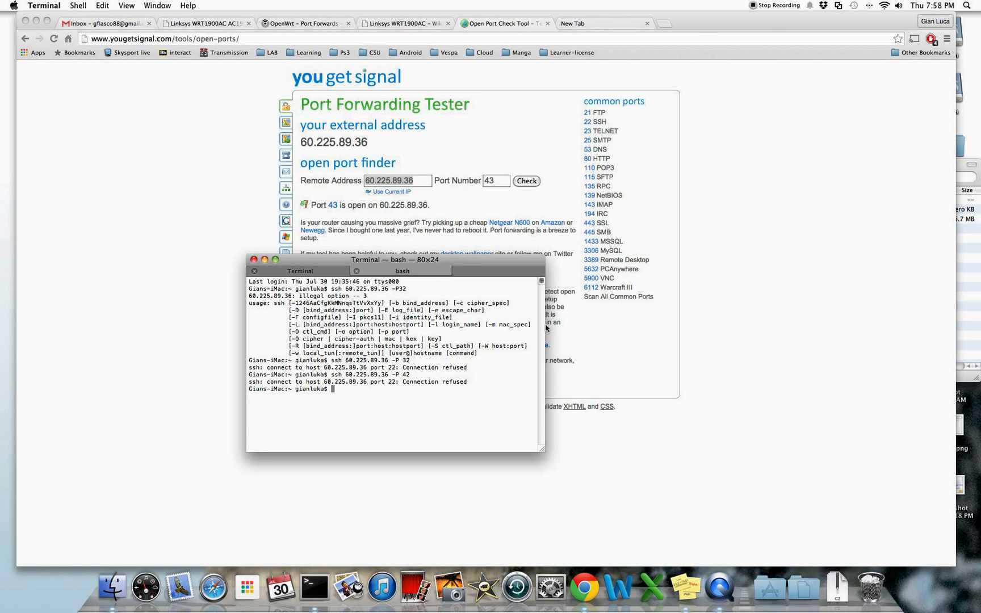
{"action": "mouse_move", "coordinate": [454, 421]}
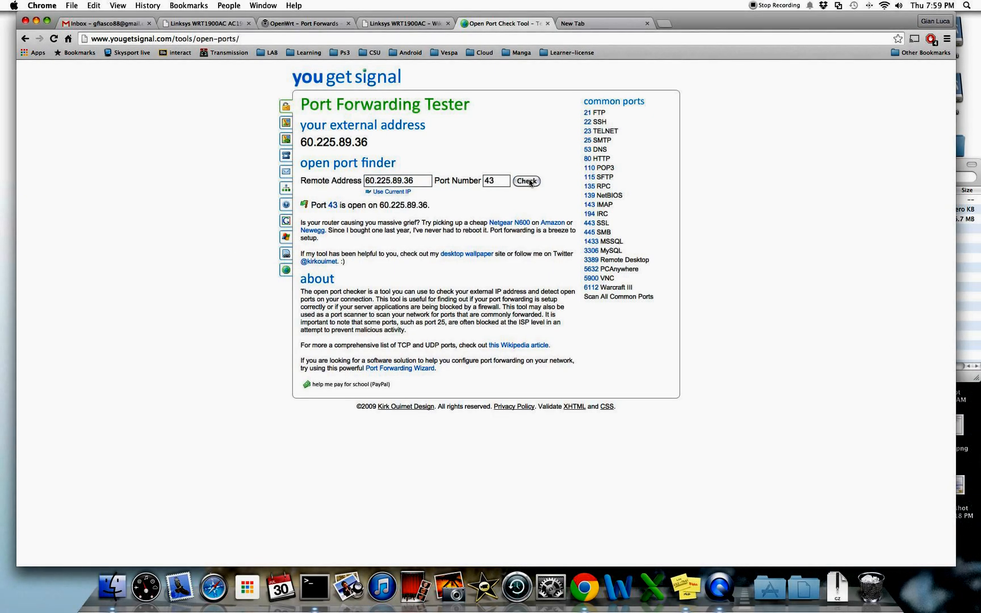
{"action": "mouse_move", "coordinate": [592, 75]}
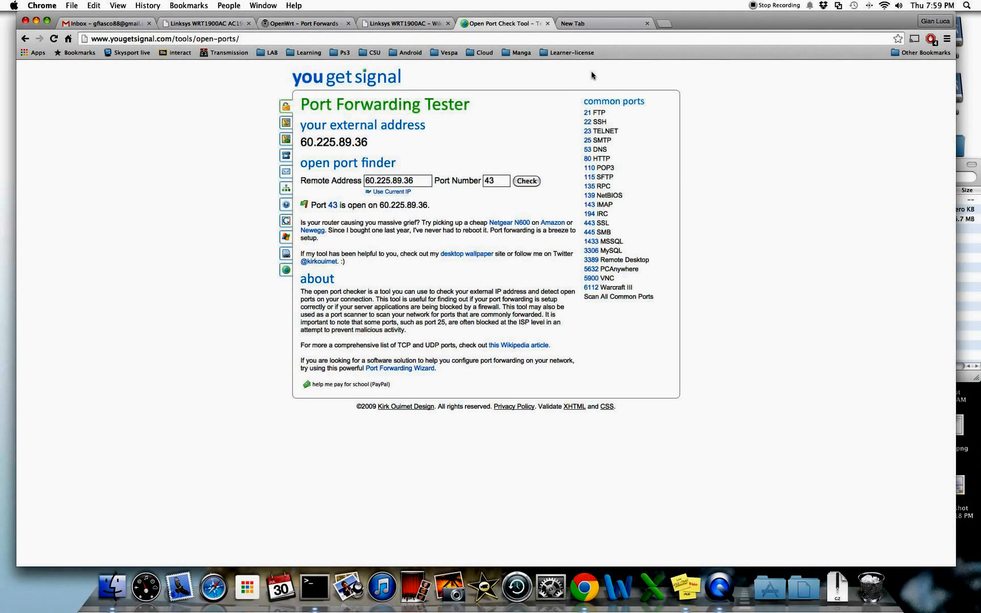
Switch back to the OpenWrt Port Forwards browser tab listing Test-ssh and SSH-test2.
{"action": "left_click", "coordinate": [305, 23]}
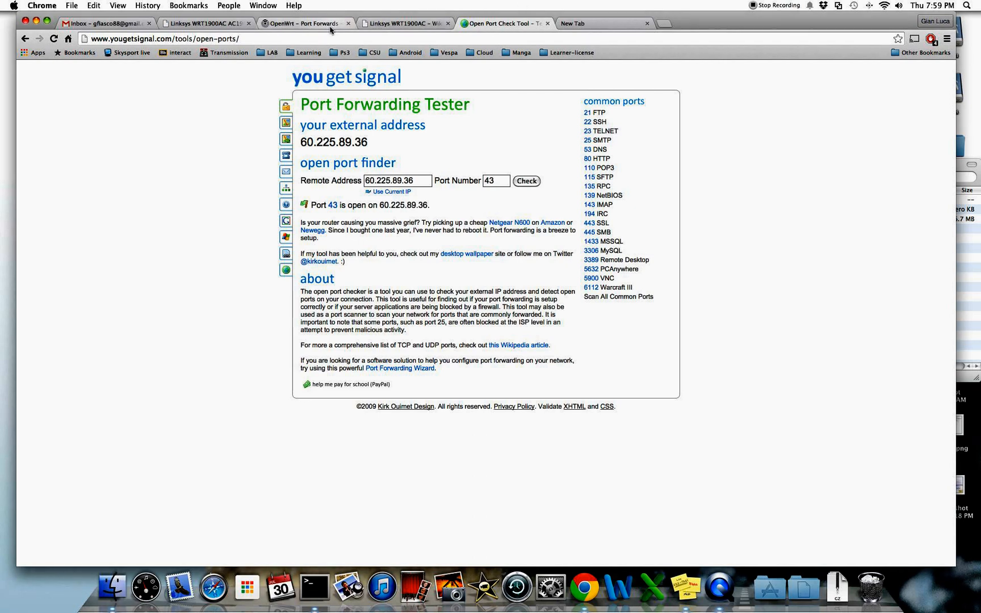
{"action": "left_click", "coordinate": [303, 23]}
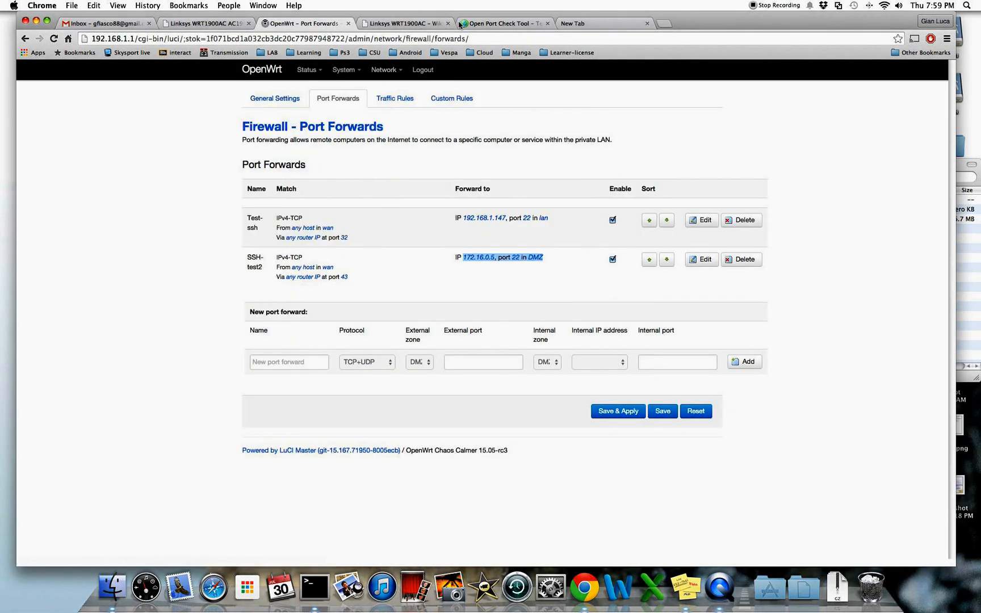
Go to Network > Static Routes showing the P2P route to 10.0.0.0 via 172.16.99.2.
{"action": "left_click", "coordinate": [384, 69]}
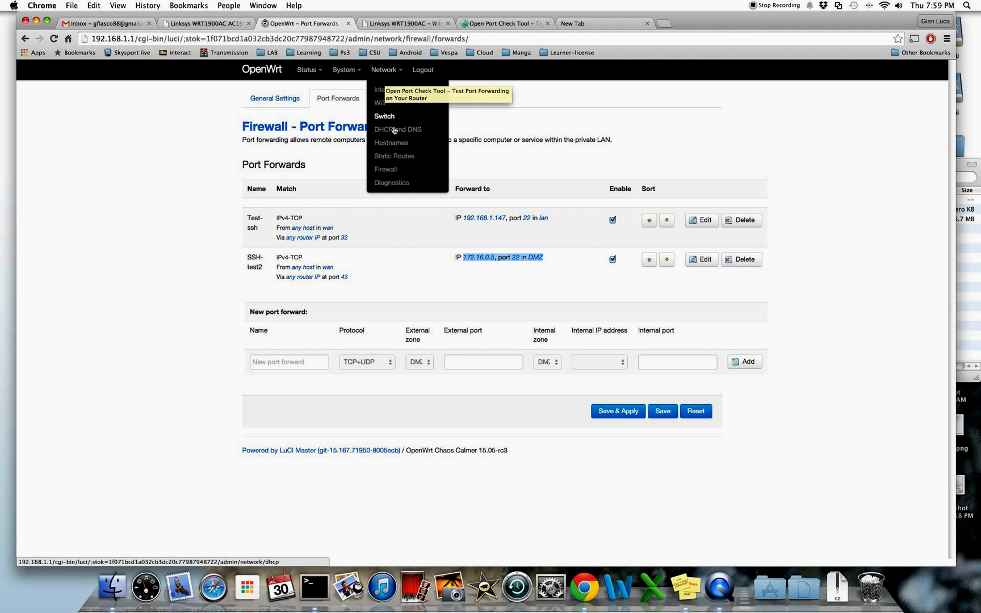
{"action": "left_click", "coordinate": [394, 155]}
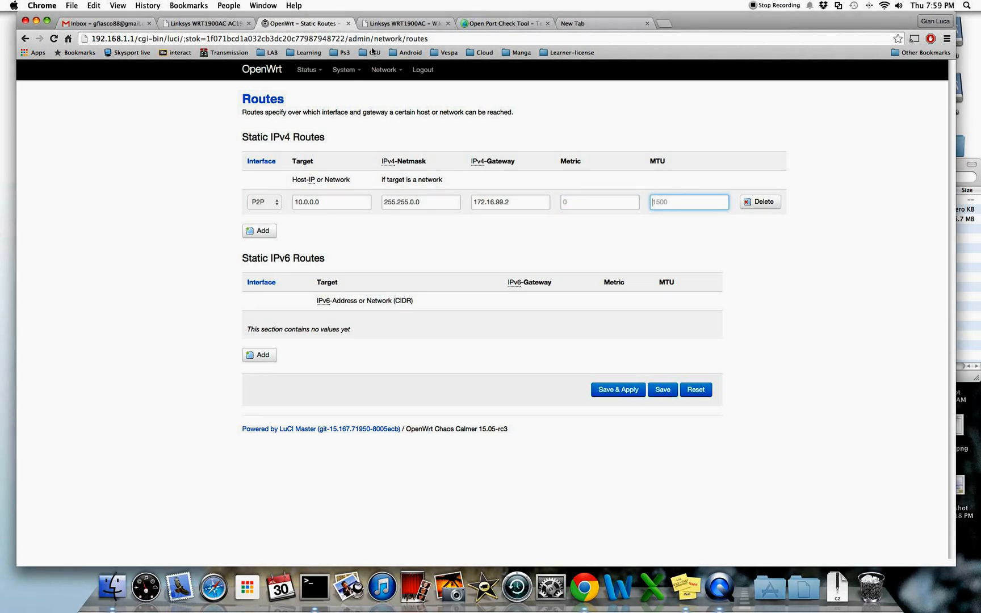
{"action": "left_click", "coordinate": [384, 69]}
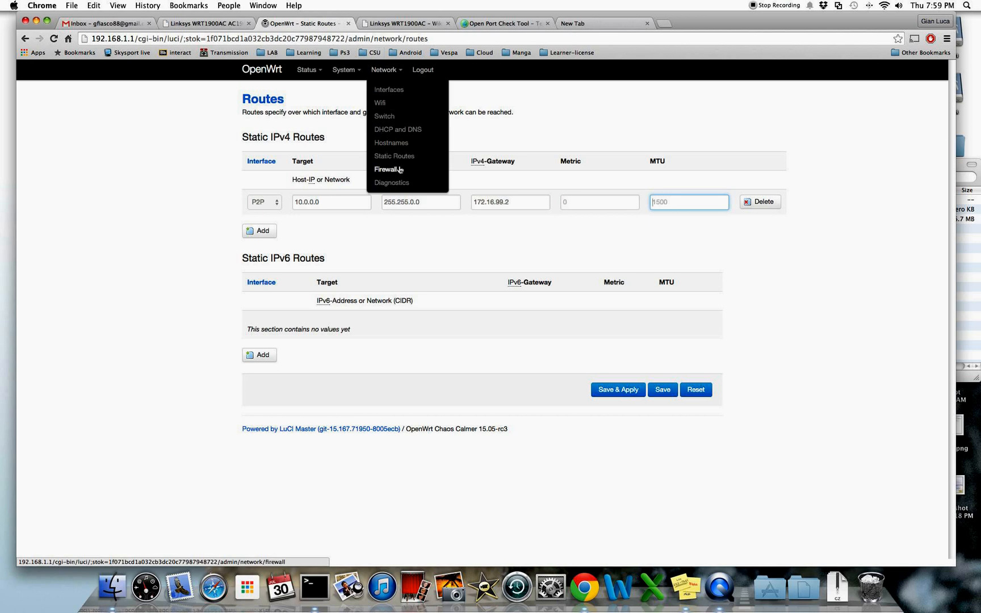
{"action": "mouse_move", "coordinate": [394, 155]}
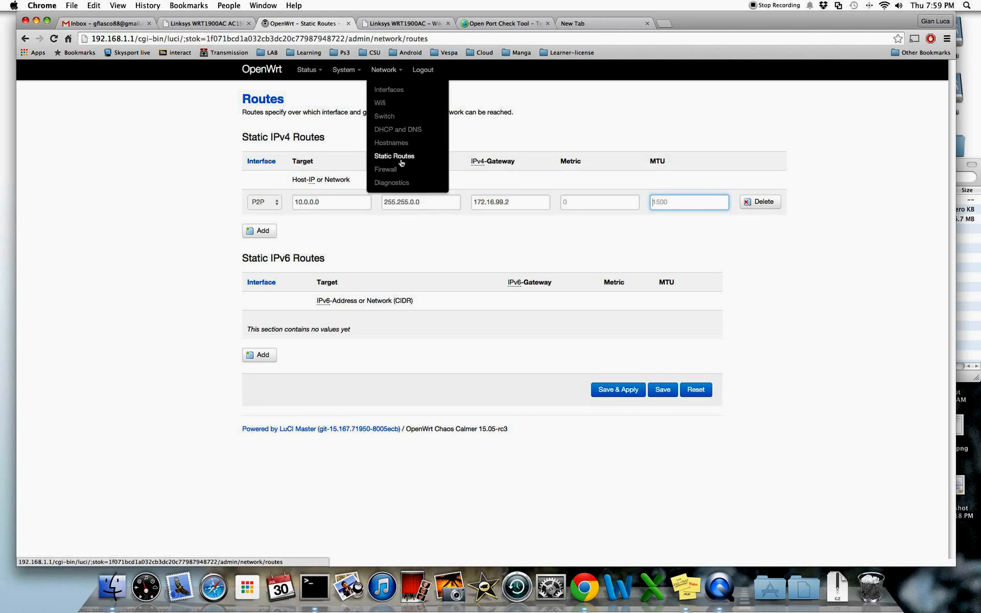
{"action": "mouse_move", "coordinate": [386, 169]}
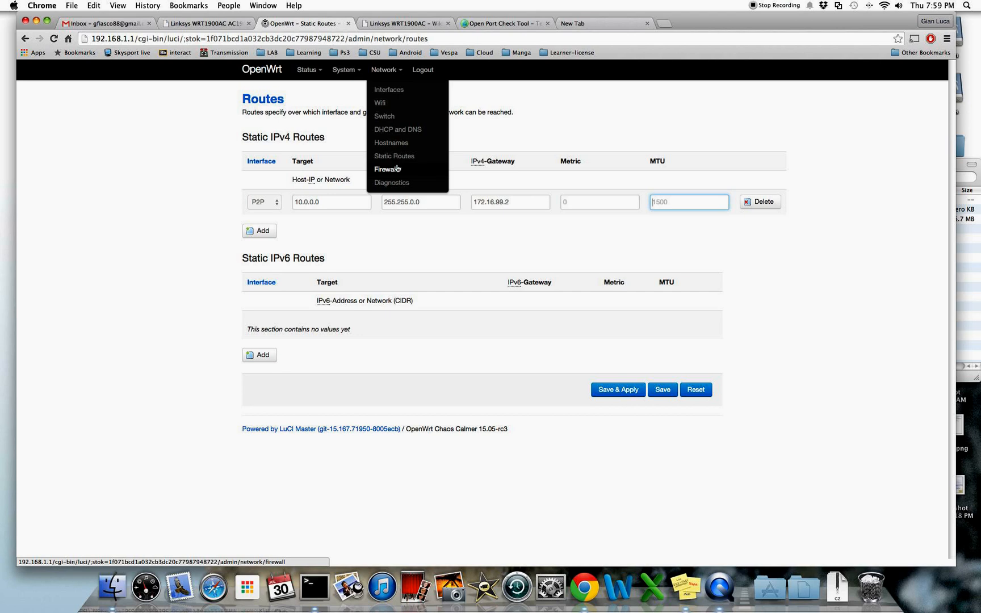
{"action": "mouse_move", "coordinate": [404, 131]}
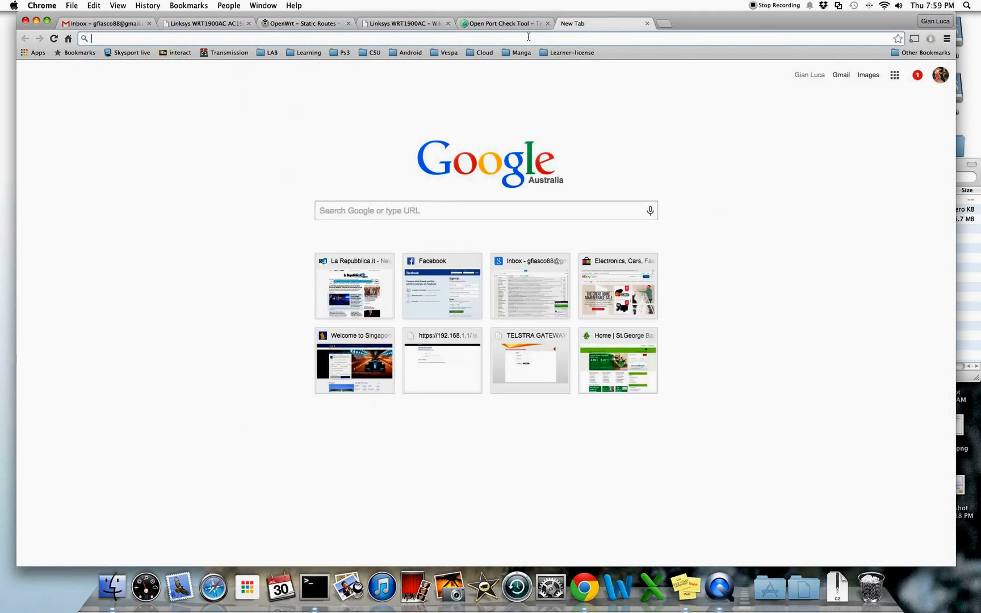
Start a Google search for openwrt from a new Chrome tab.
{"action": "type", "text": "openwrt"}
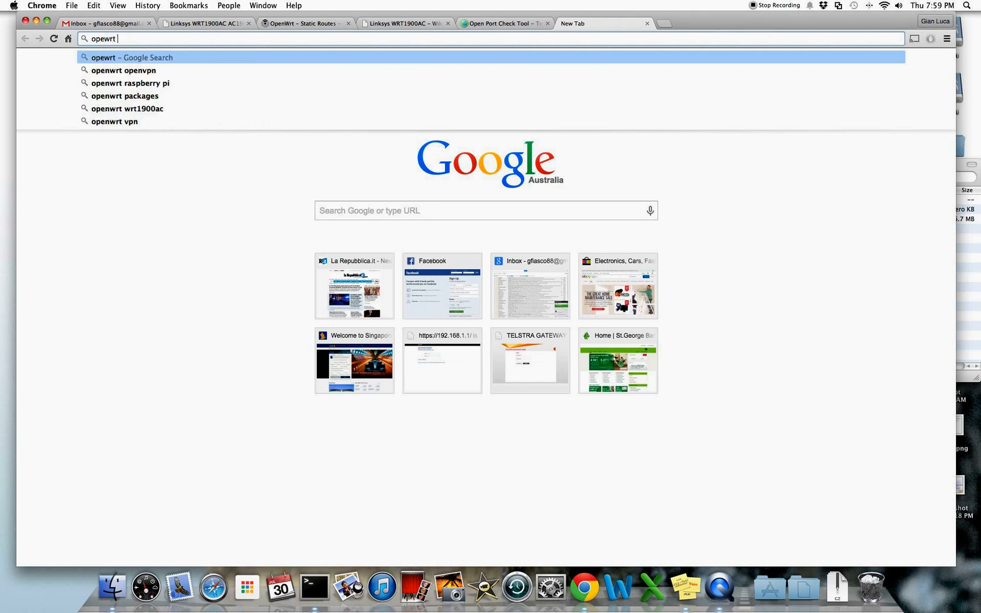
{"action": "type", "text": "openwrt/"}
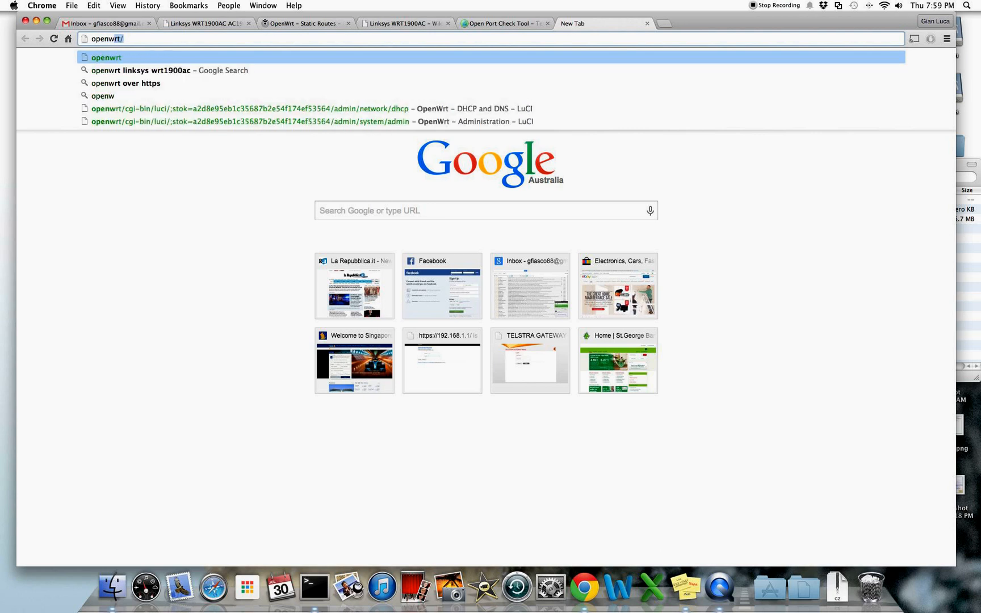
{"action": "key", "text": "Backspace"}
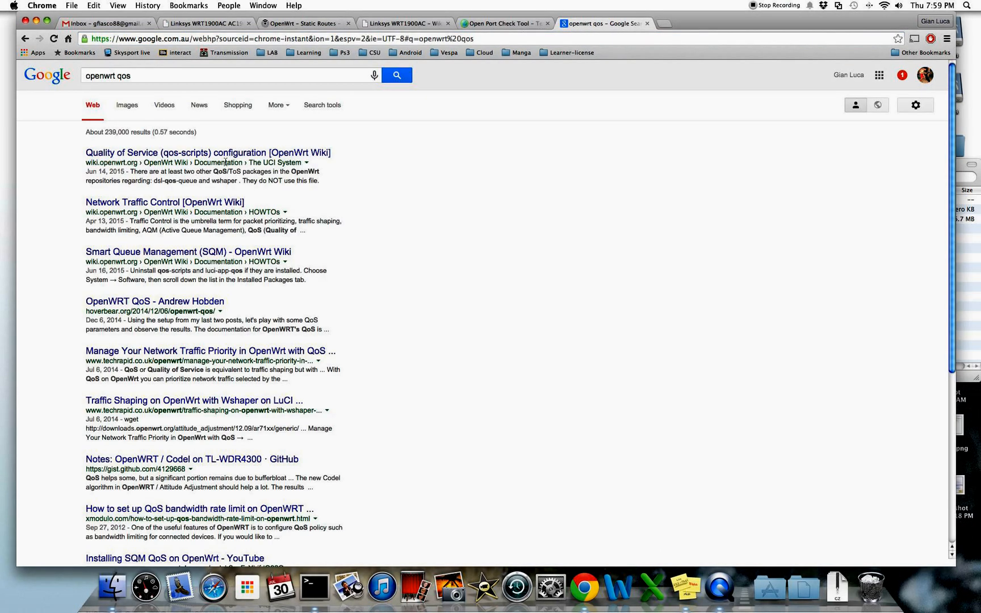
Read the qos-scripts configuration wiki article through its Interface and Rules sections.
{"action": "left_click", "coordinate": [207, 152]}
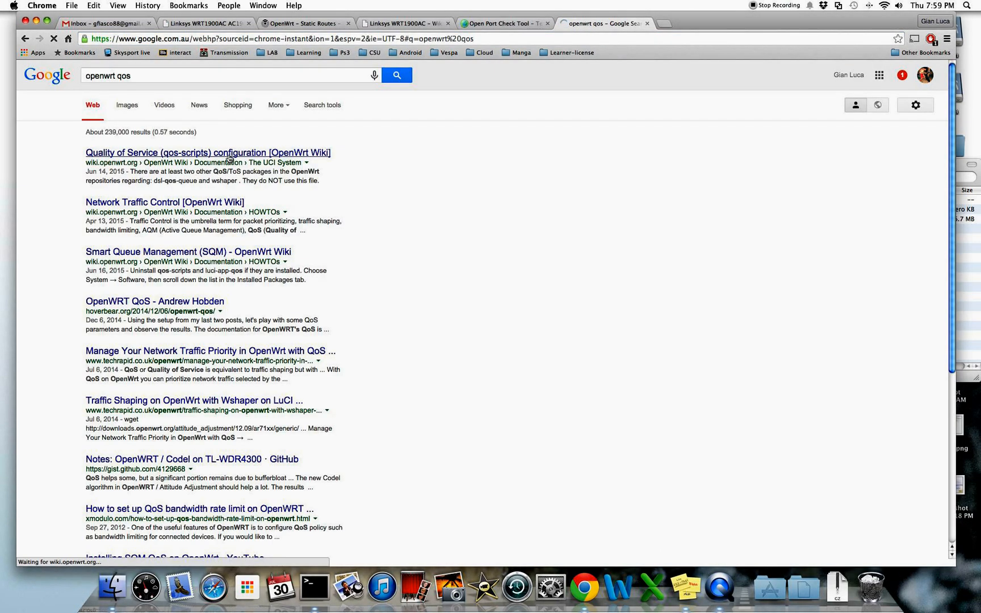
{"action": "left_click", "coordinate": [208, 152]}
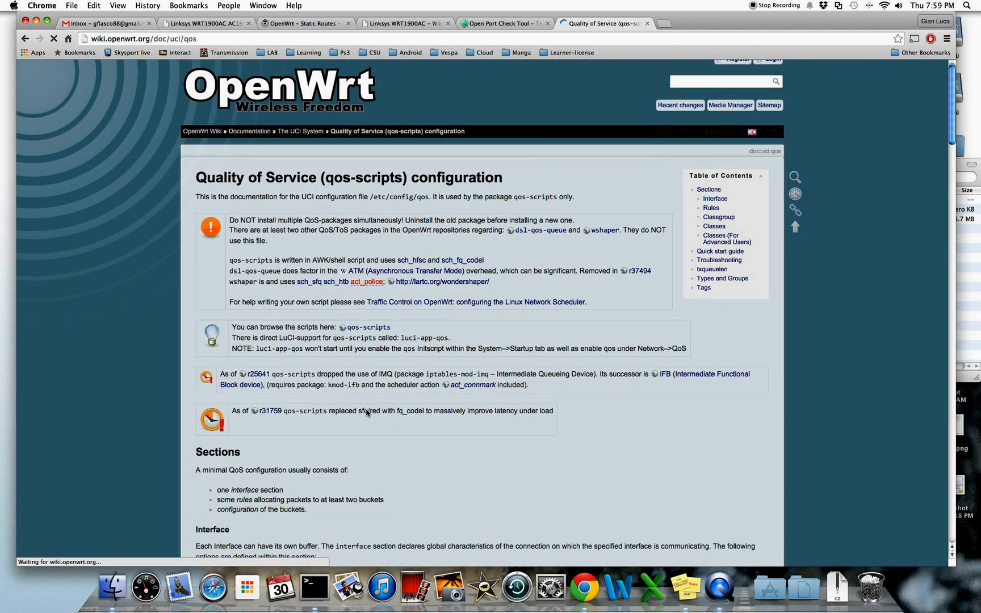
{"action": "scroll", "scroll_direction": "down", "scroll_amount": 3}
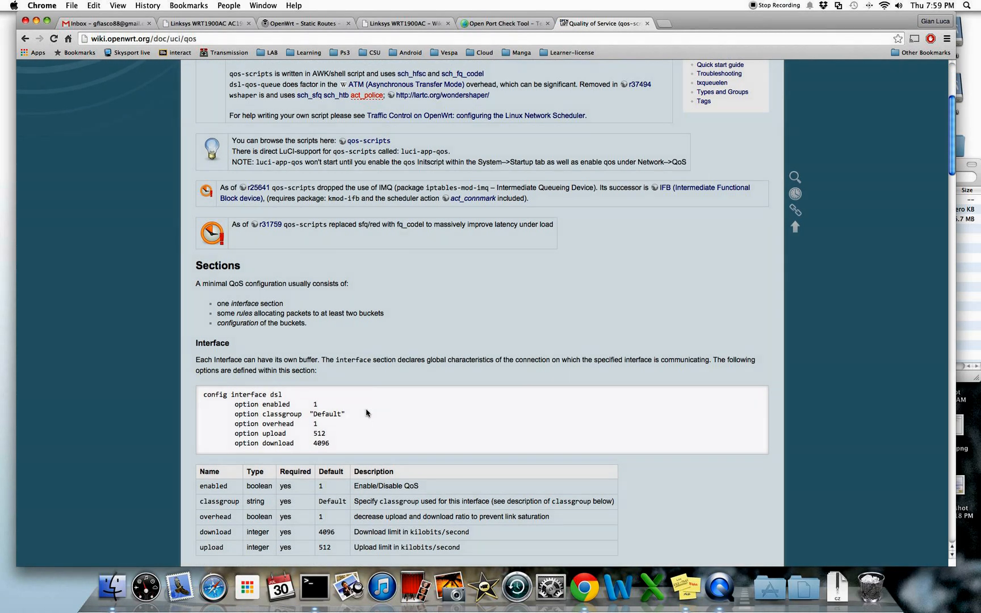
{"action": "scroll", "scroll_direction": "down", "scroll_amount": 3}
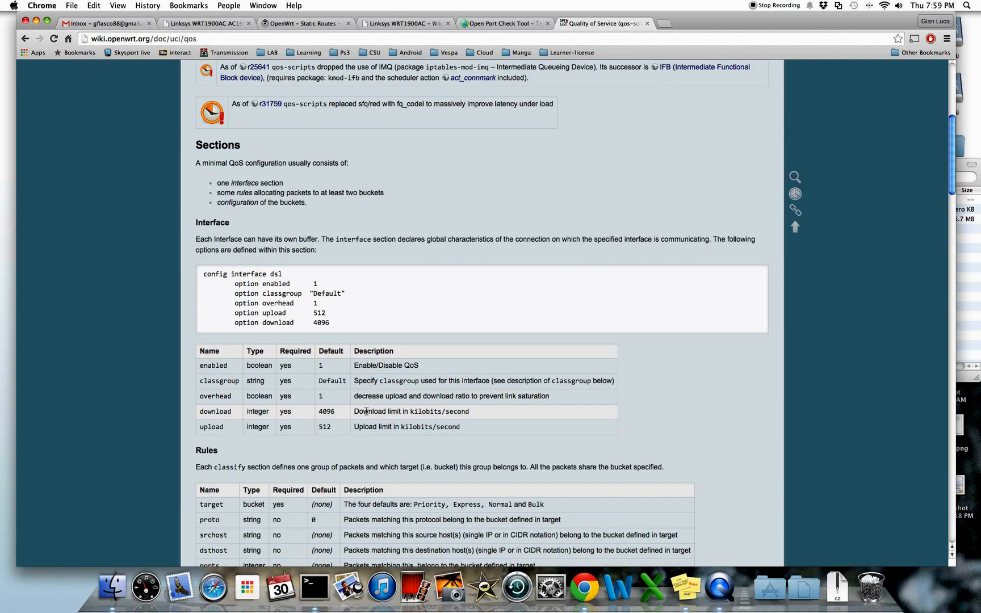
{"action": "scroll", "scroll_direction": "down", "scroll_amount": 3}
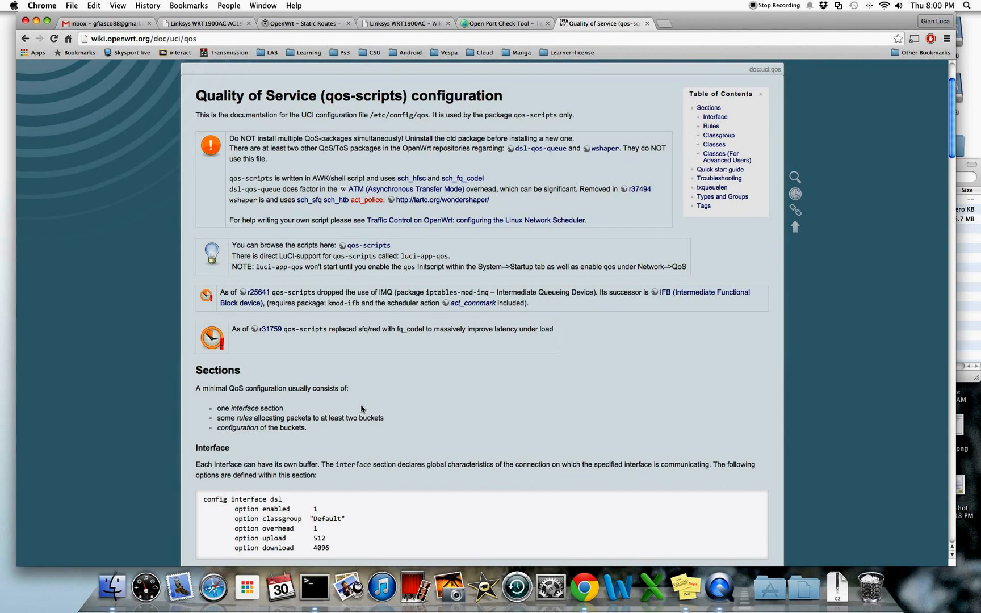
SSH into the router as root@openwrt from the Terminal window.
{"action": "left_click", "coordinate": [313, 587]}
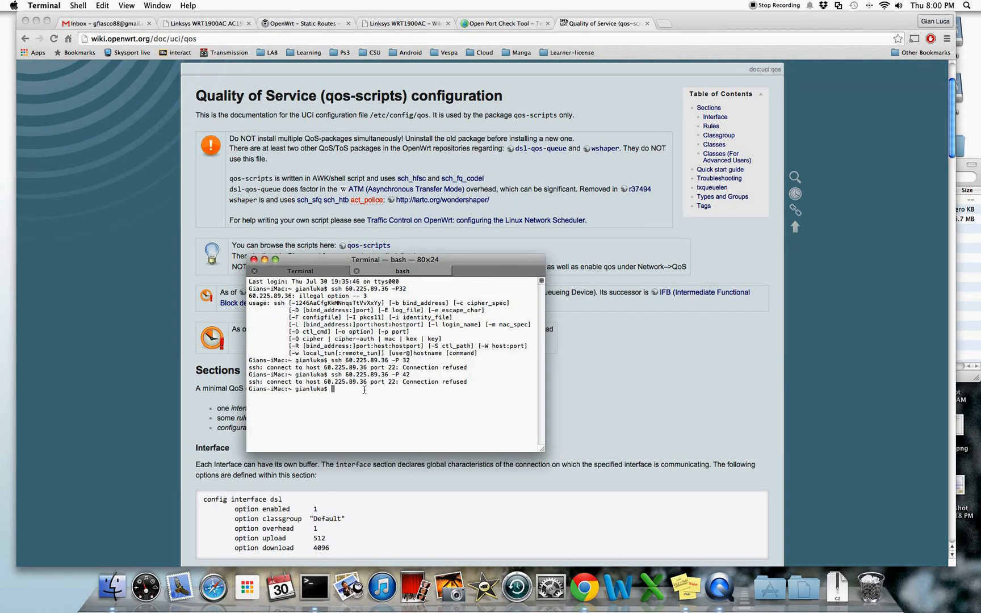
{"action": "type", "text": "ssh"}
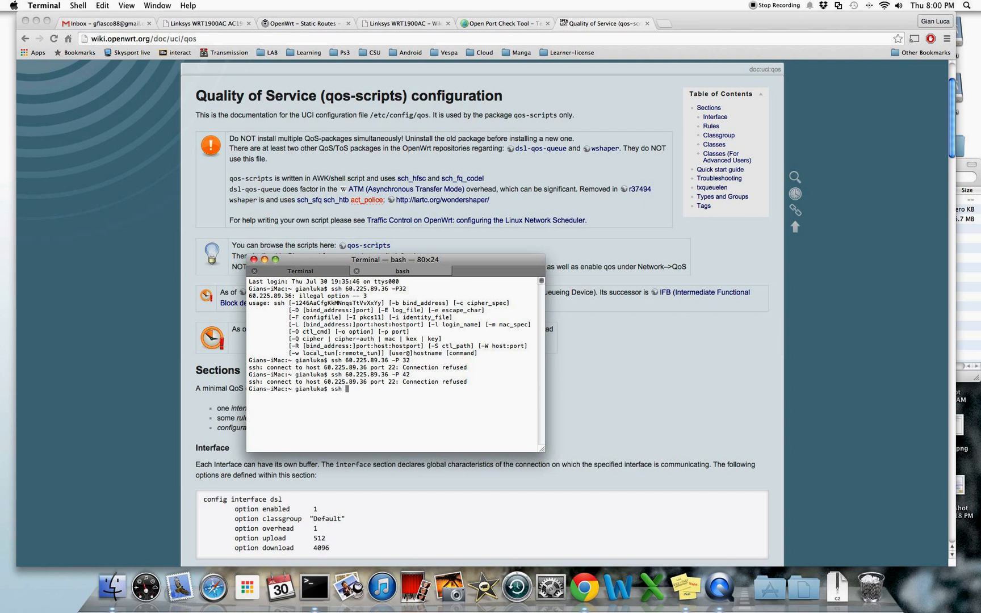
{"action": "type", "text": "openwrt"}
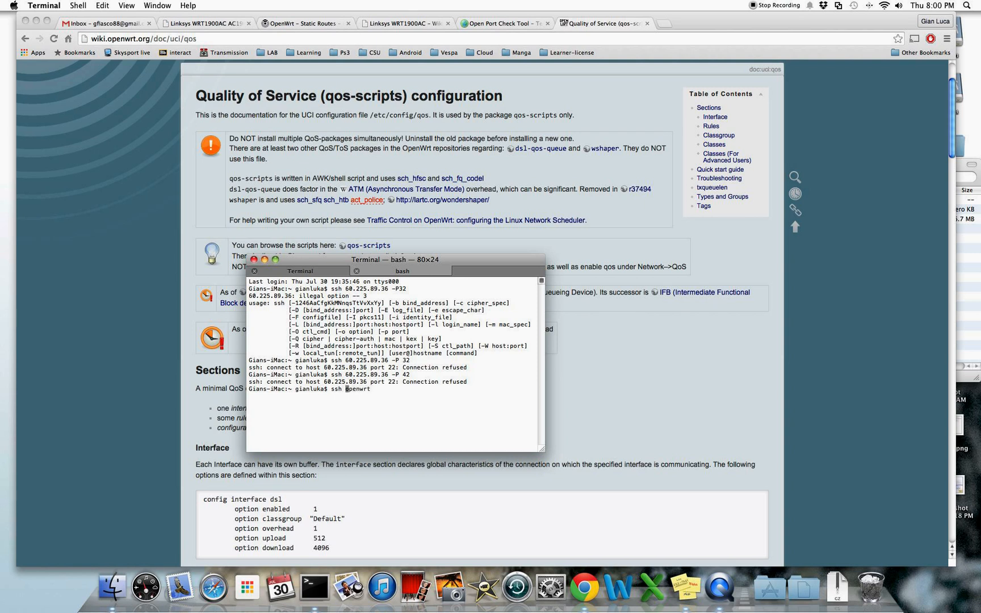
{"action": "type", "text": "root@"}
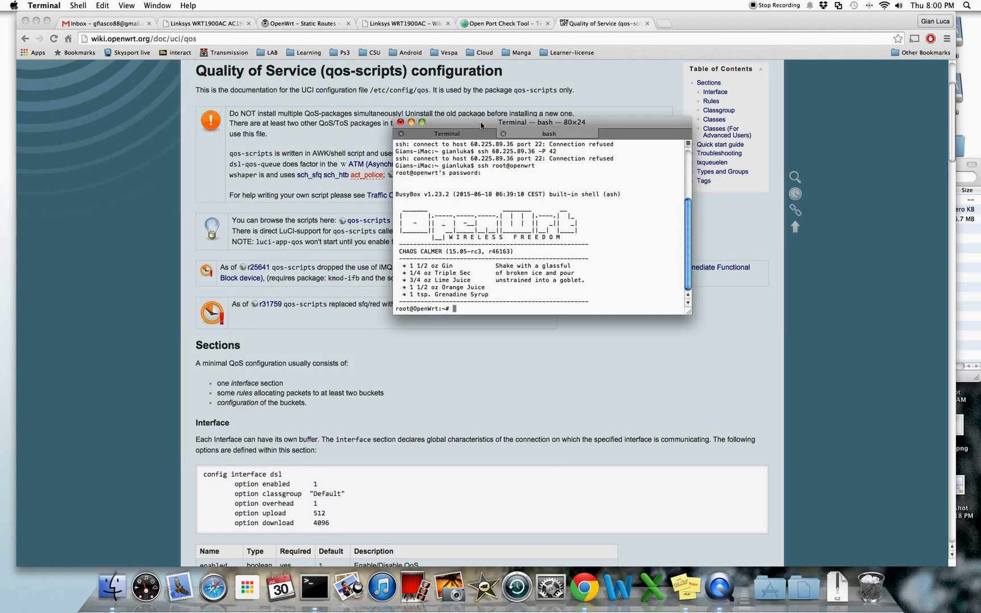
List interface statistics and the kernel routing table with route -n, including eth0.111.
{"action": "scroll", "scroll_direction": "down", "scroll_amount": 3}
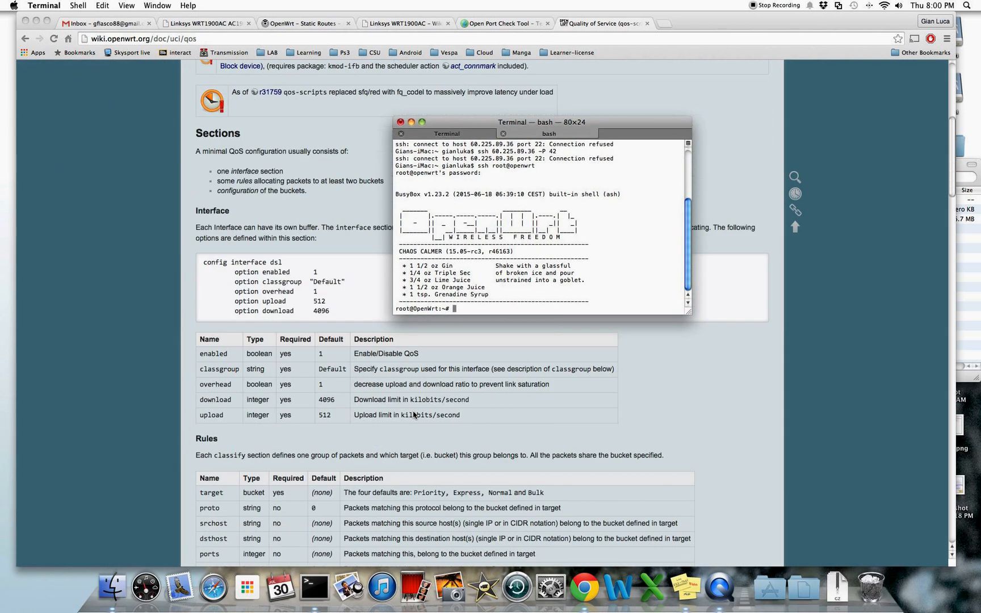
{"action": "scroll", "scroll_direction": "down", "scroll_amount": 3}
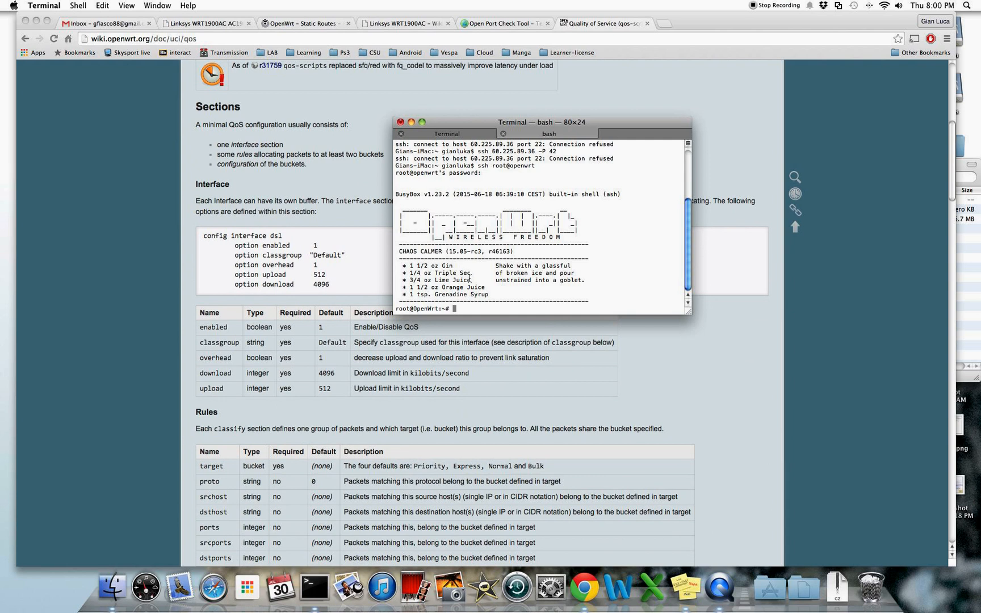
{"action": "type", "text": "if"}
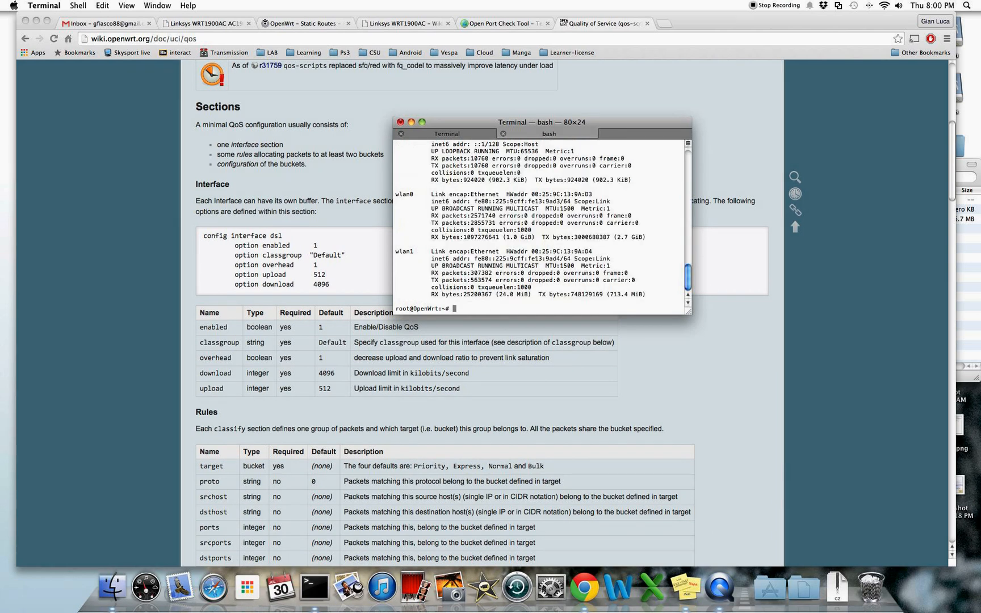
{"action": "type", "text": "route -"}
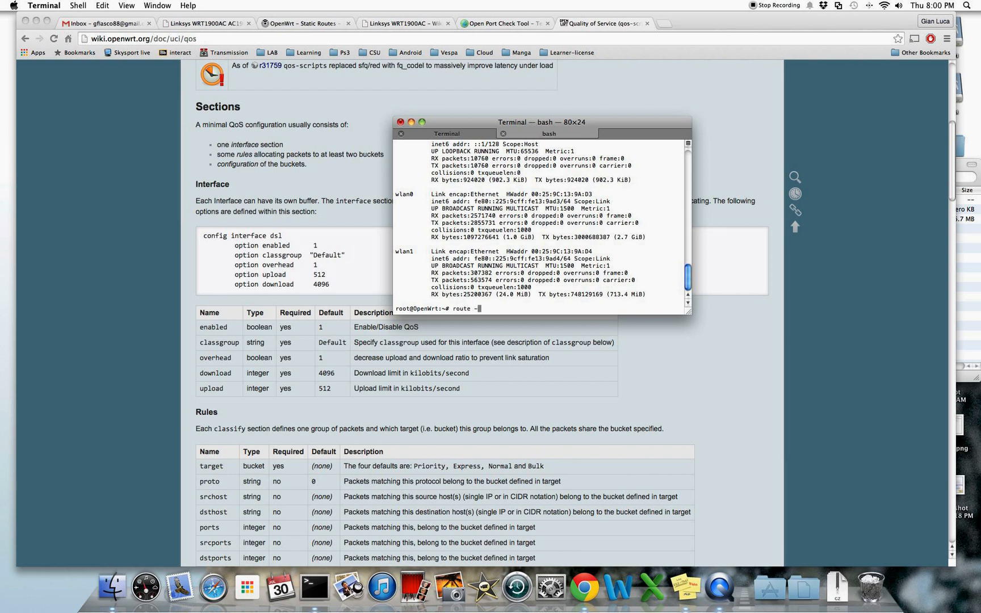
{"action": "key", "text": "Return"}
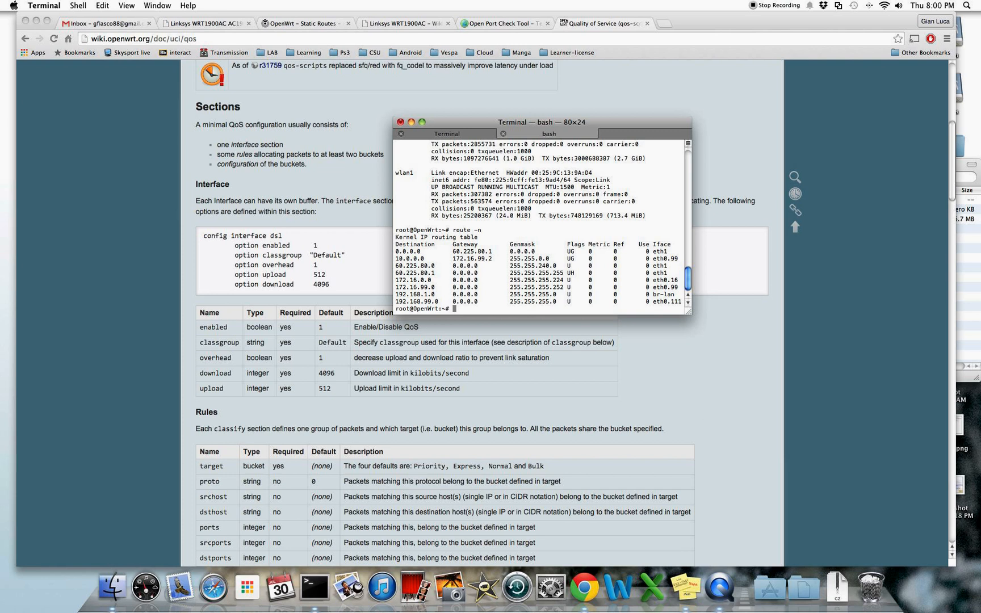
{"action": "scroll", "scroll_direction": "down", "scroll_amount": 3}
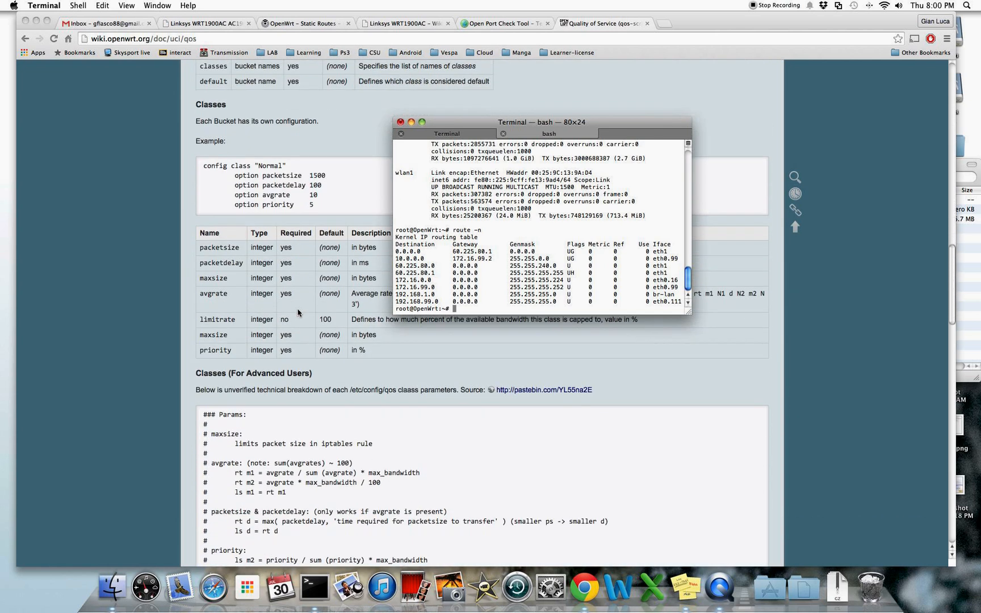
{"action": "scroll", "scroll_direction": "down", "scroll_amount": 3}
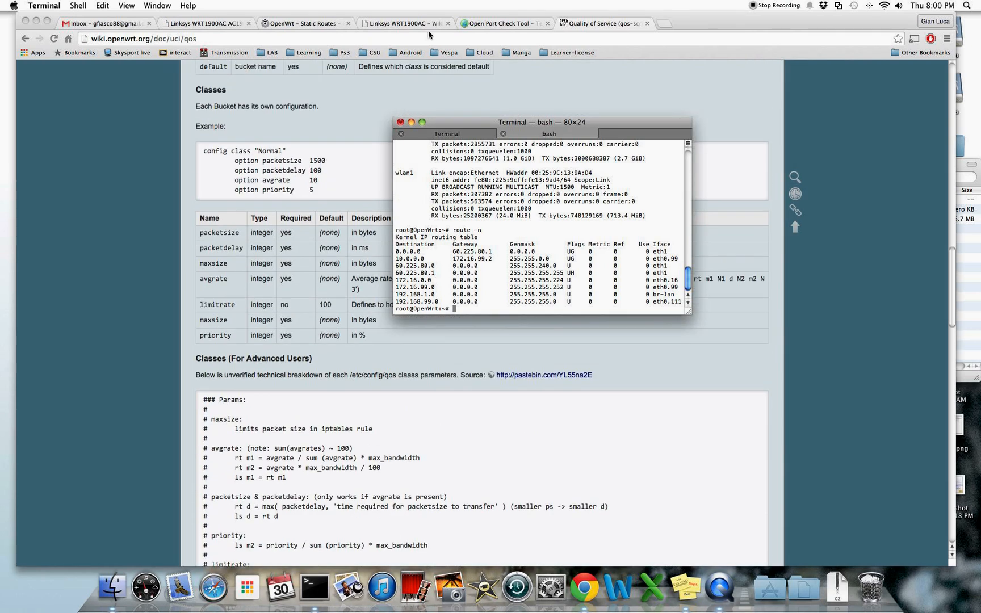
Return to LuCI's Static Routes tab and browse the System and Network menus.
{"action": "left_click", "coordinate": [343, 69]}
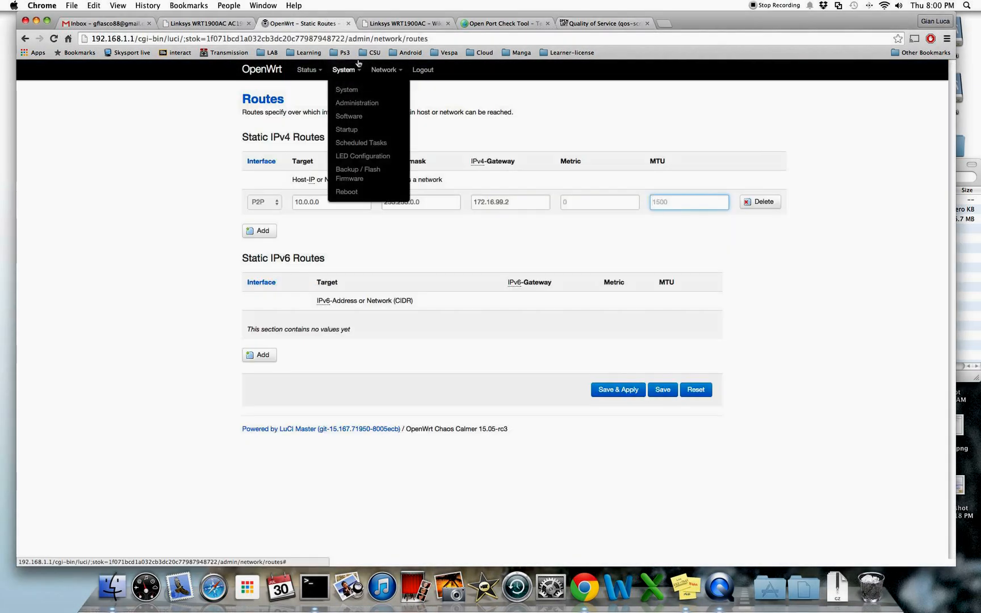
{"action": "left_click", "coordinate": [394, 35]}
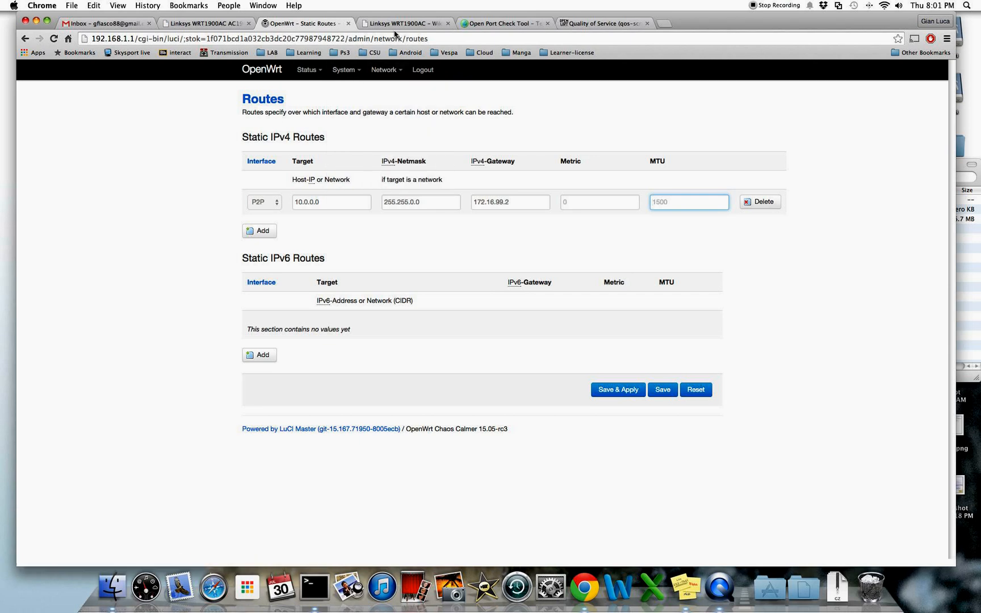
{"action": "left_click", "coordinate": [384, 69]}
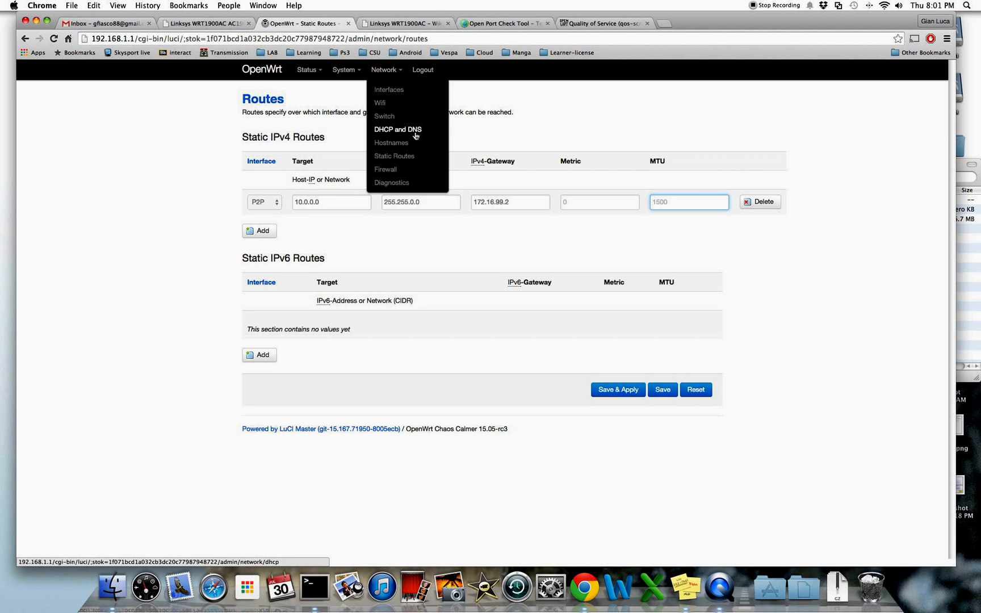
Review the DHCP and DNS page with its active and static leases.
{"action": "left_click", "coordinate": [397, 130]}
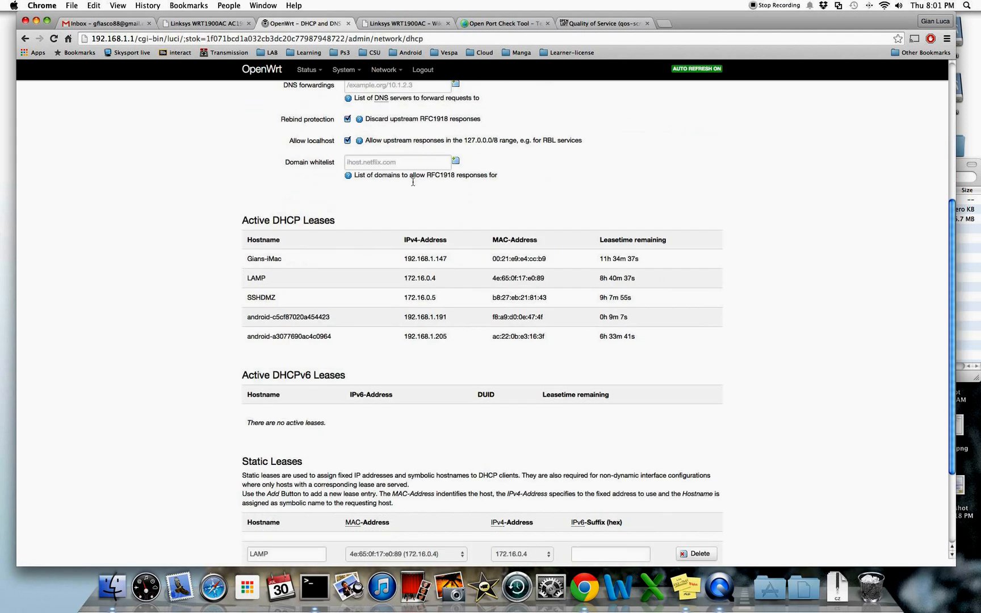
{"action": "scroll", "scroll_direction": "down", "scroll_amount": 3}
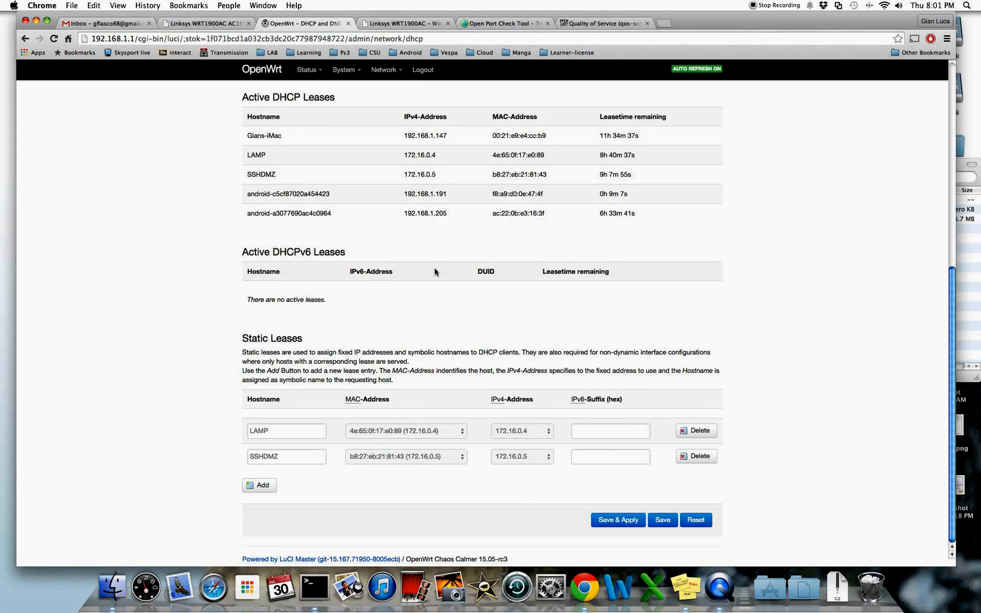
{"action": "scroll", "scroll_direction": "down", "scroll_amount": 3}
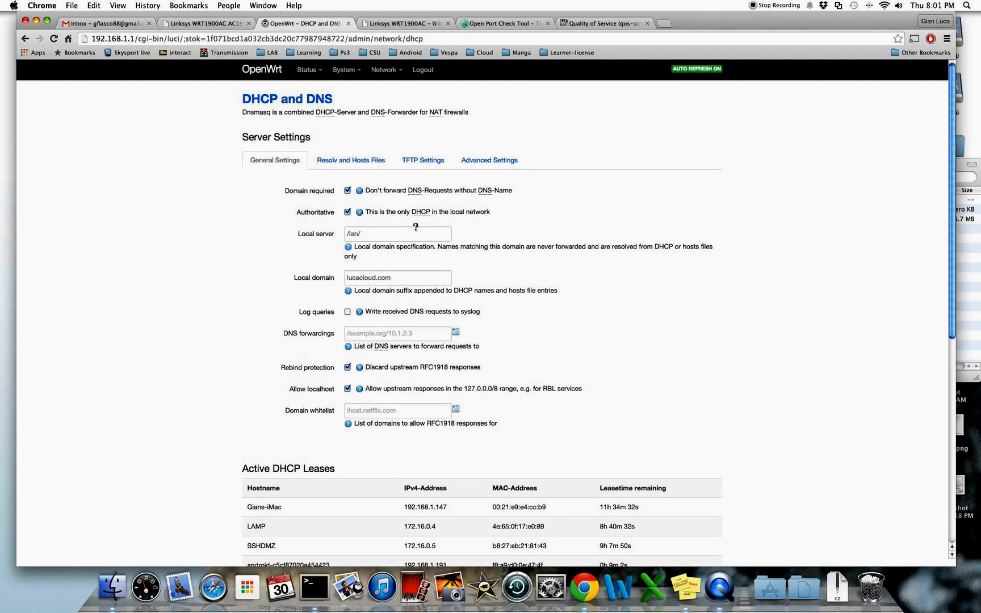
Browse the Network and System menu lists without leaving the page.
{"action": "left_click", "coordinate": [384, 69]}
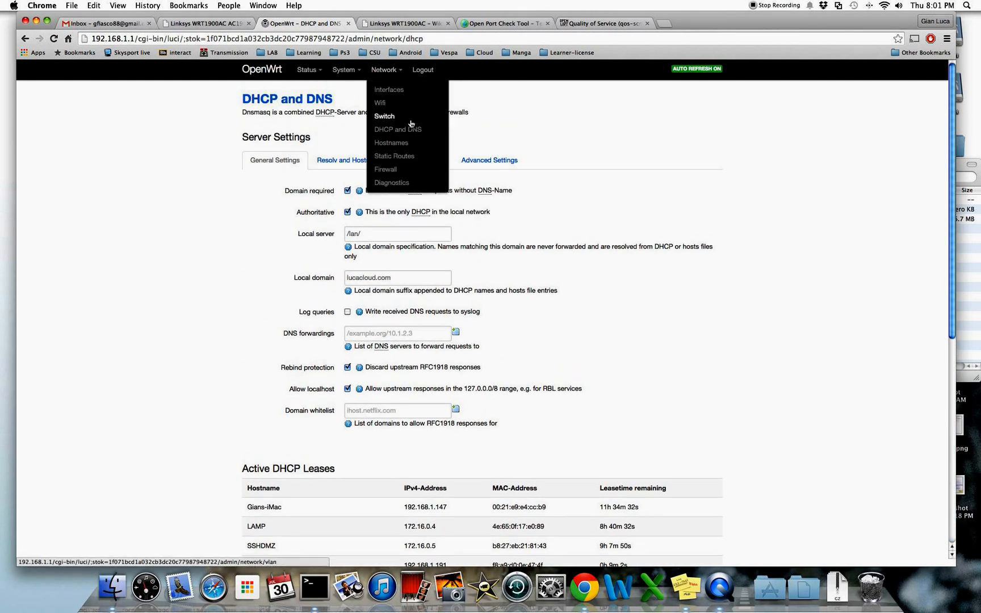
{"action": "left_click", "coordinate": [343, 69]}
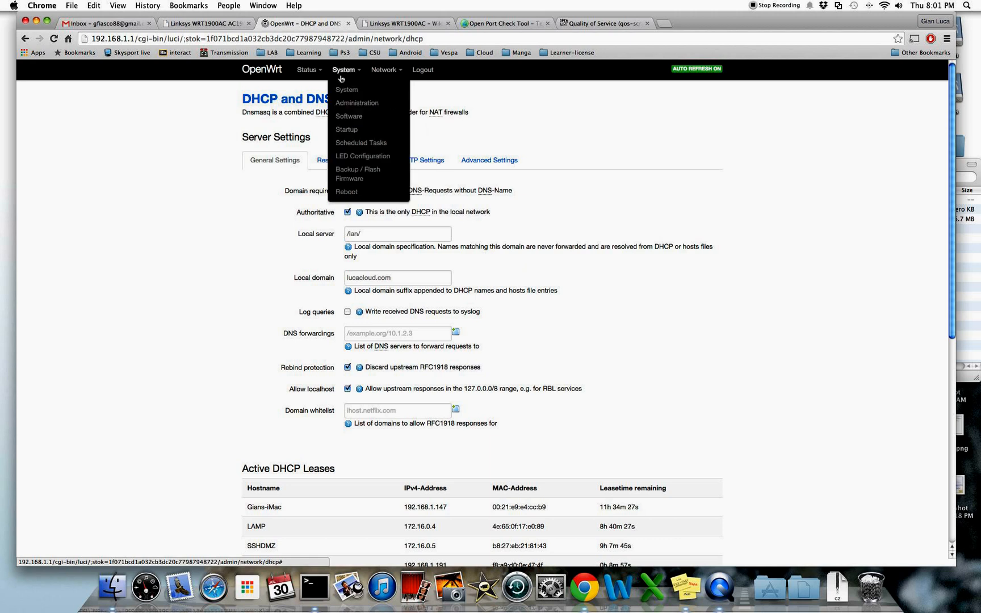
{"action": "mouse_move", "coordinate": [362, 156]}
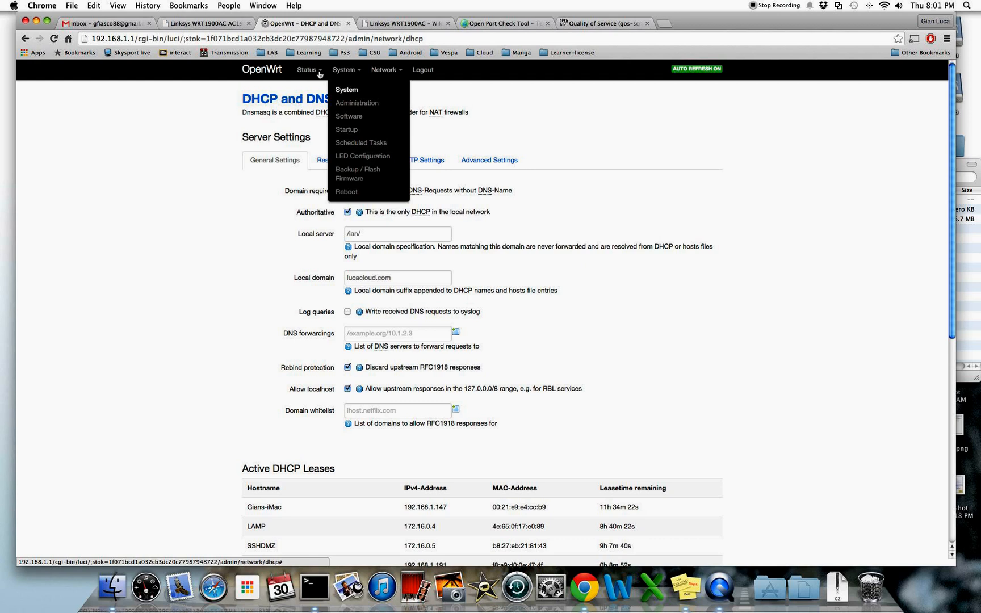
{"action": "mouse_move", "coordinate": [307, 69]}
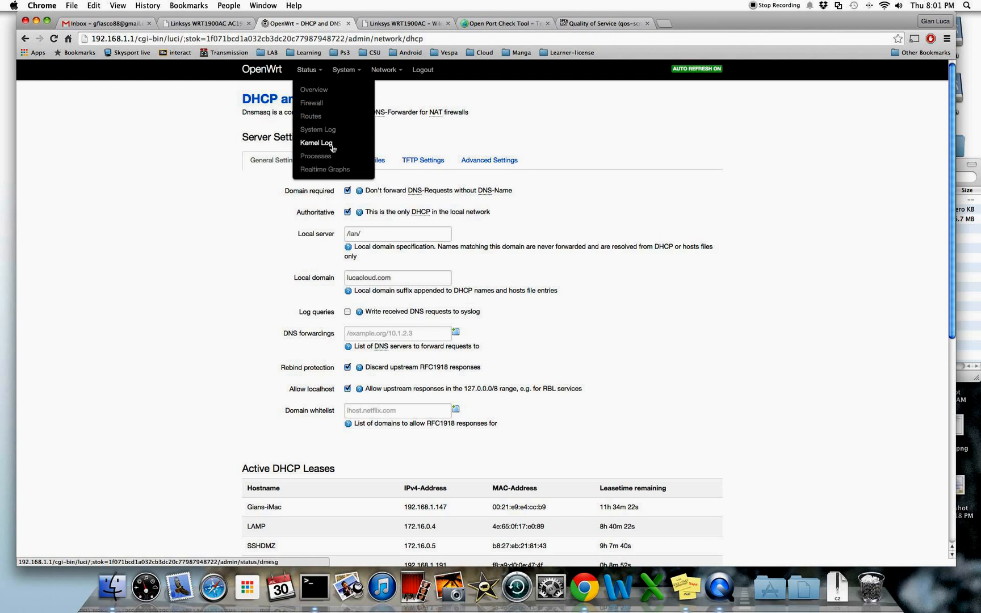
{"action": "mouse_move", "coordinate": [347, 150]}
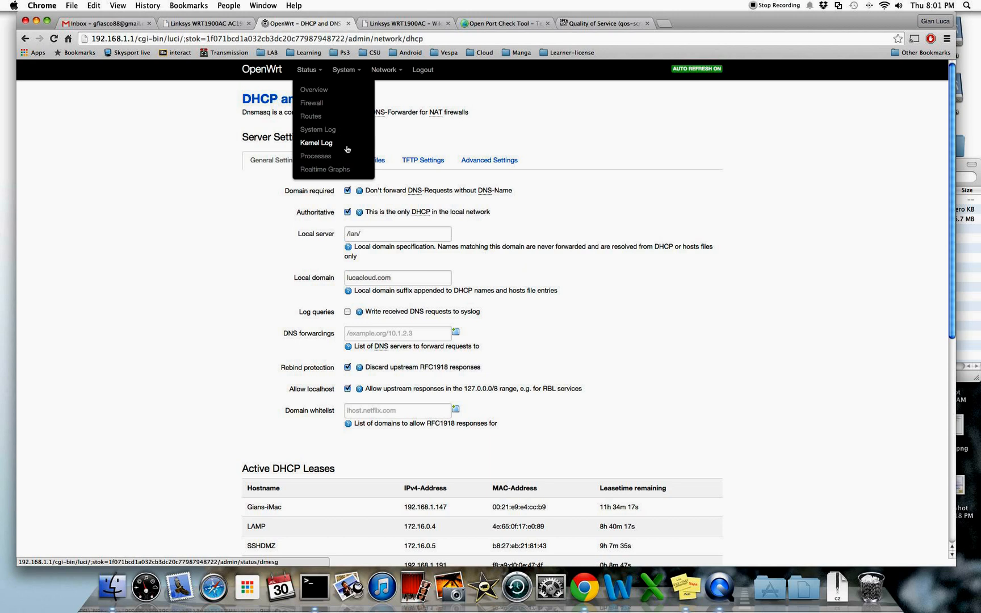
{"action": "left_click", "coordinate": [343, 69]}
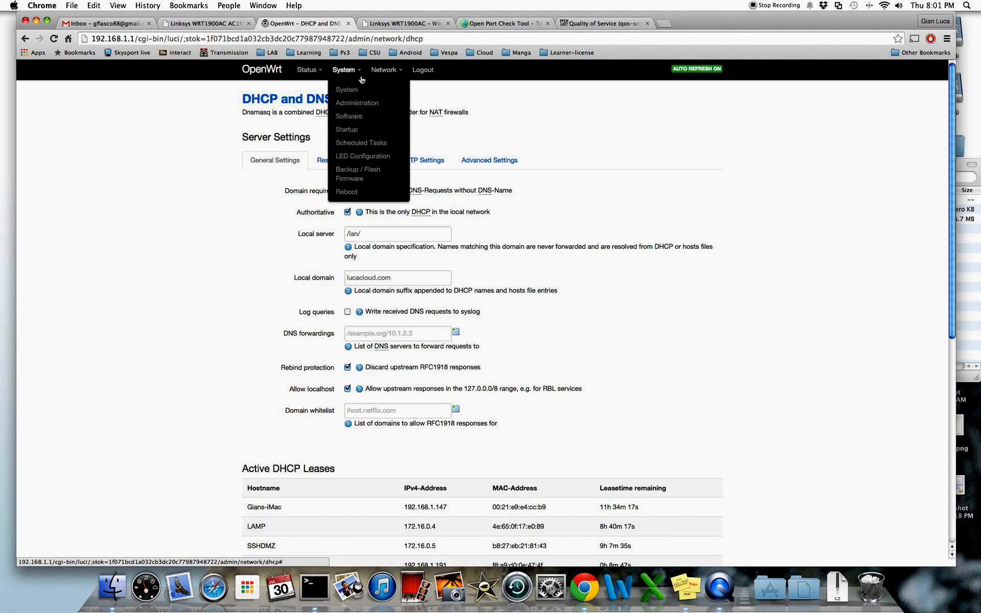
{"action": "left_click", "coordinate": [384, 69]}
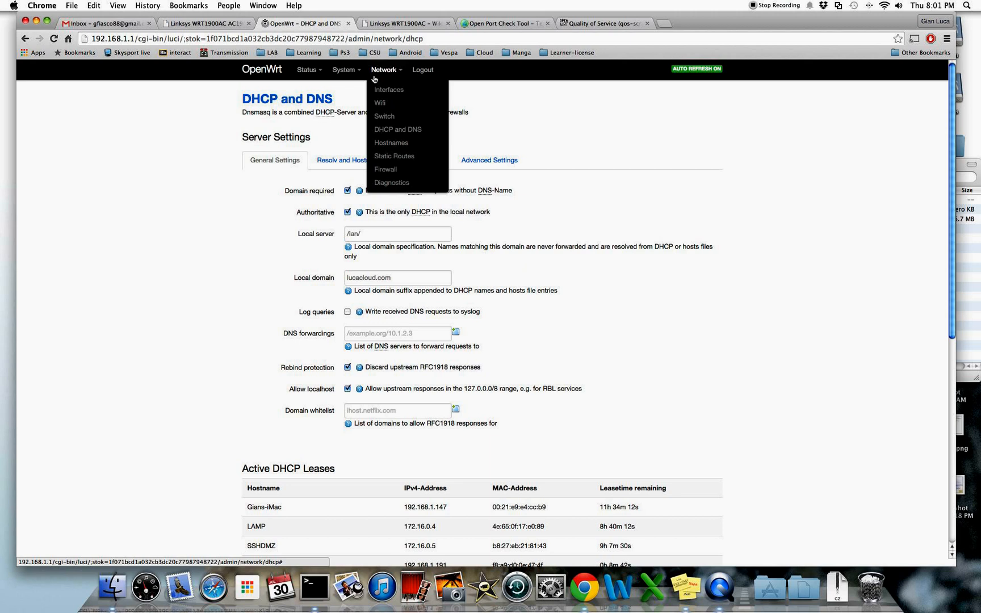
{"action": "mouse_move", "coordinate": [400, 102]}
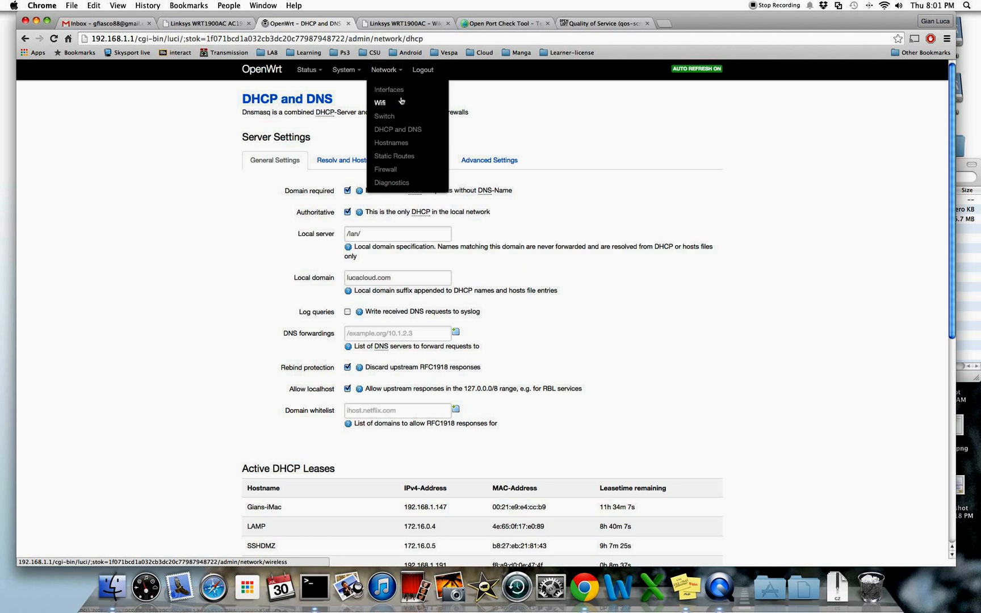
Google 'dd wrt' and open the DD-WRT Router Database result.
{"action": "left_click", "coordinate": [600, 23]}
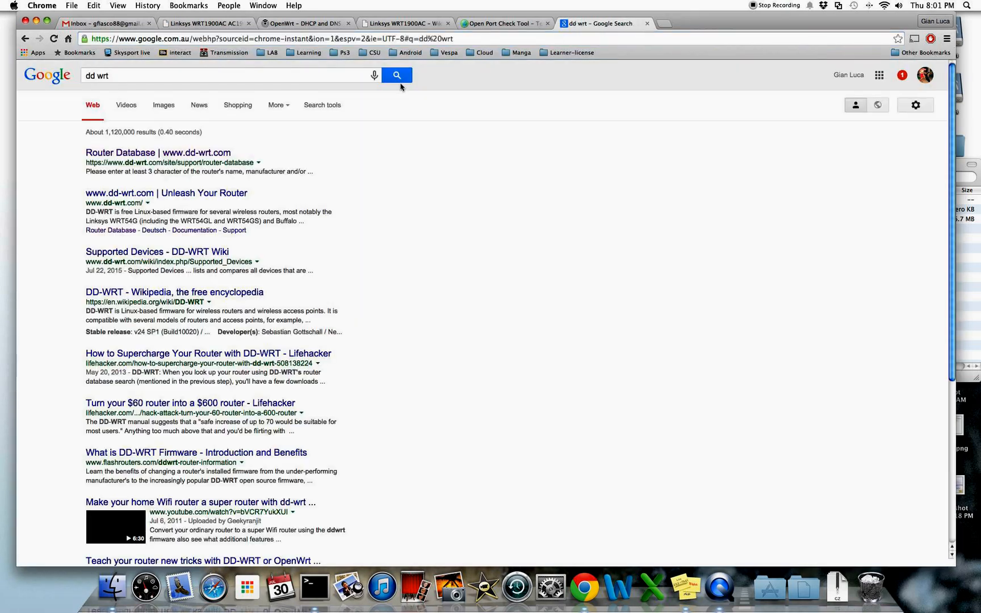
{"action": "left_click", "coordinate": [397, 75]}
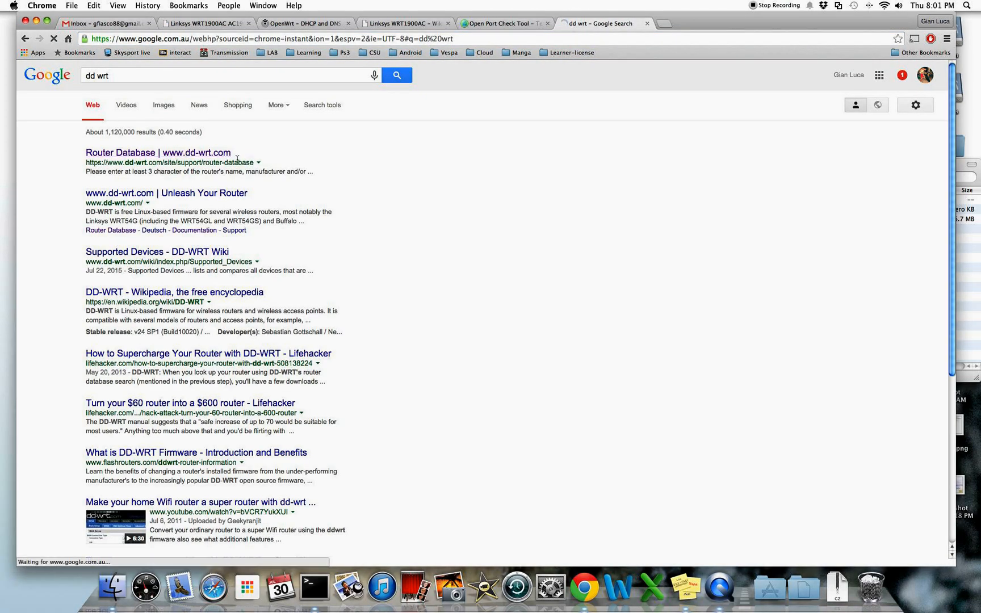
{"action": "left_click", "coordinate": [159, 153]}
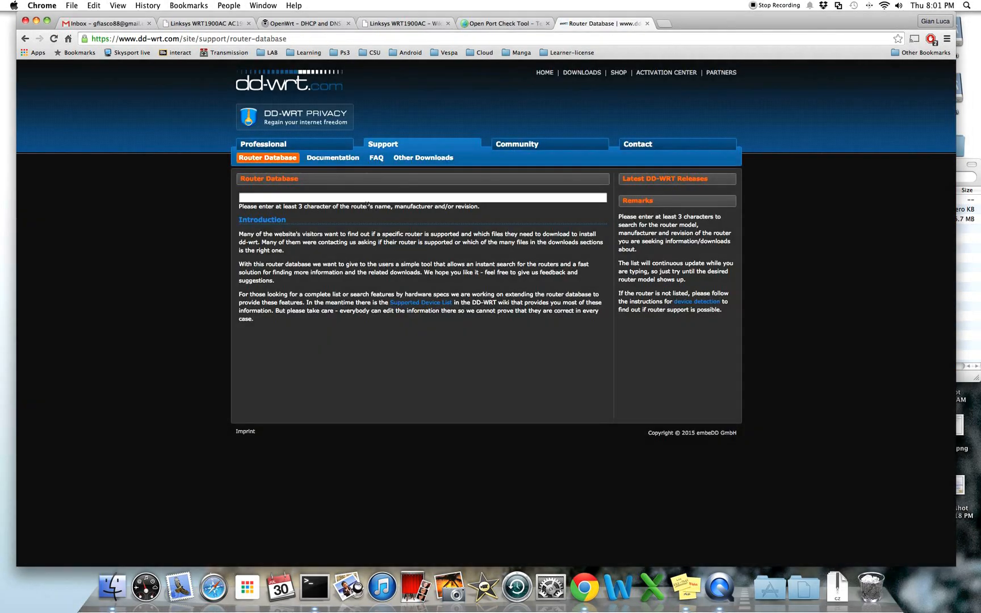
{"action": "mouse_move", "coordinate": [430, 142]}
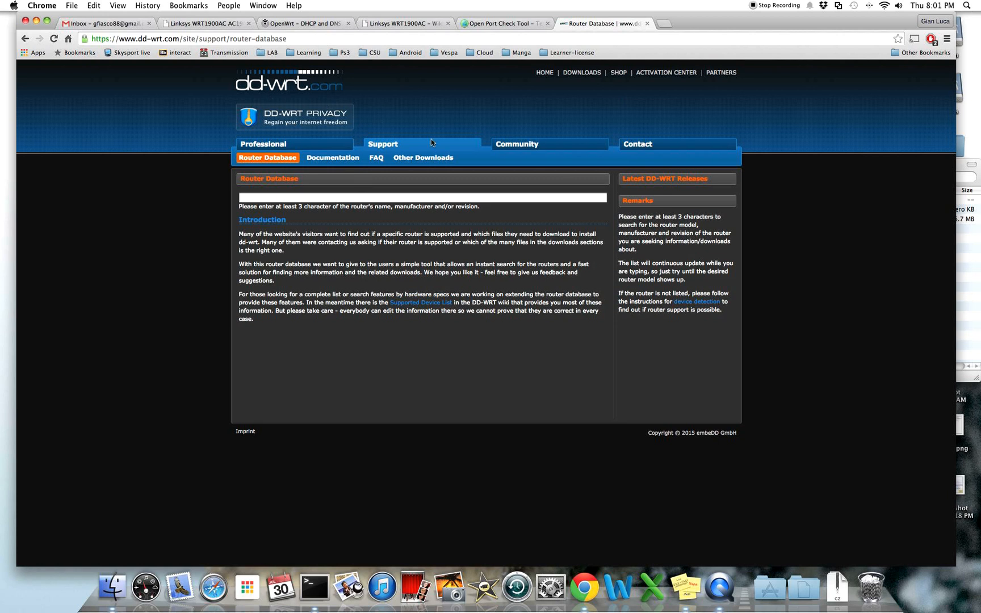
{"action": "mouse_move", "coordinate": [320, 191]}
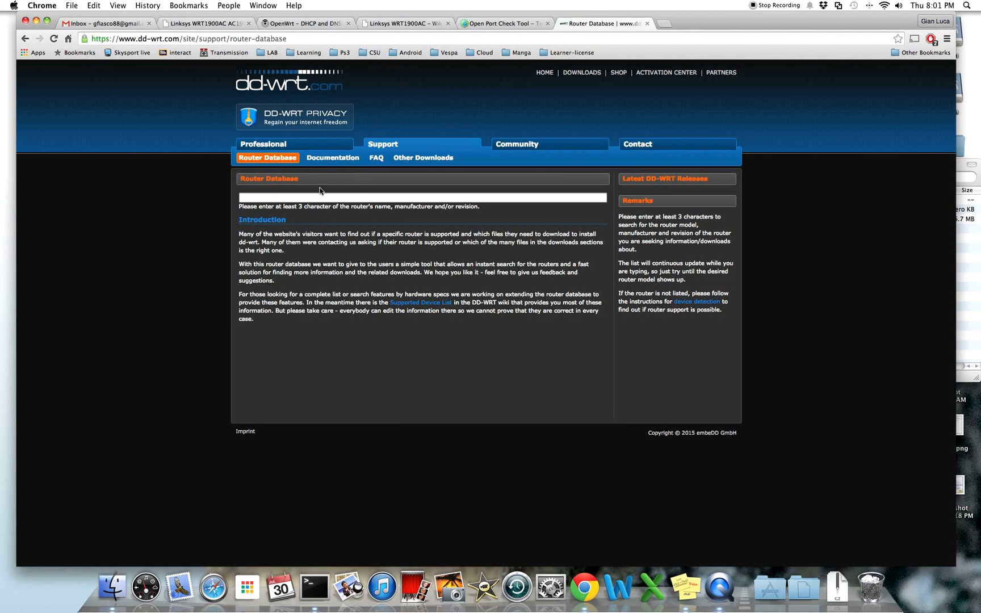
{"action": "type", "text": "ly"}
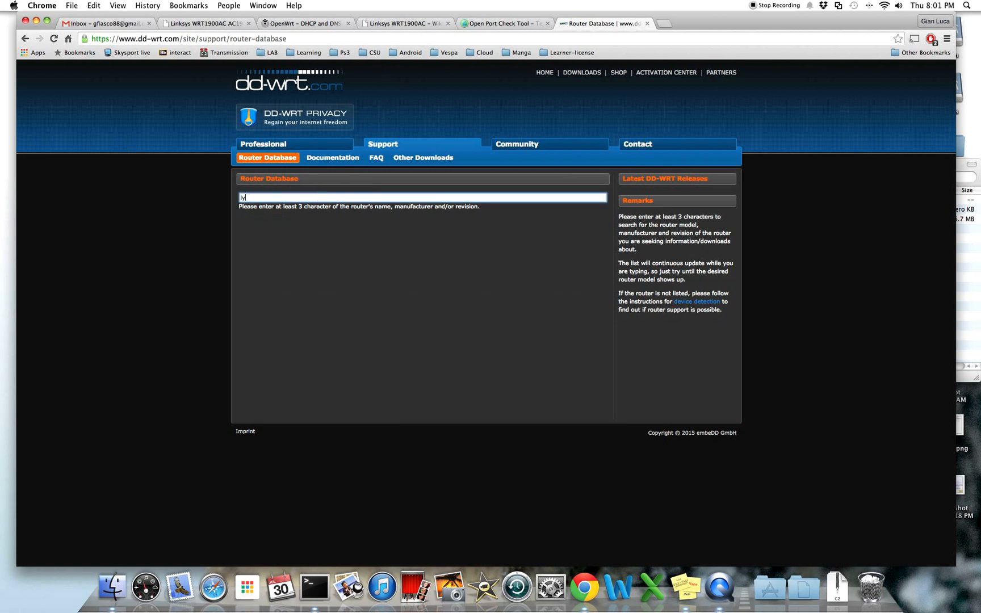
{"action": "key", "text": "Backspace"}
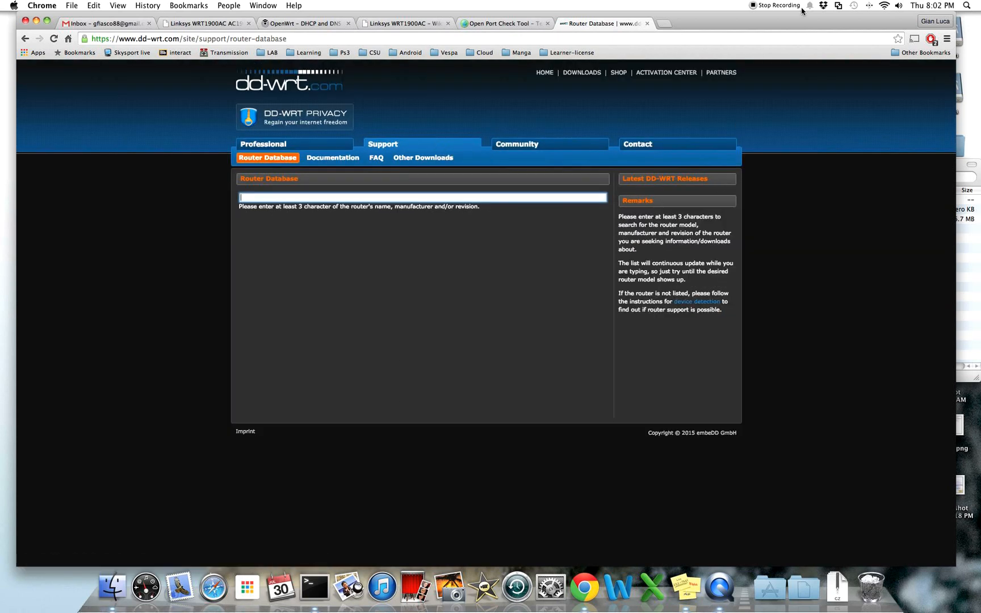
{"action": "mouse_move", "coordinate": [793, 12]}
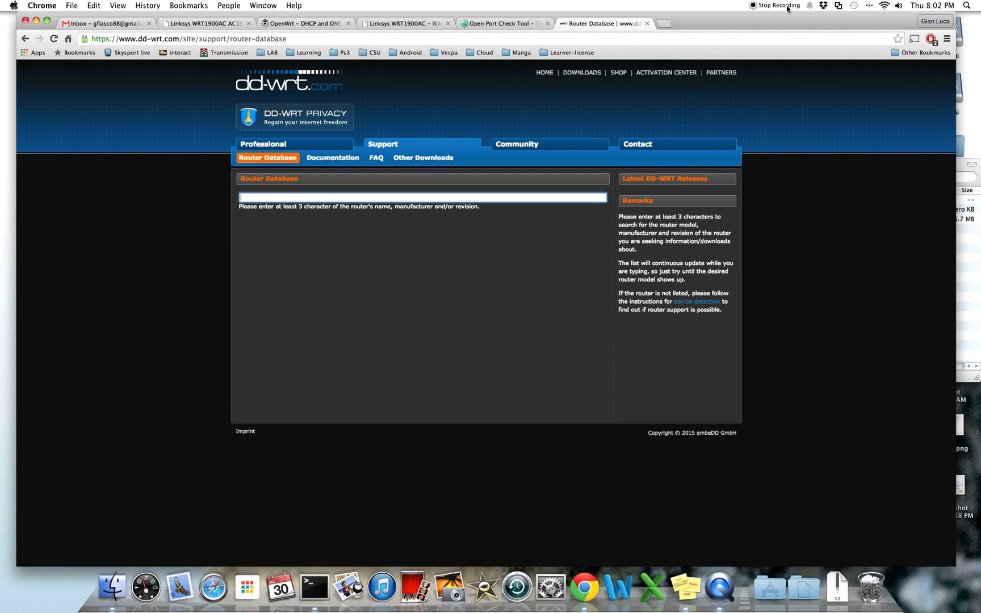
{"action": "mouse_move", "coordinate": [782, 9]}
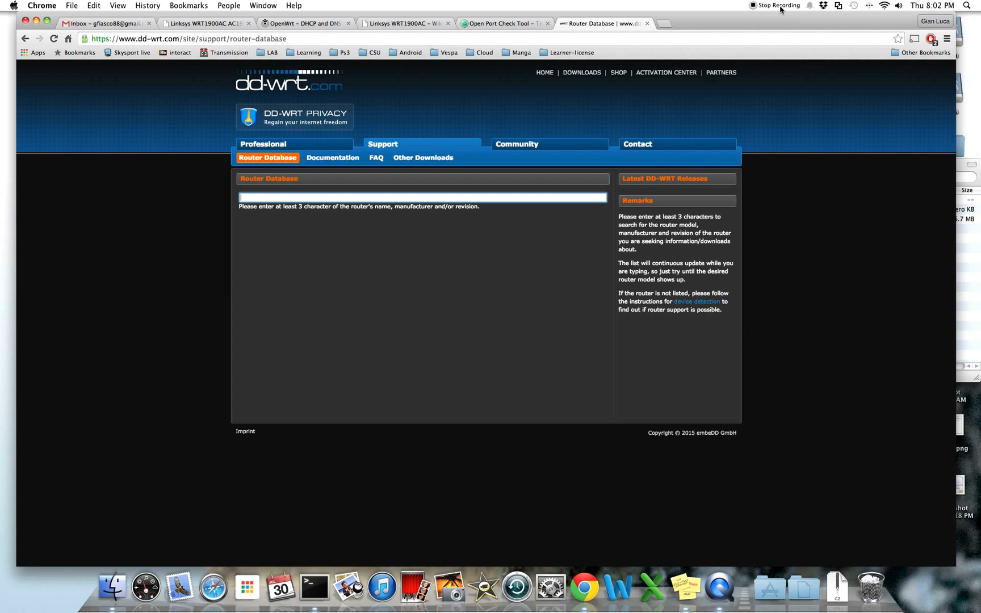